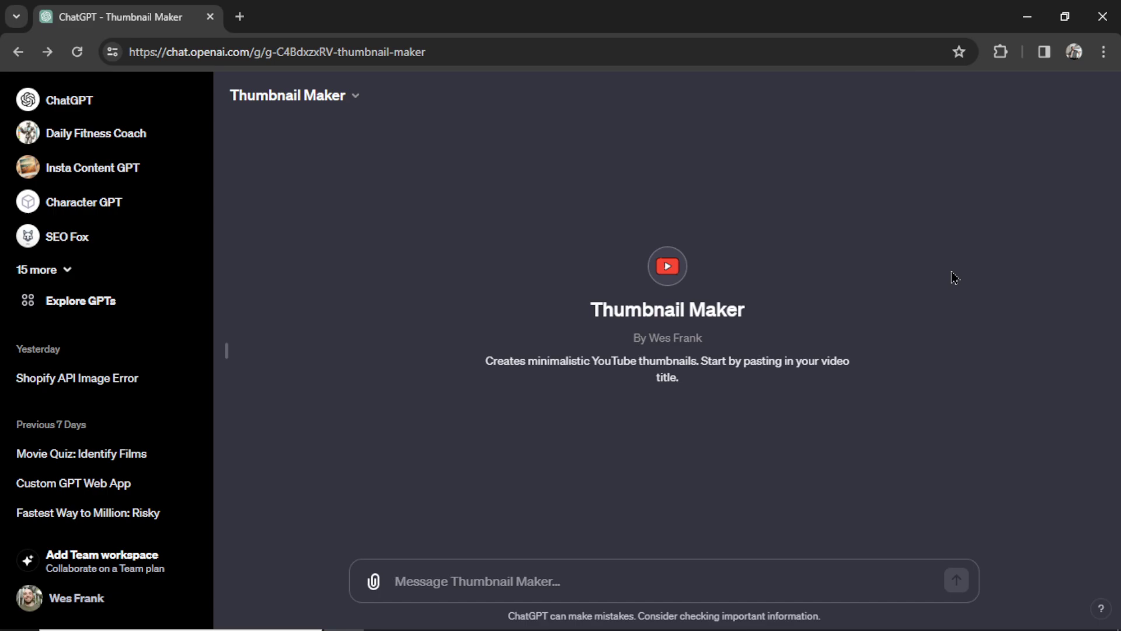
Find the OpenAI API entry in the installed API Connector plugin
left_click(477, 581)
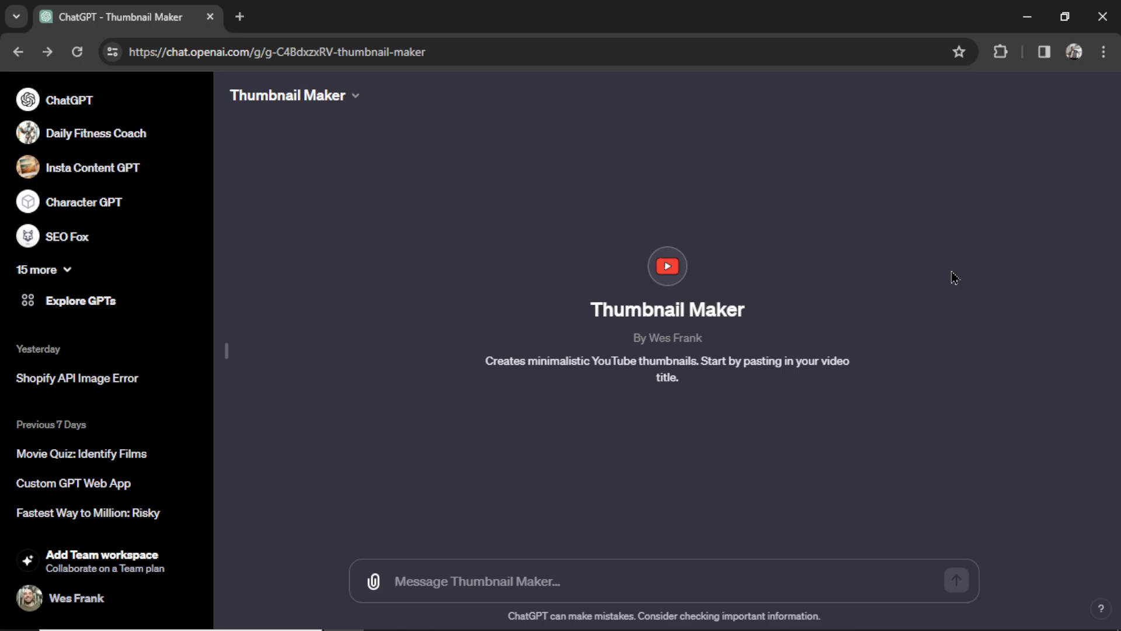
left_click(478, 581)
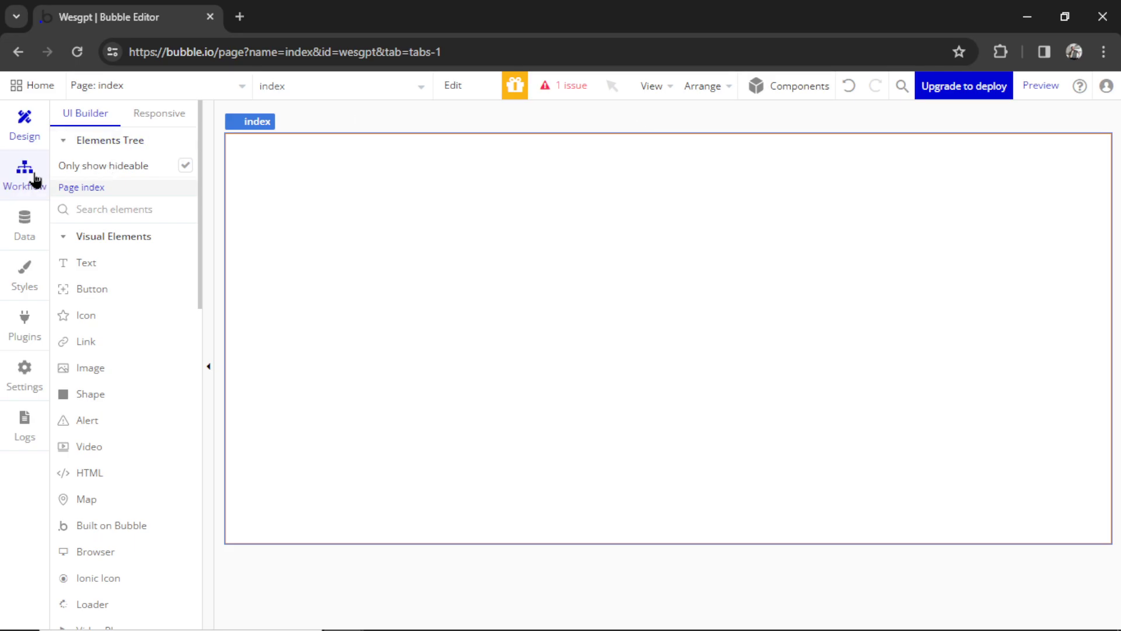
left_click(25, 225)
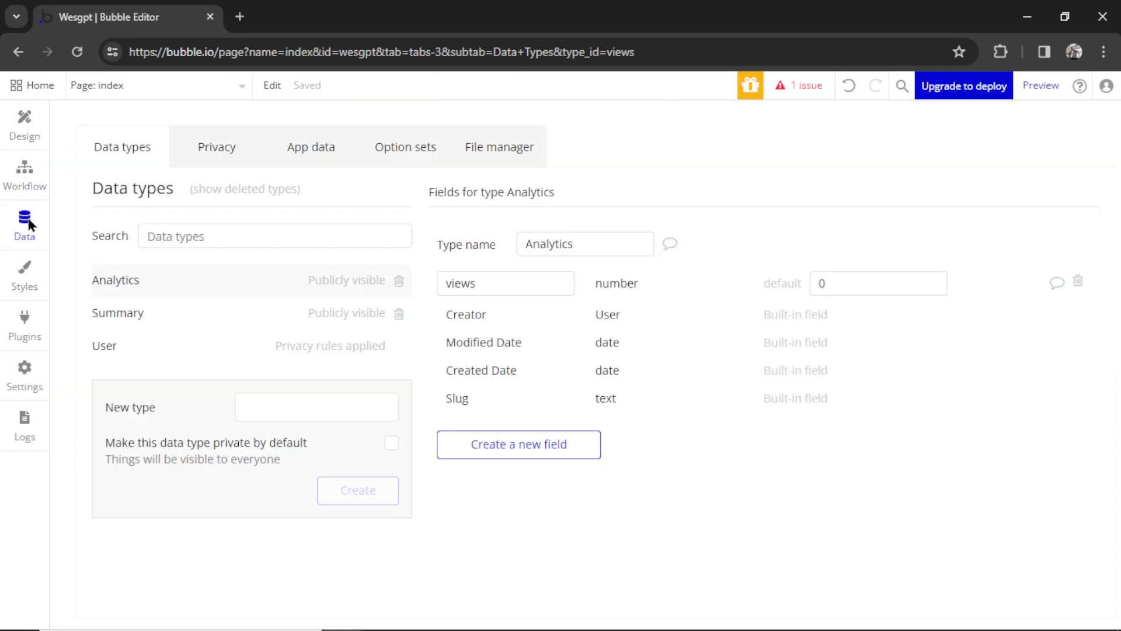
left_click(23, 323)
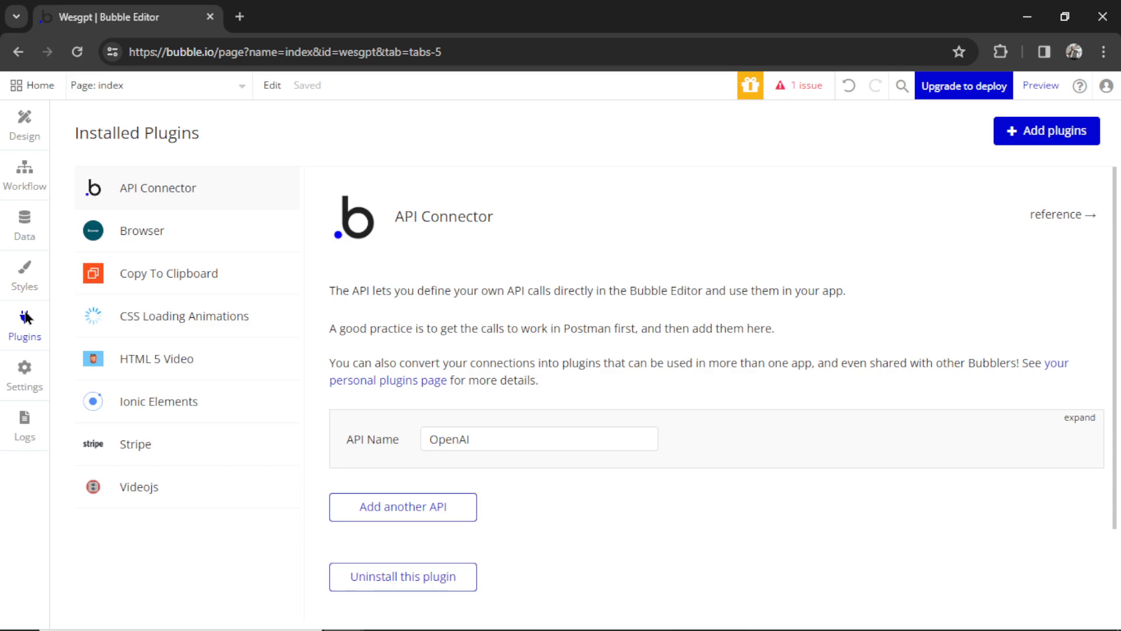
mouse_move(813, 229)
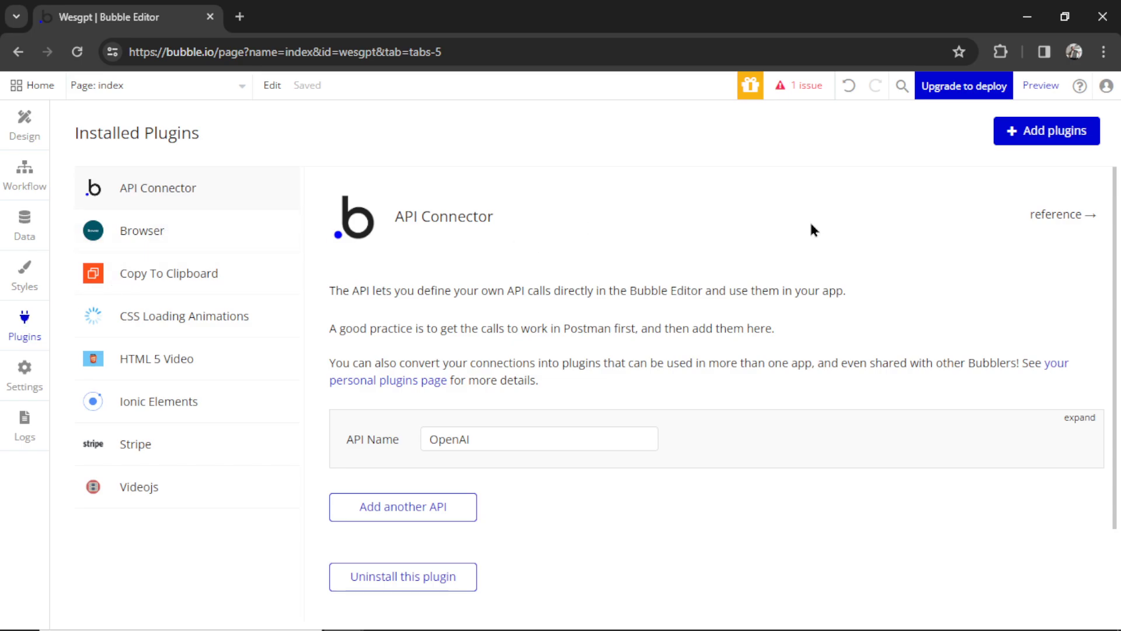
mouse_move(220, 223)
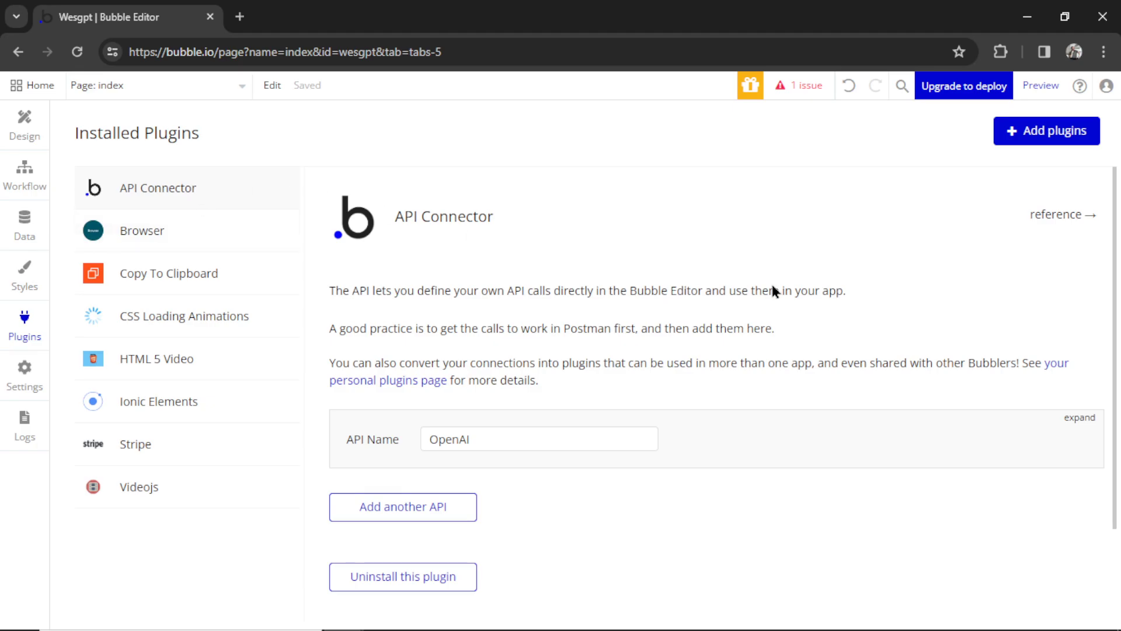
scroll("down", 3)
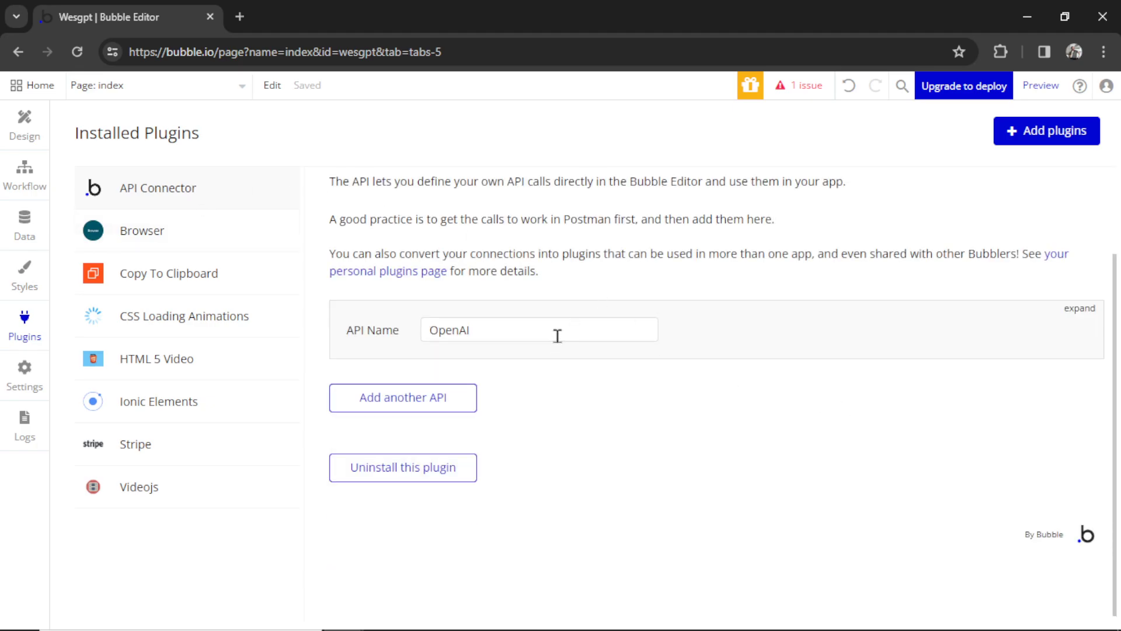
left_click(1080, 308)
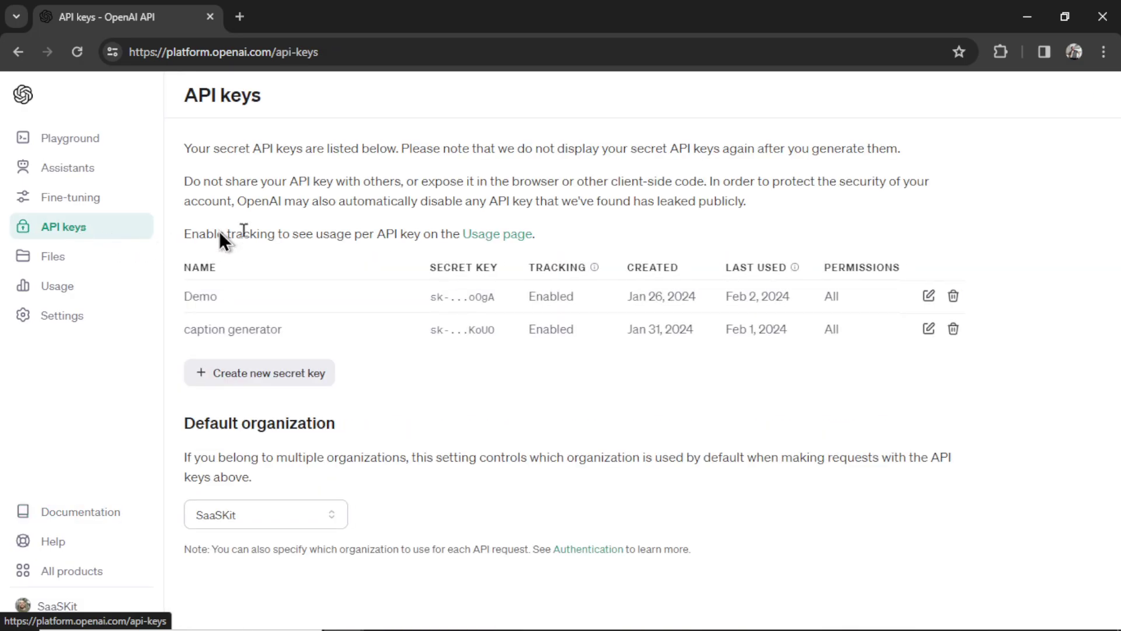
Generate an OpenAI secret key named 'Thumbnail Maker' with all permissions
left_click(258, 372)
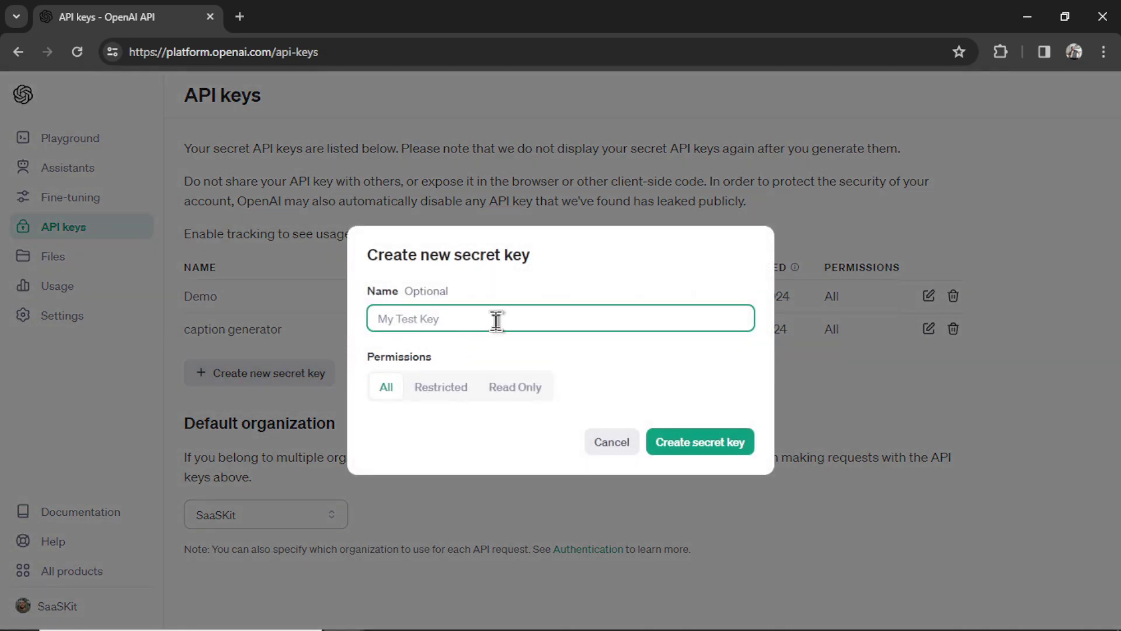
type("Thumbnail Maker")
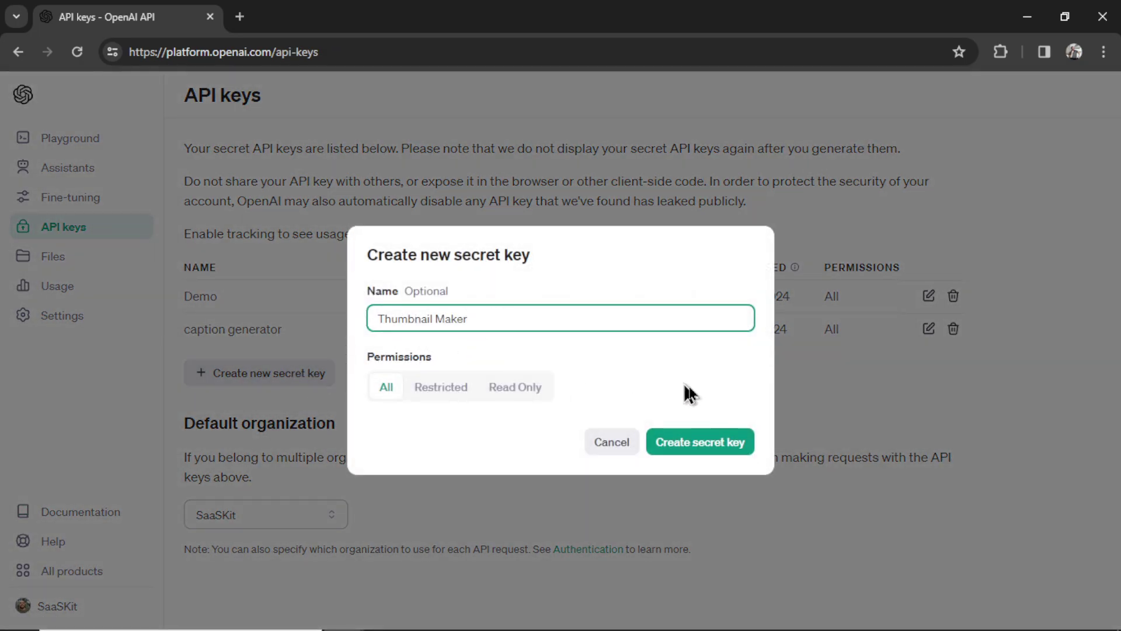
left_click(699, 441)
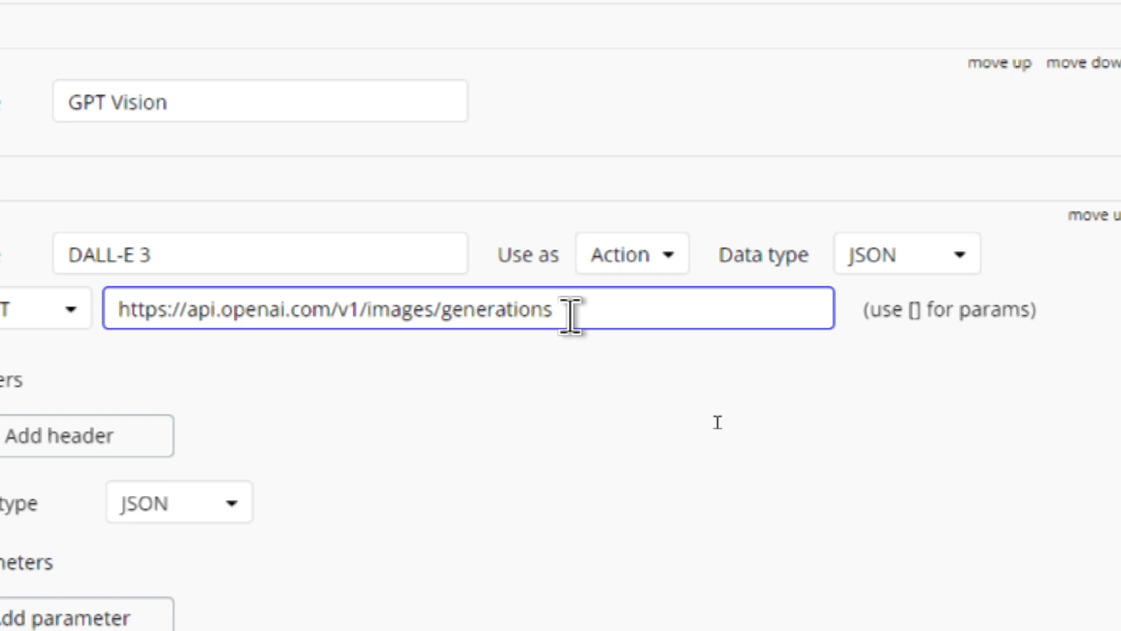
Review the DALL-E 3 call's images/generations URL and its JSON body with prompt, quality, size
scroll("down", 3)
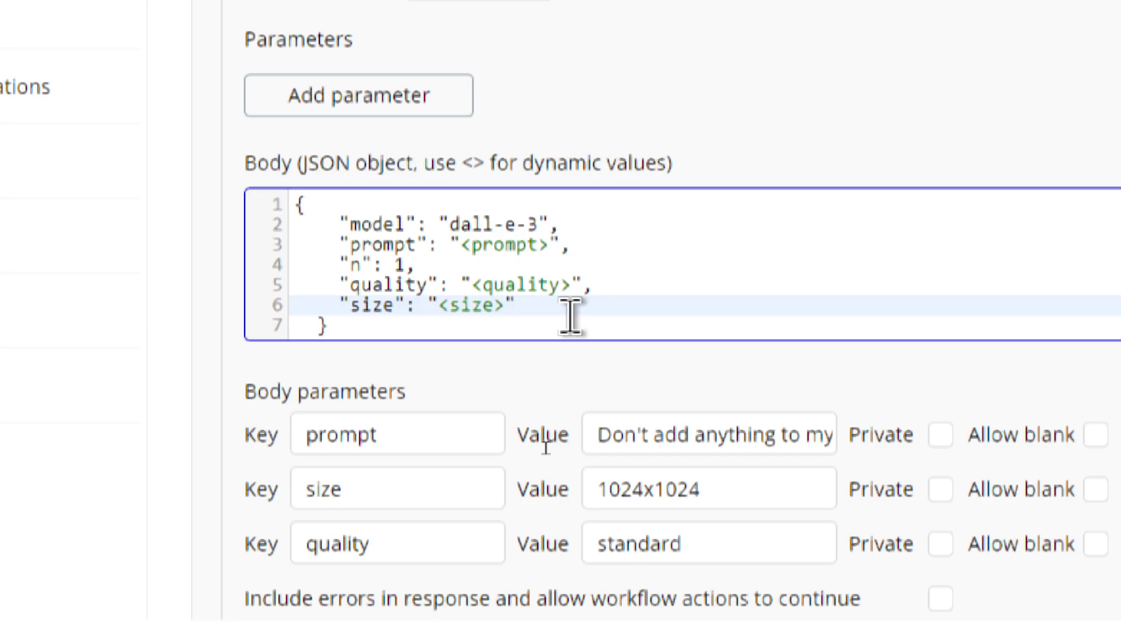
scroll("down", 3)
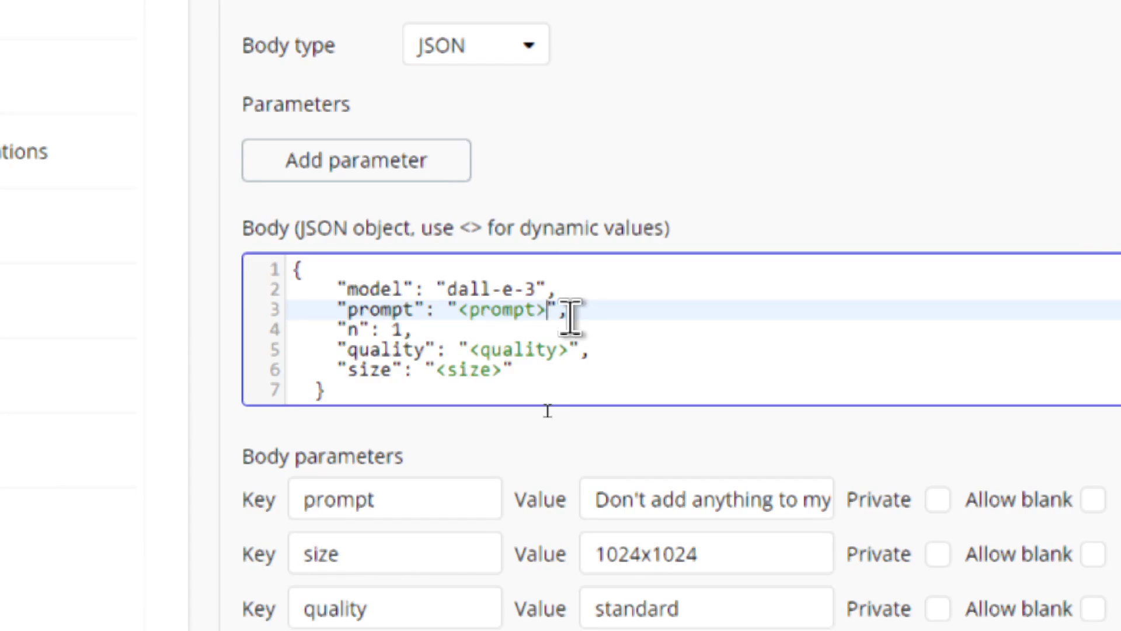
scroll("down", 3)
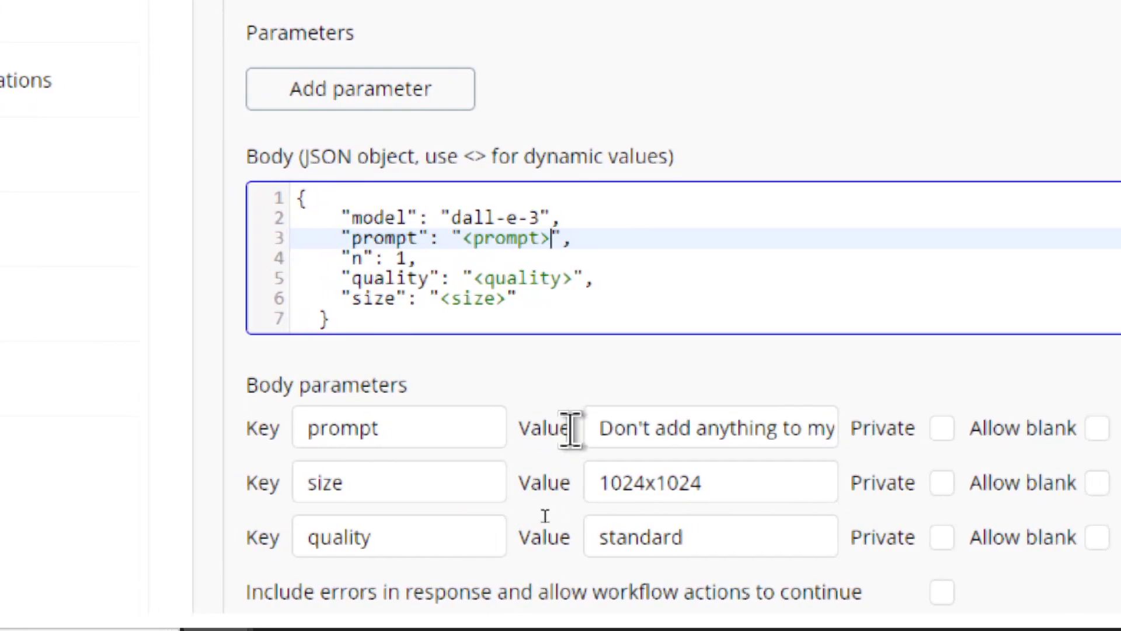
scroll("down", 3)
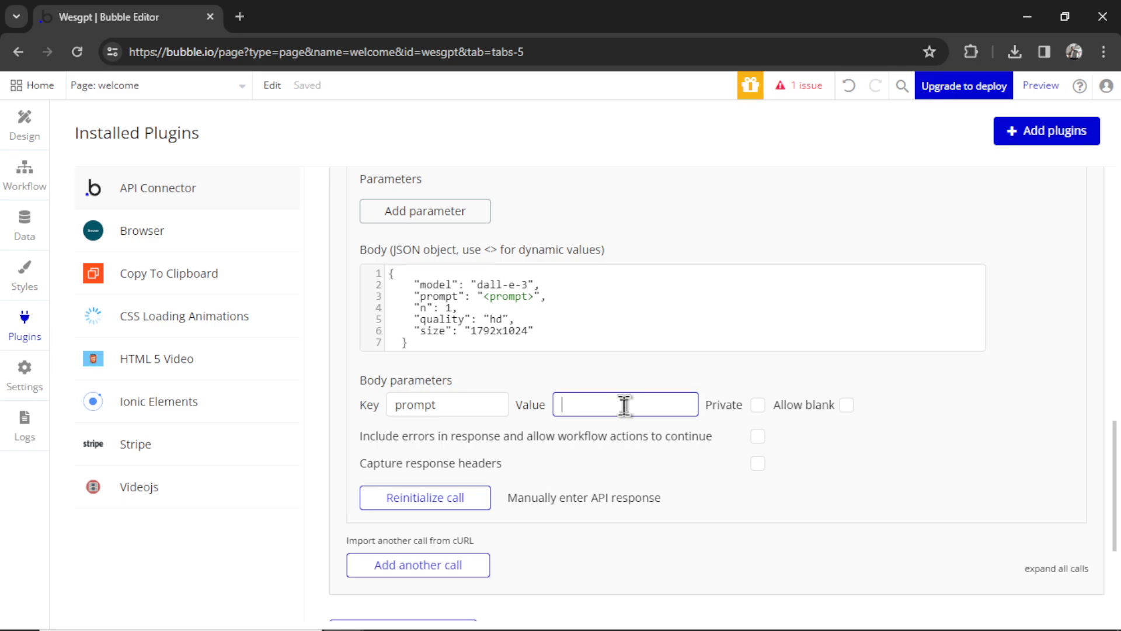
Reinitialize the DALL-E 3 call with the test prompt 'Superman'
type("Superman")
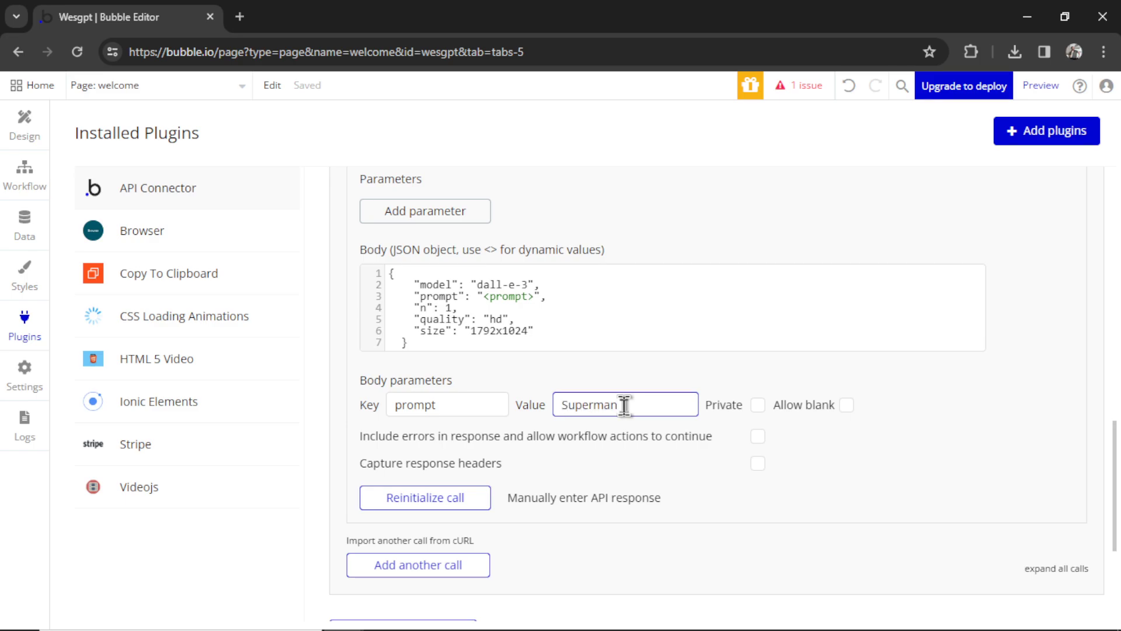
left_click(424, 497)
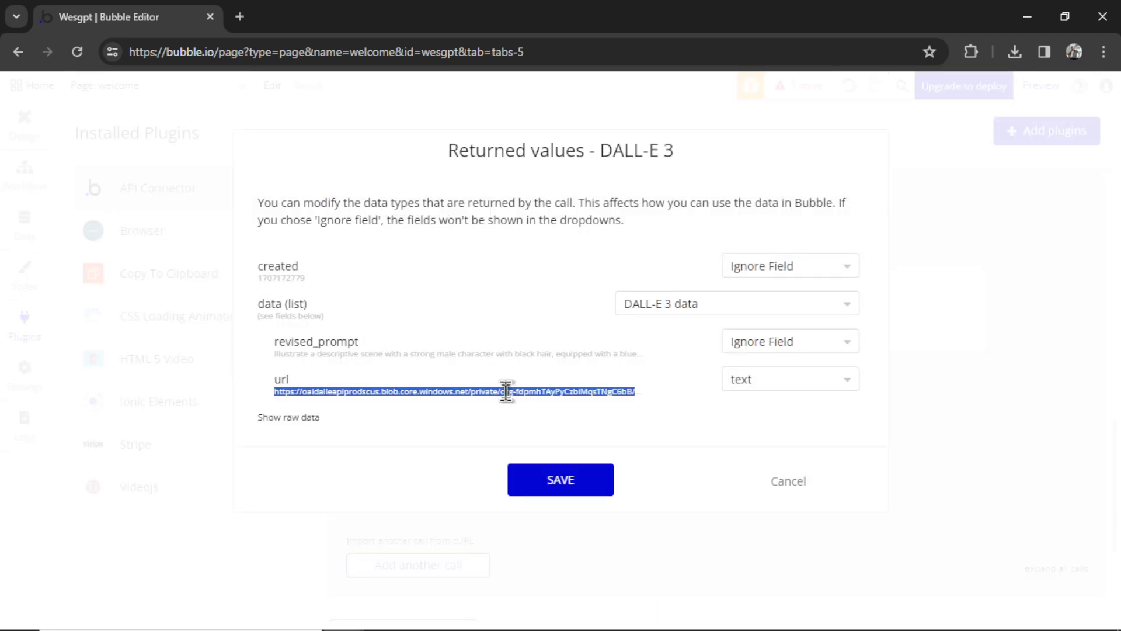
left_click(434, 16)
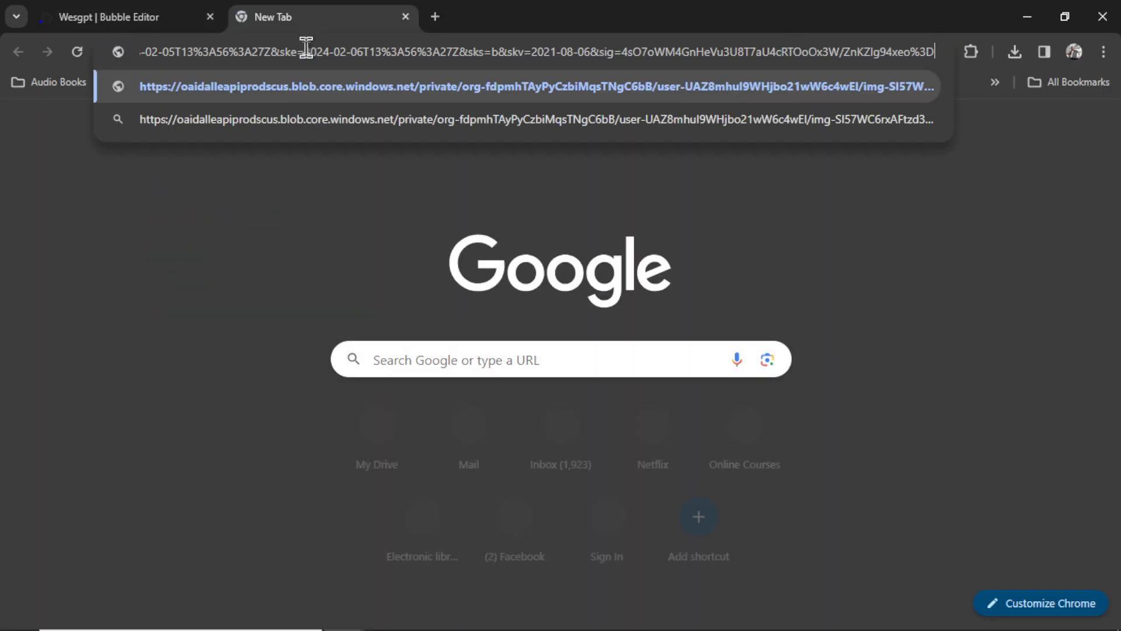
Load the returned DALL-E 3 image URL in a new browser tab
key("Enter")
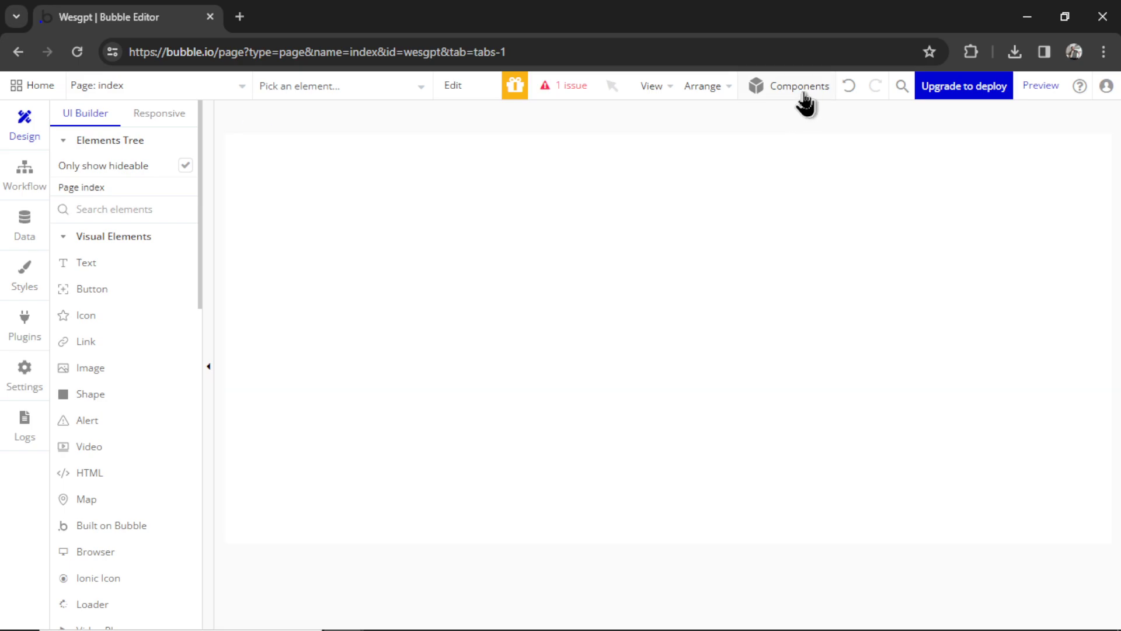
Insert the Sign Up / Log In page component and retitle its header 'Thumbnail Maker'
left_click(797, 85)
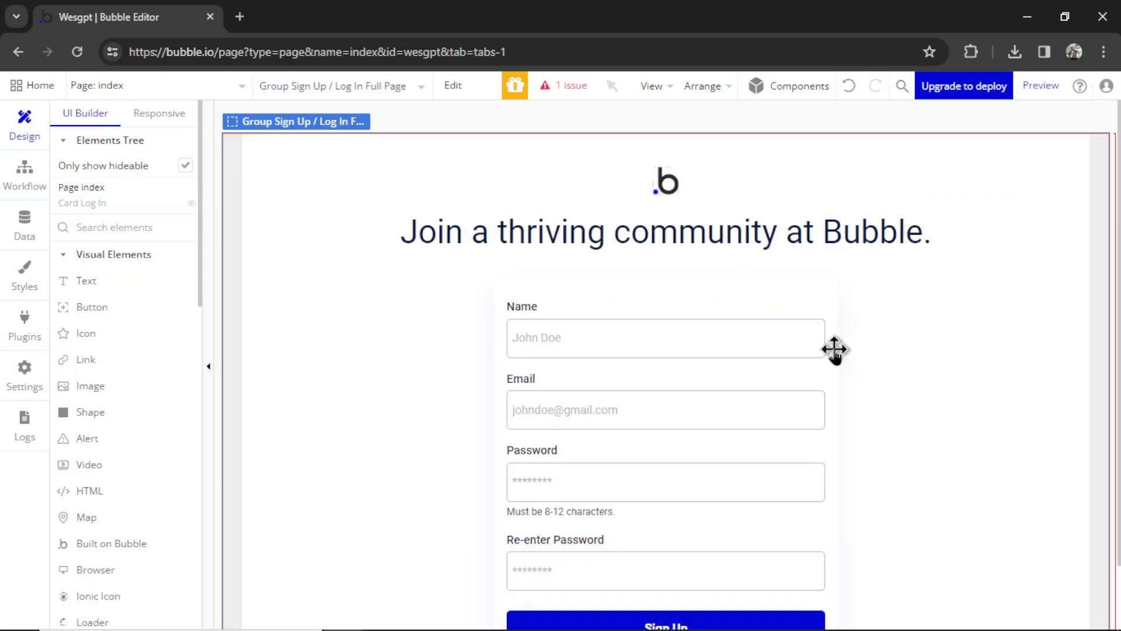
left_click(666, 232)
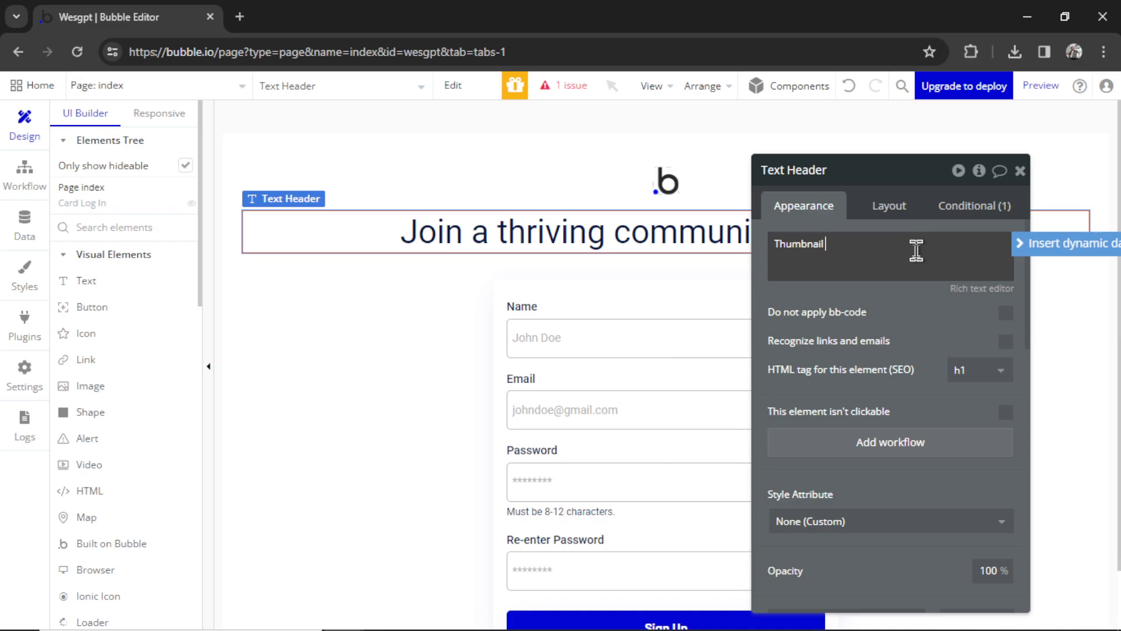
type("Thumbnail Maker")
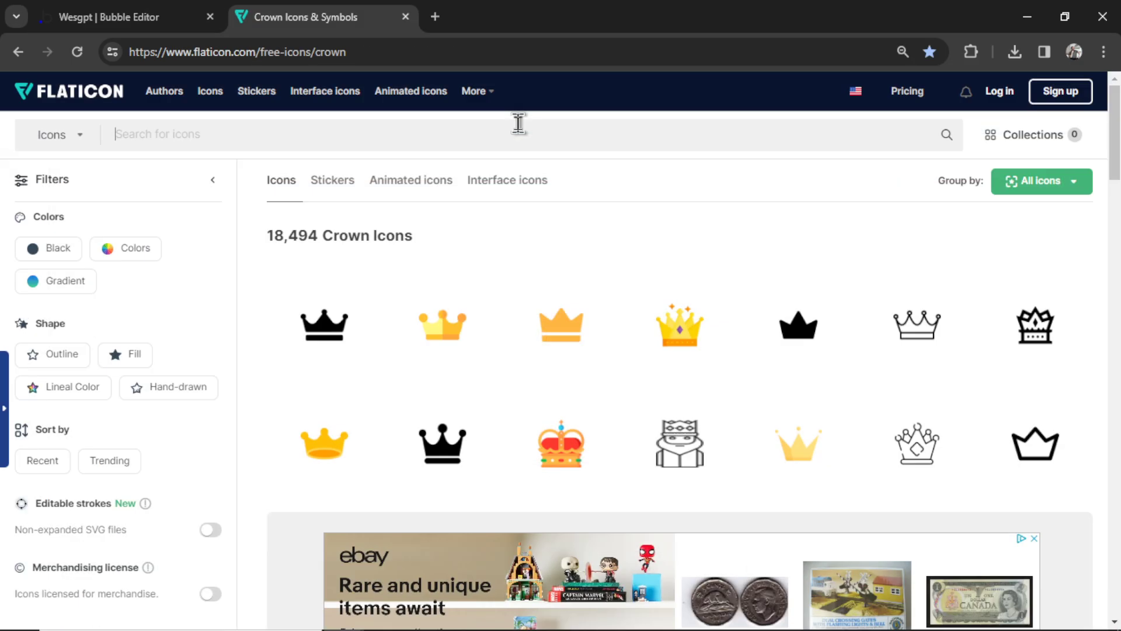
Download a free YouTube play-button icon from Flaticon as a PNG
type("youtube")
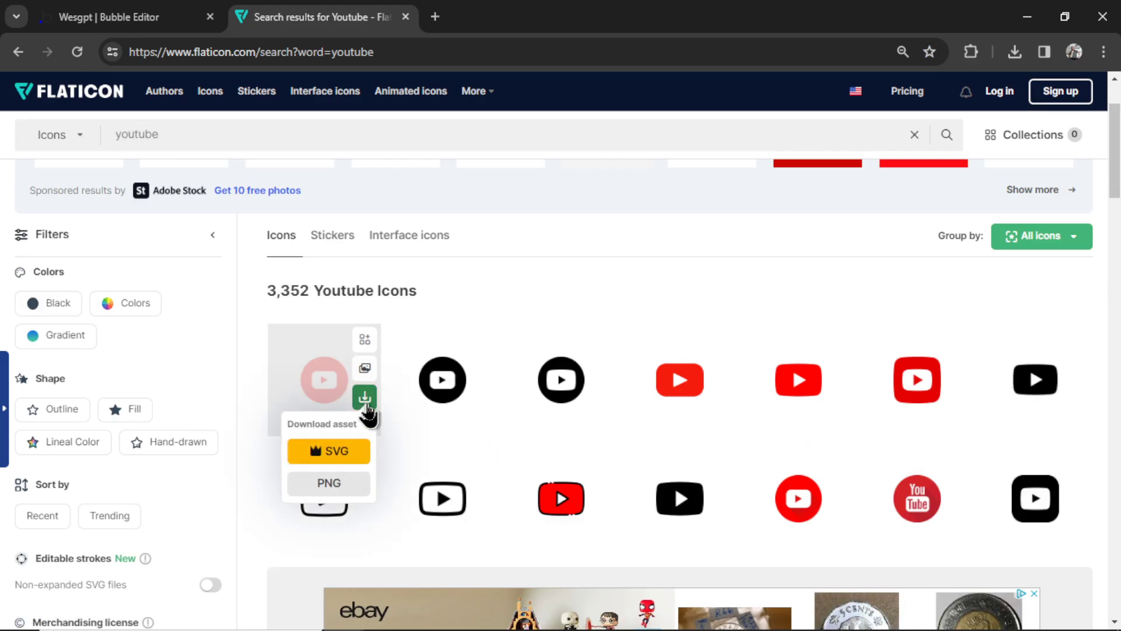
left_click(329, 484)
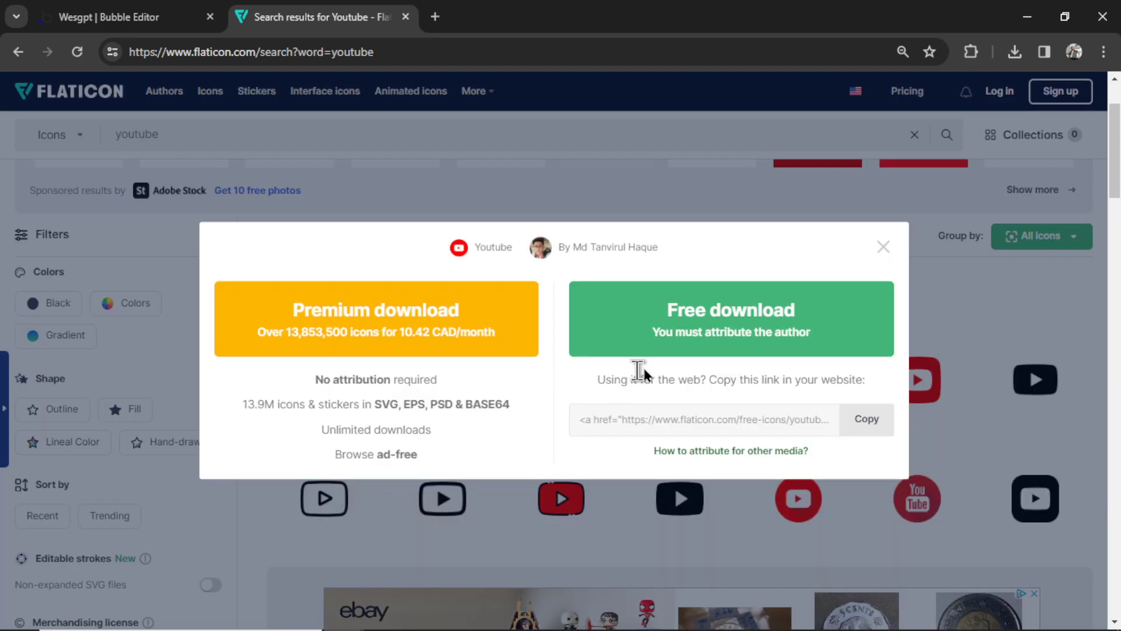
left_click(730, 318)
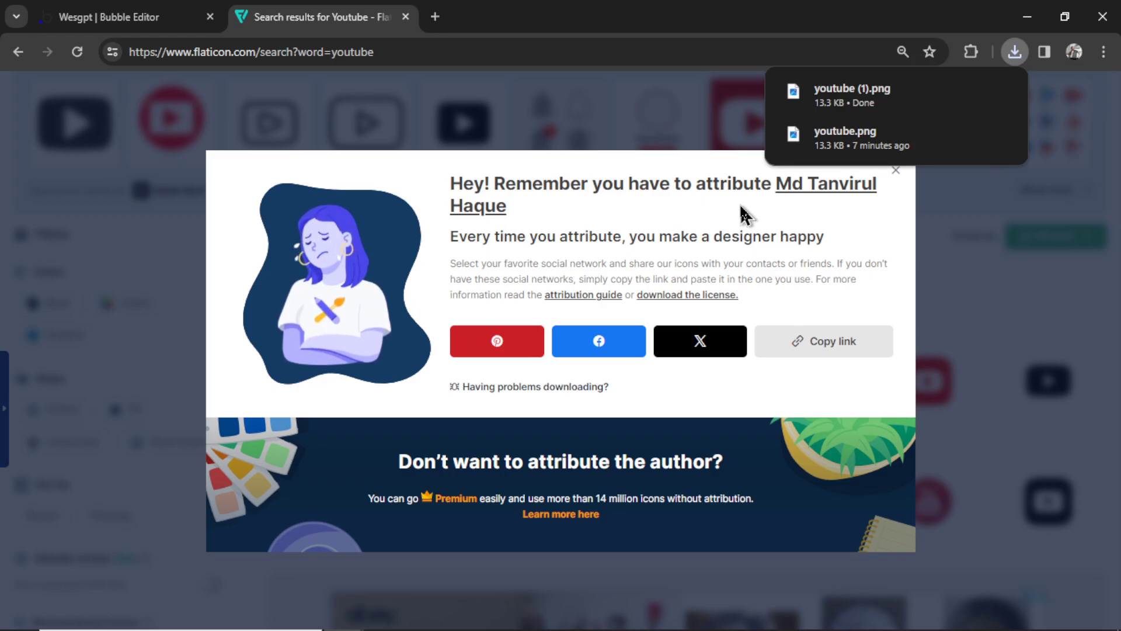
left_click(896, 170)
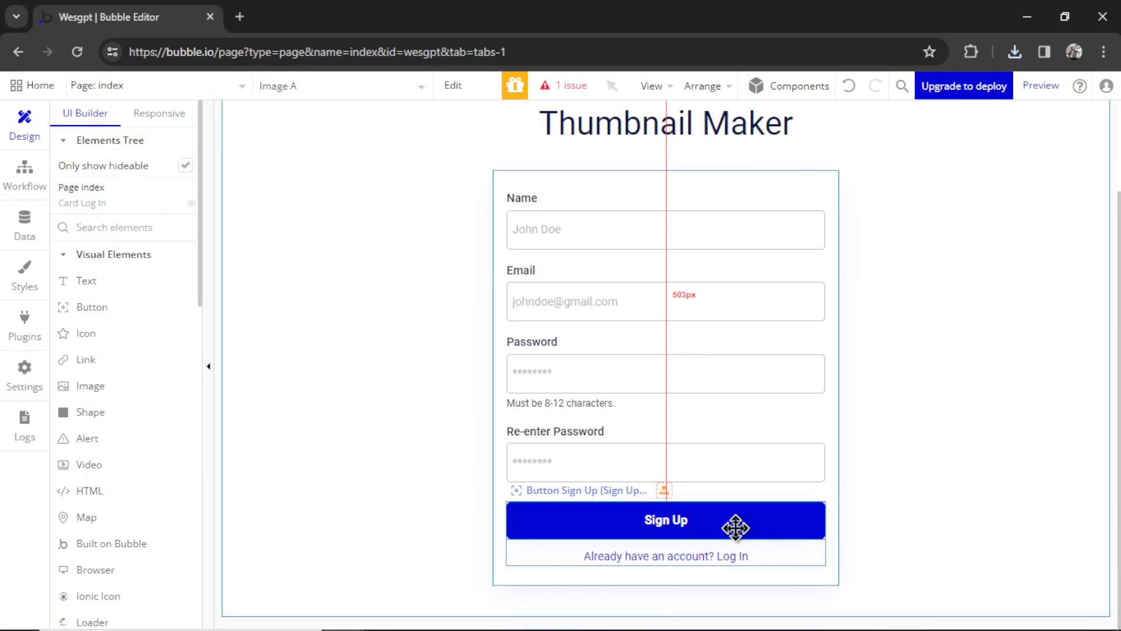
Change the Sign Up button's background colour to red
left_click(665, 520)
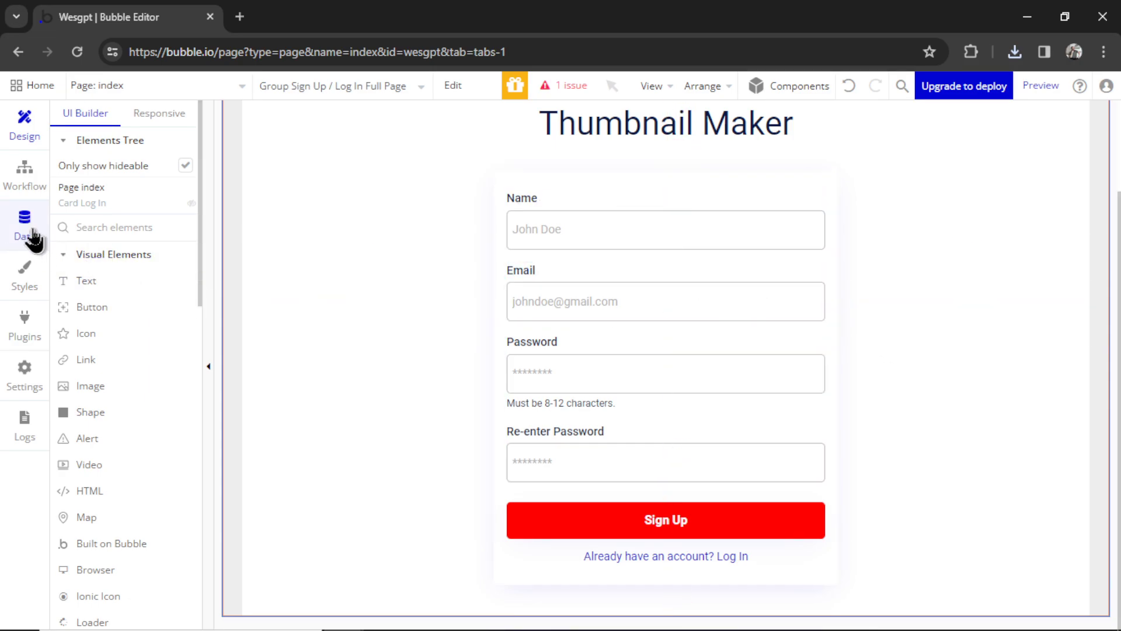
Give the User data type a 'Full name' field of type text
left_click(24, 222)
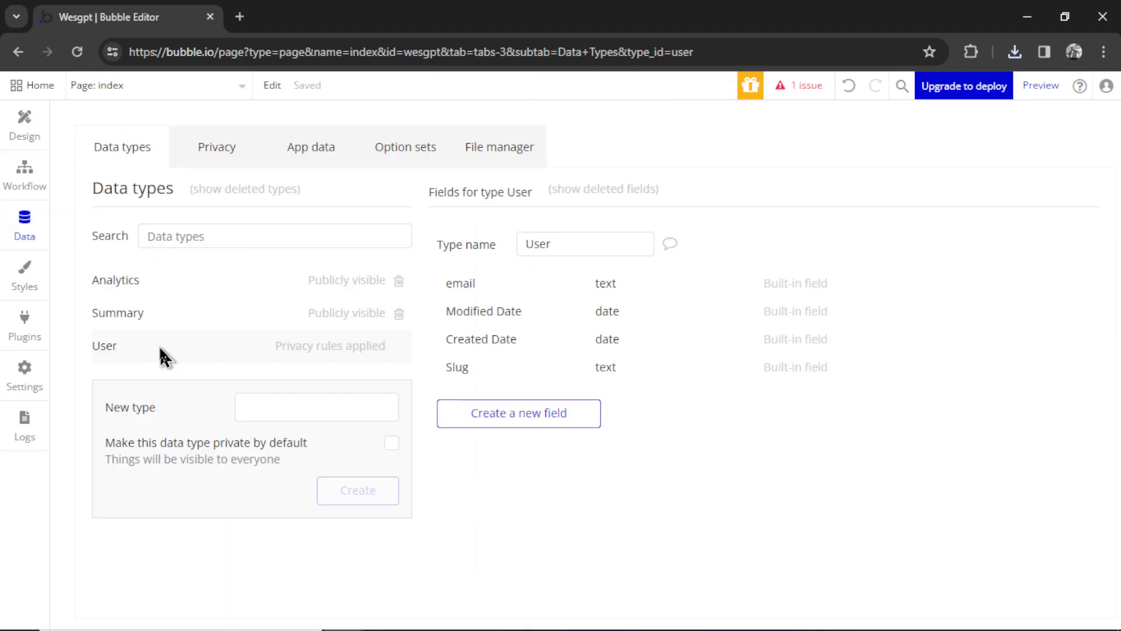
left_click(519, 414)
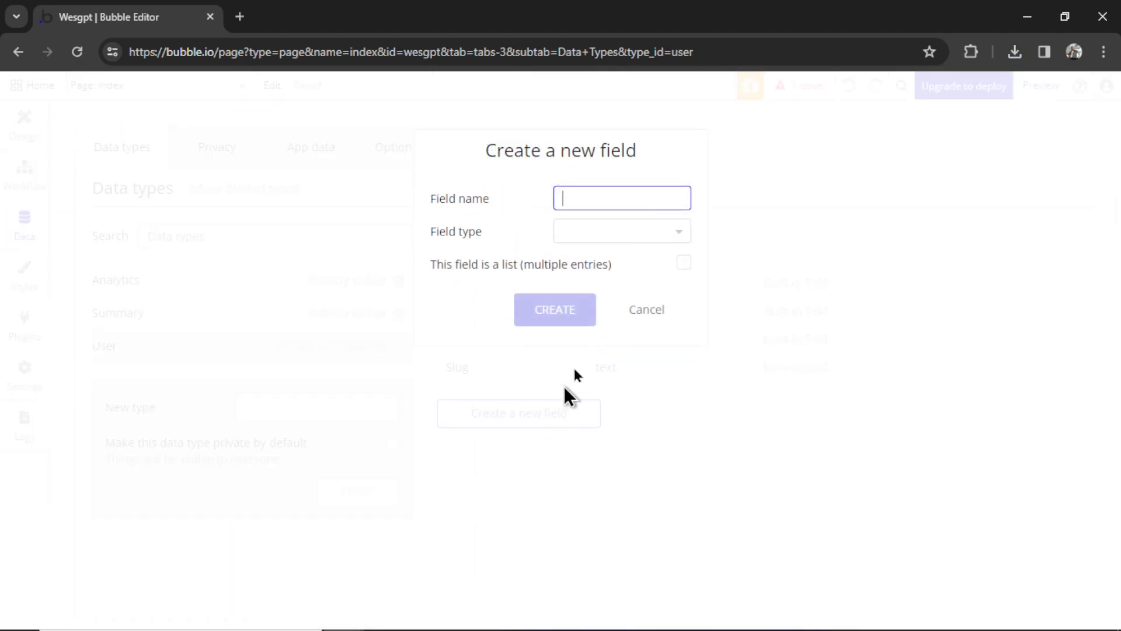
type("Full name")
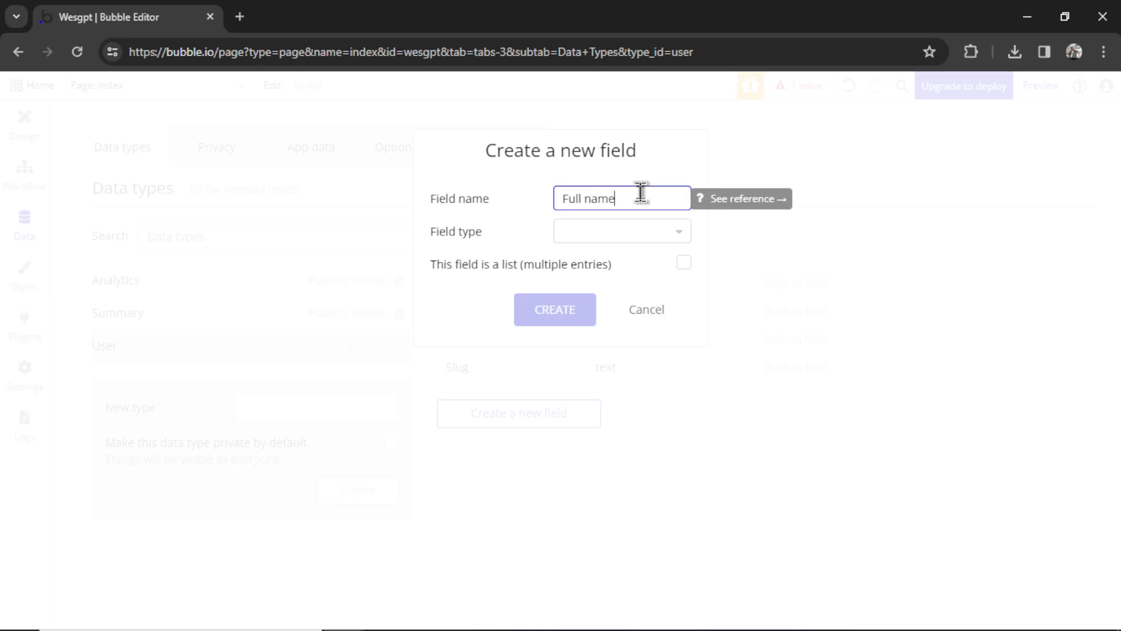
left_click(620, 231)
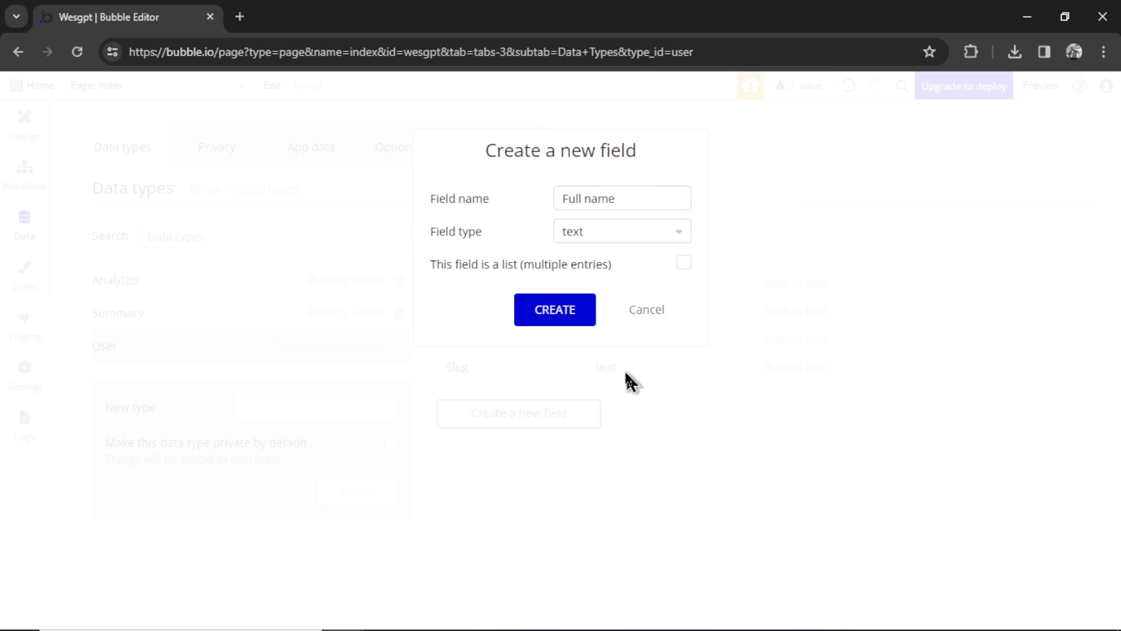
left_click(555, 309)
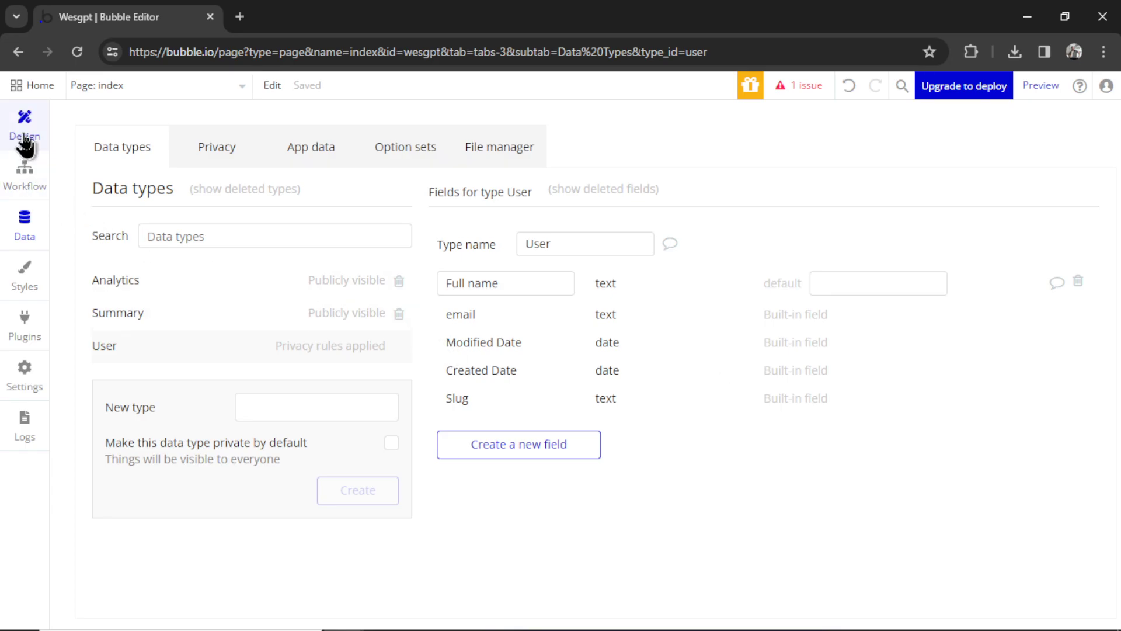
Add a 'Sign the user up' action to the Sign Up button's click workflow
left_click(25, 128)
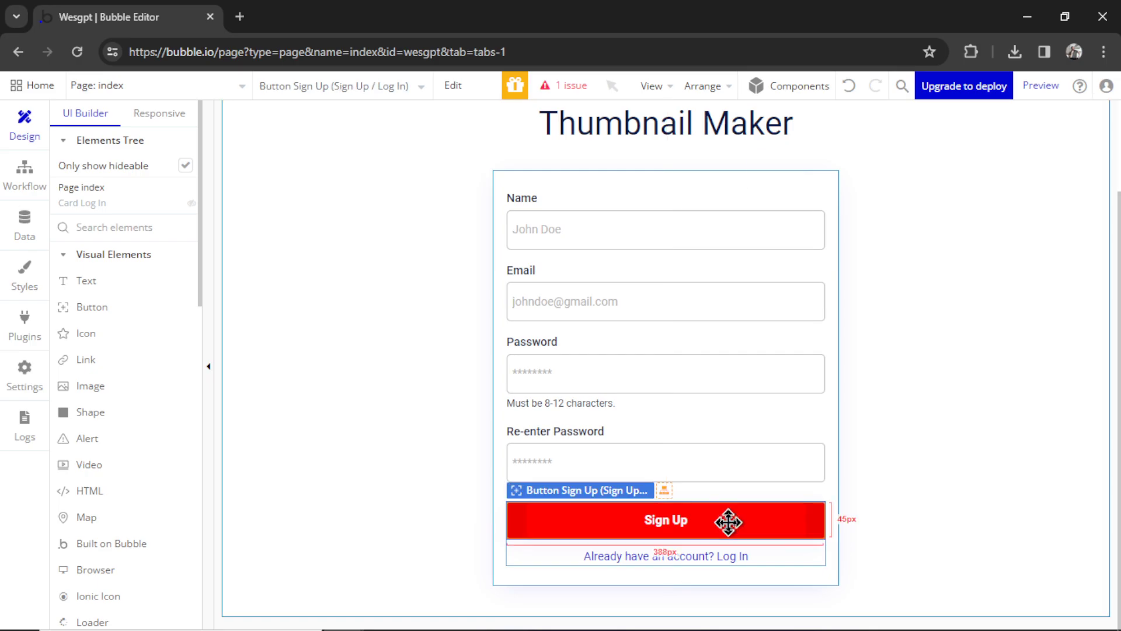
left_click(25, 176)
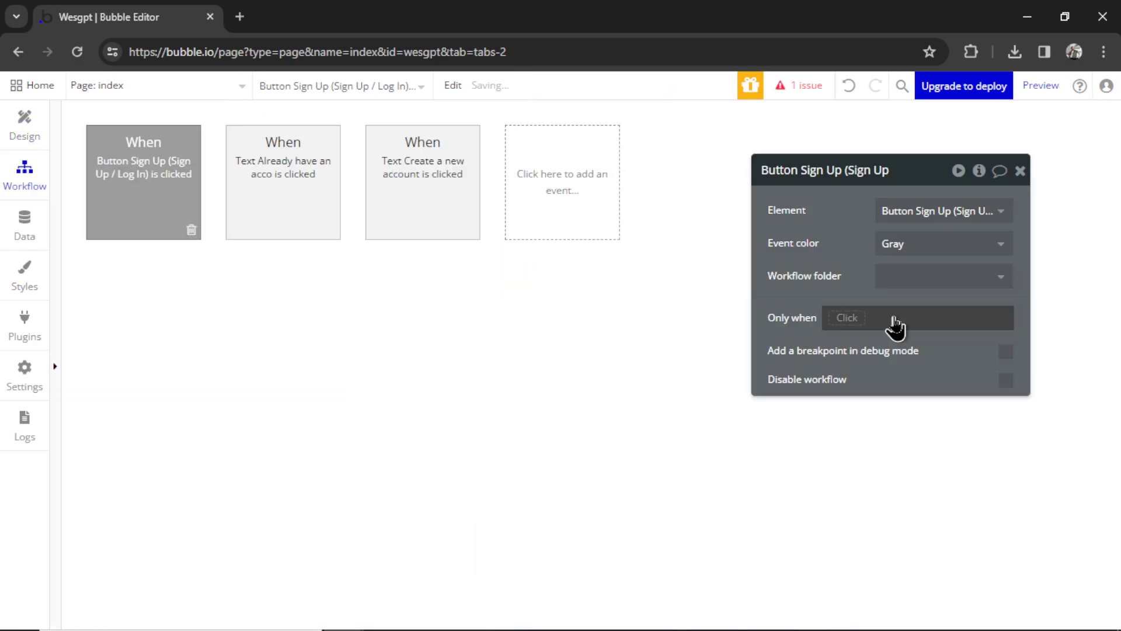
left_click(143, 181)
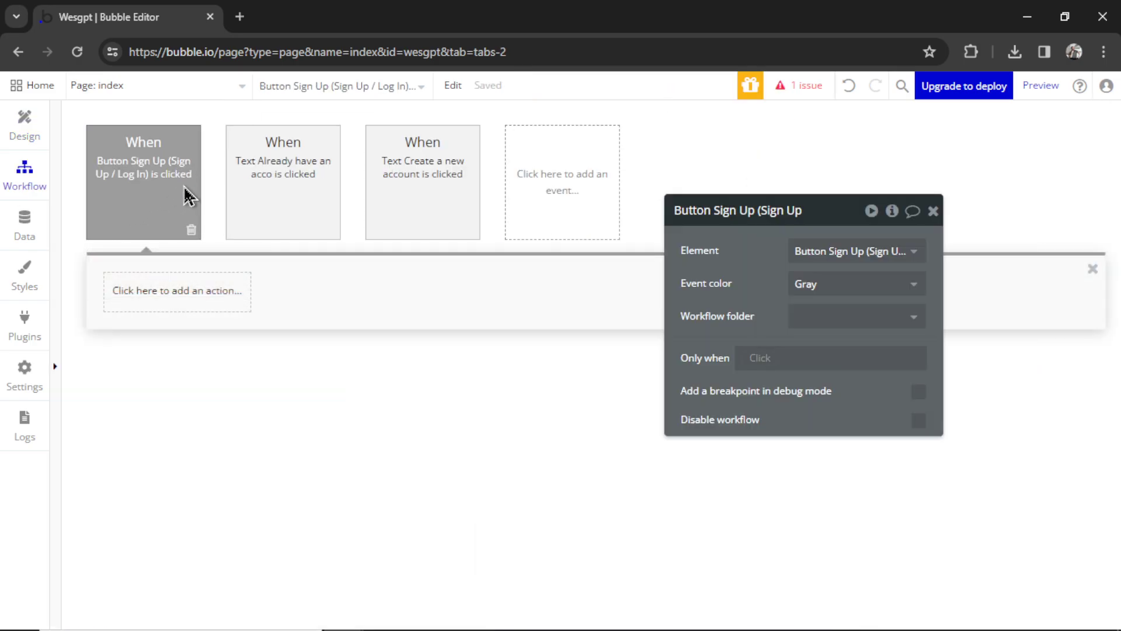
left_click(176, 290)
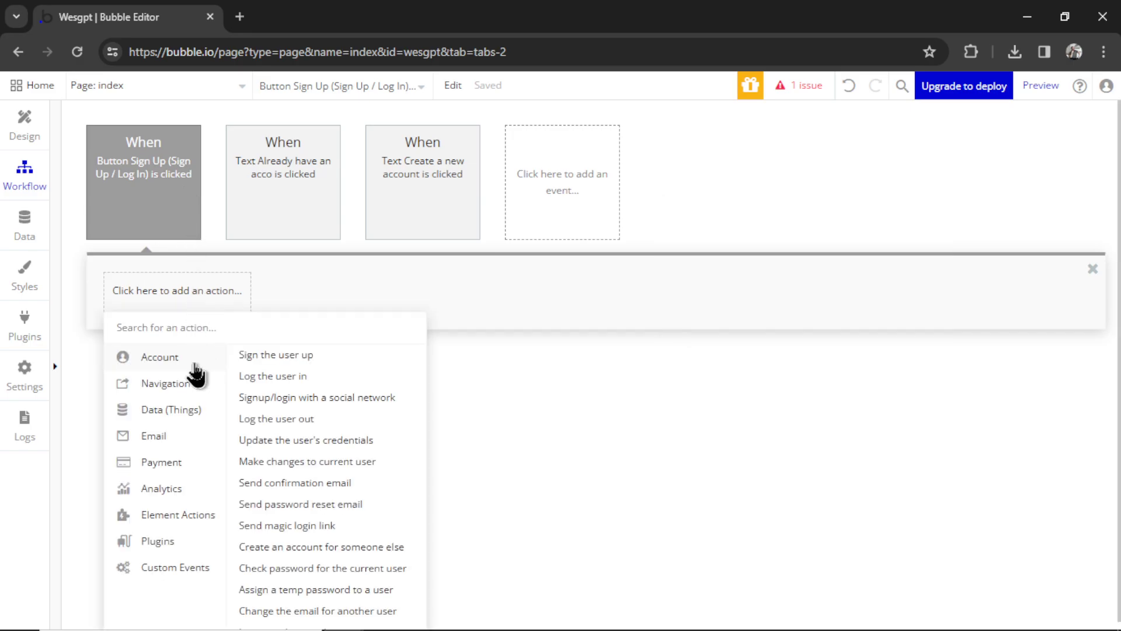
left_click(275, 354)
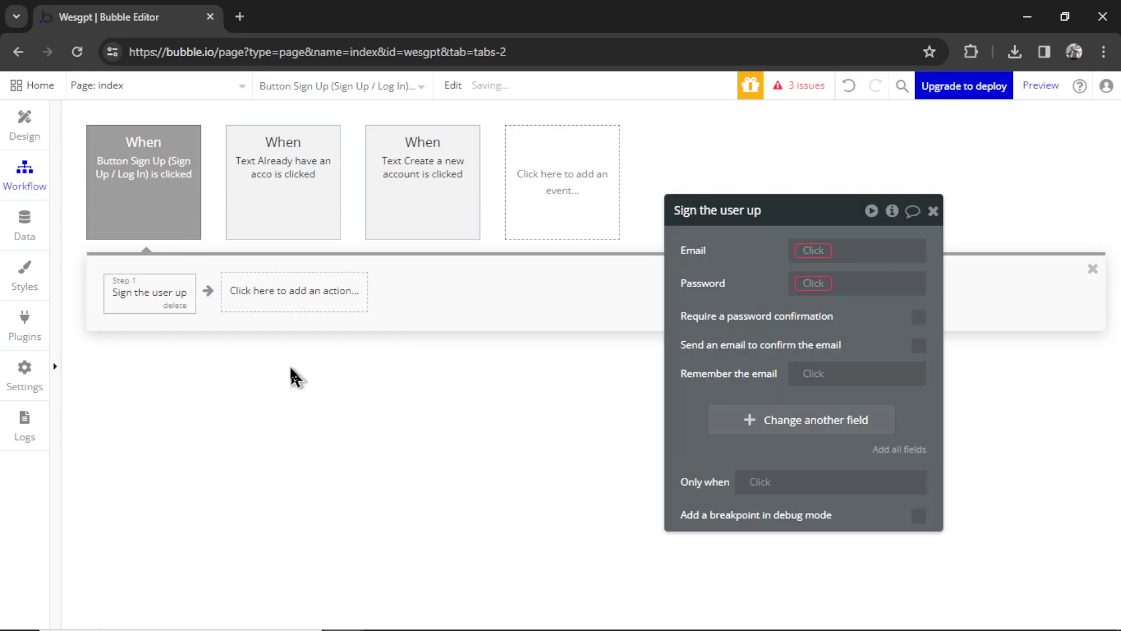
Set sign-up email, password and required re-enter password confirmation, then add another user field
left_click(813, 250)
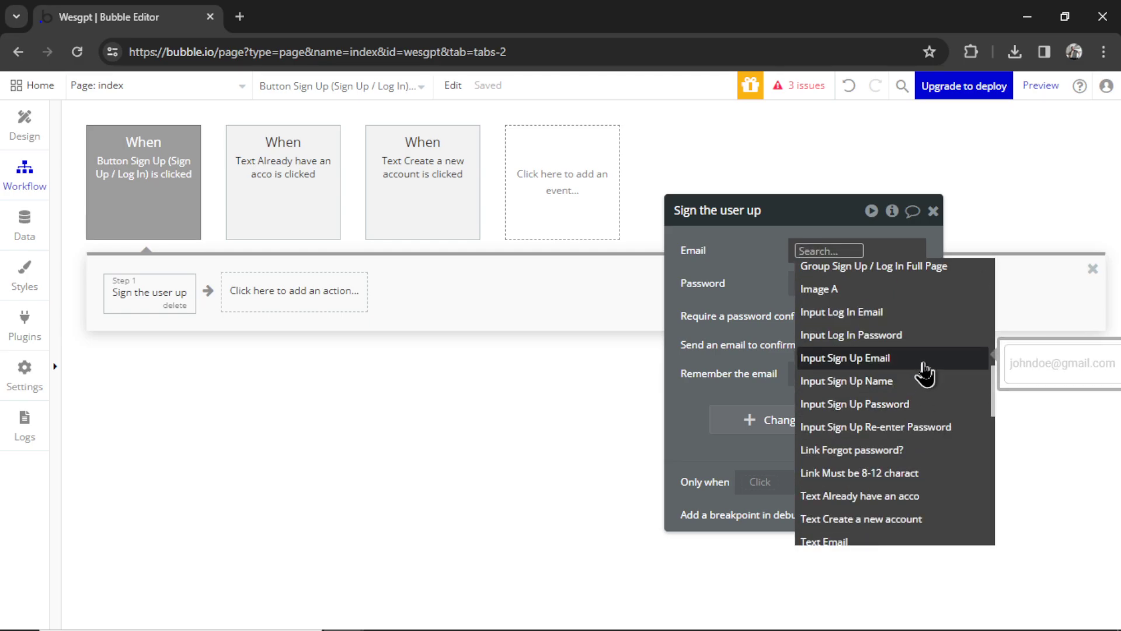
left_click(844, 358)
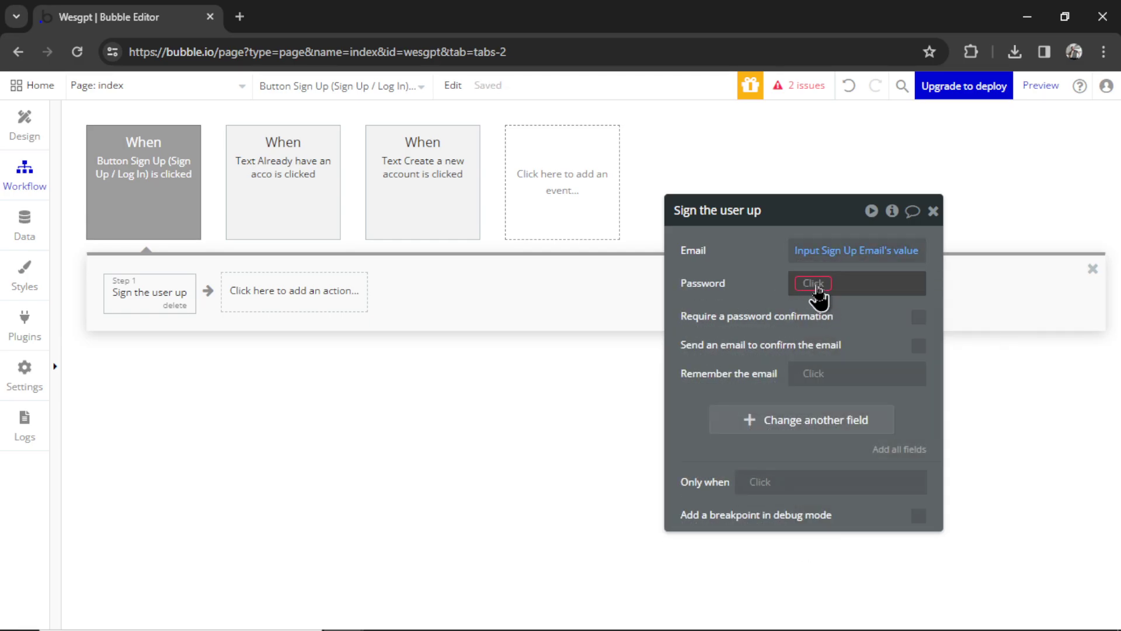
left_click(811, 283)
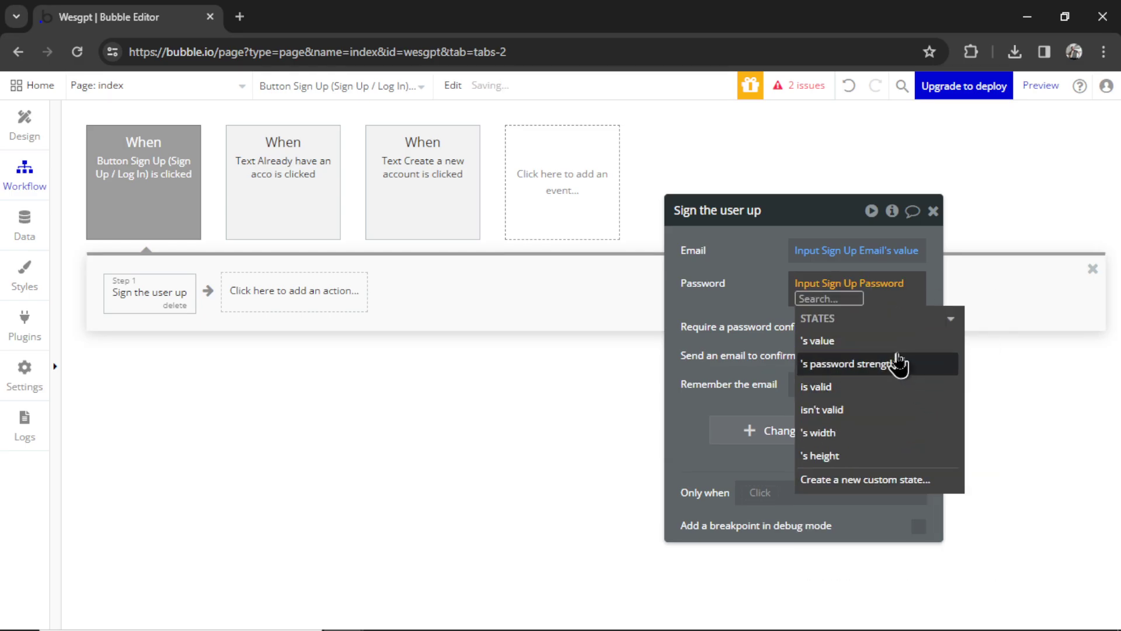
left_click(23, 125)
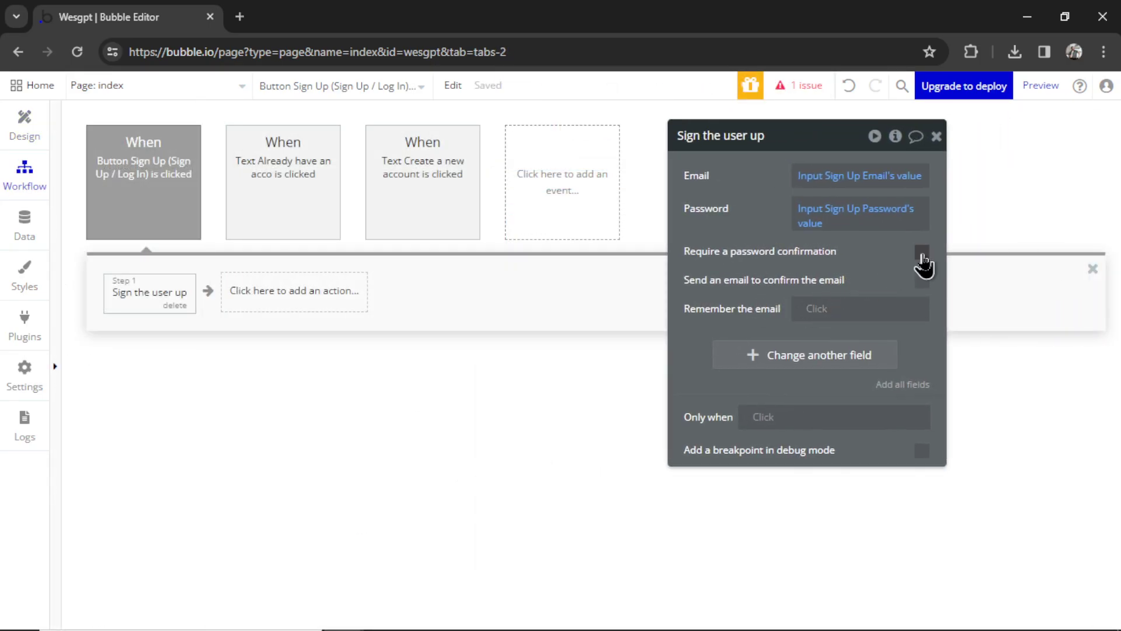
left_click(922, 251)
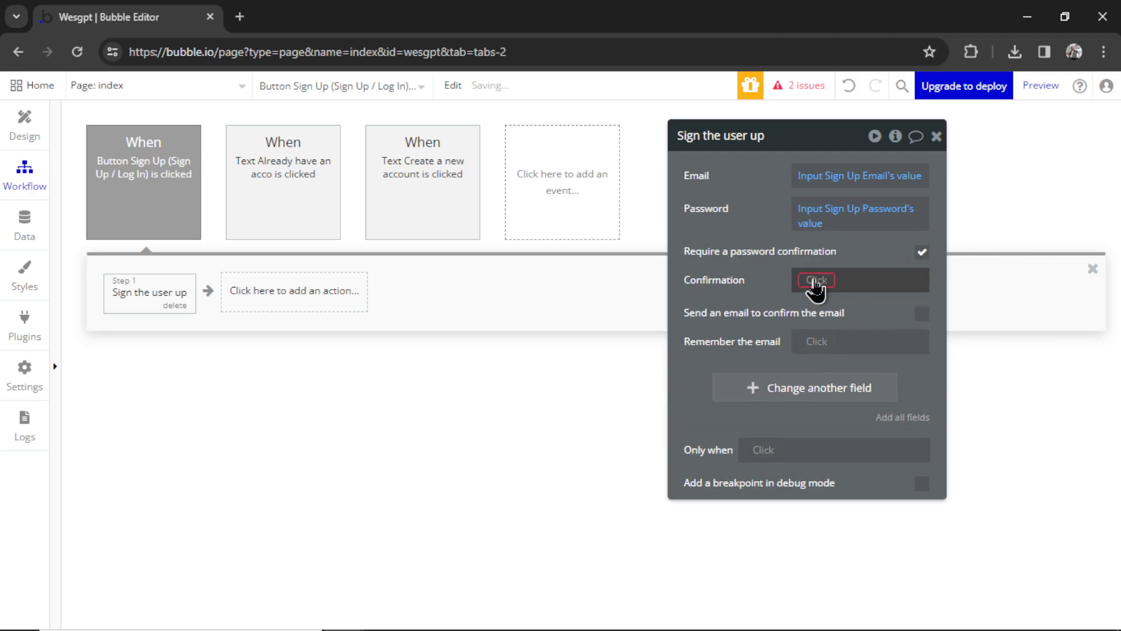
left_click(815, 280)
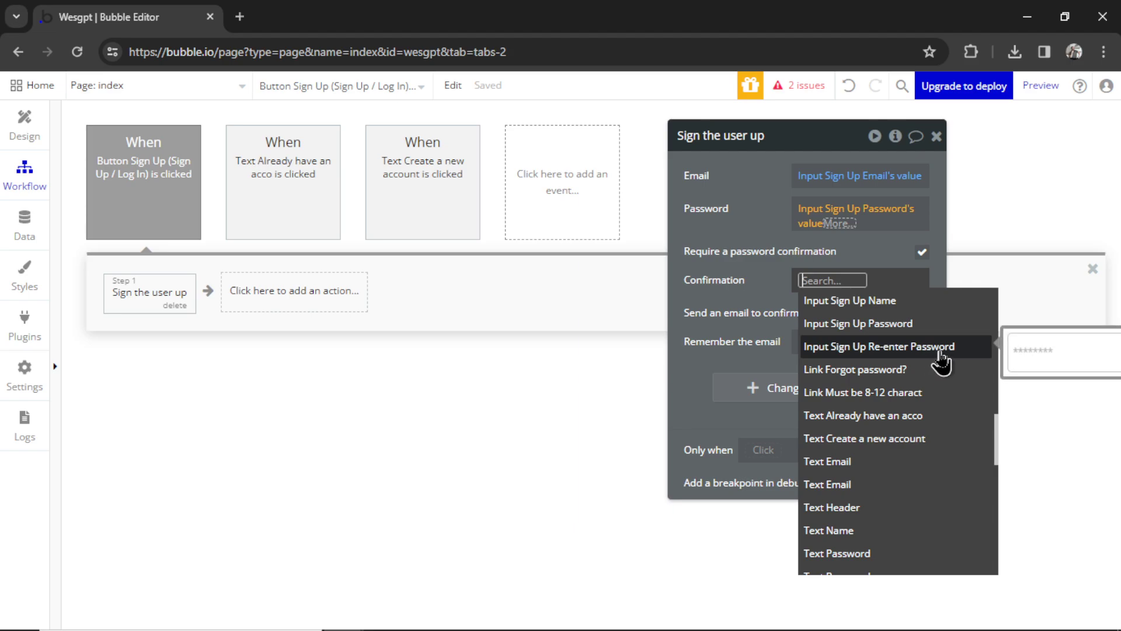
left_click(880, 346)
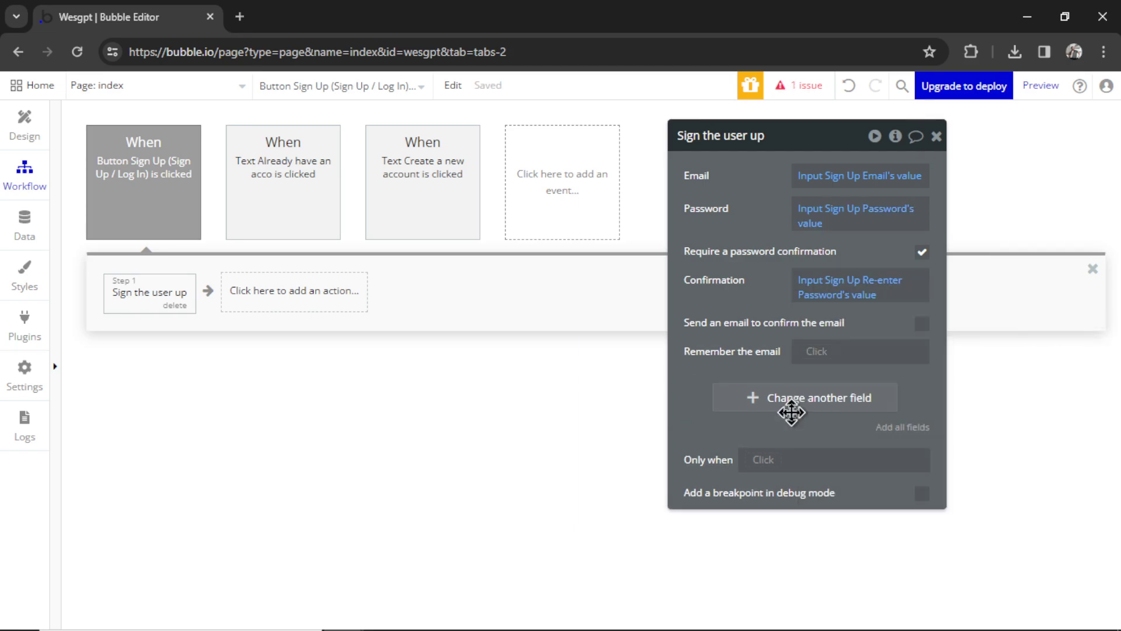
left_click(804, 398)
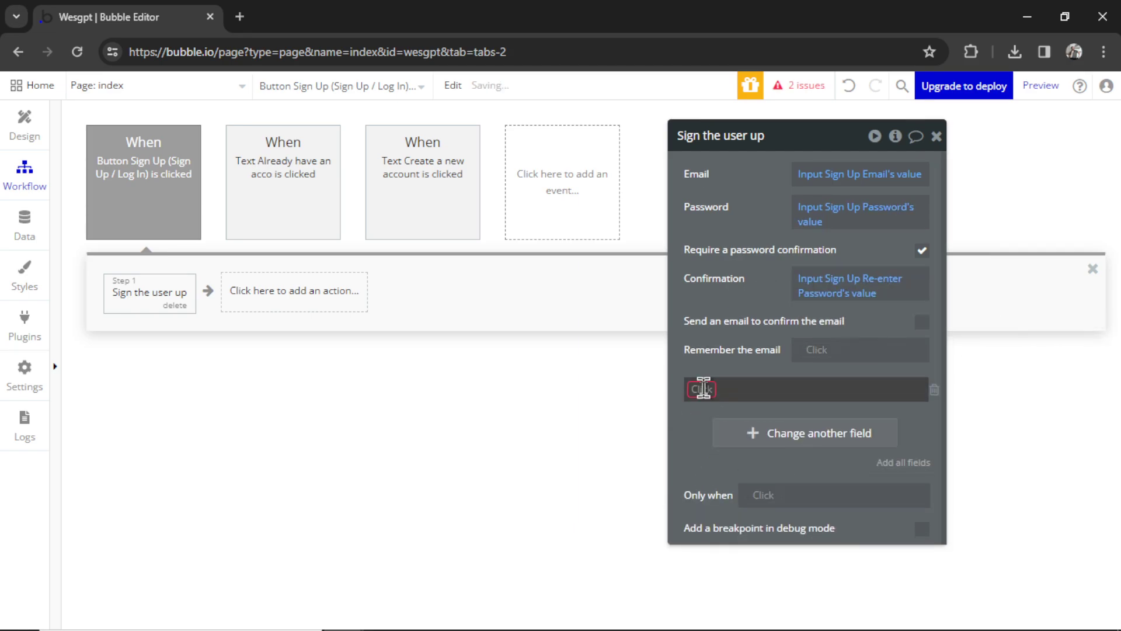
left_click(704, 389)
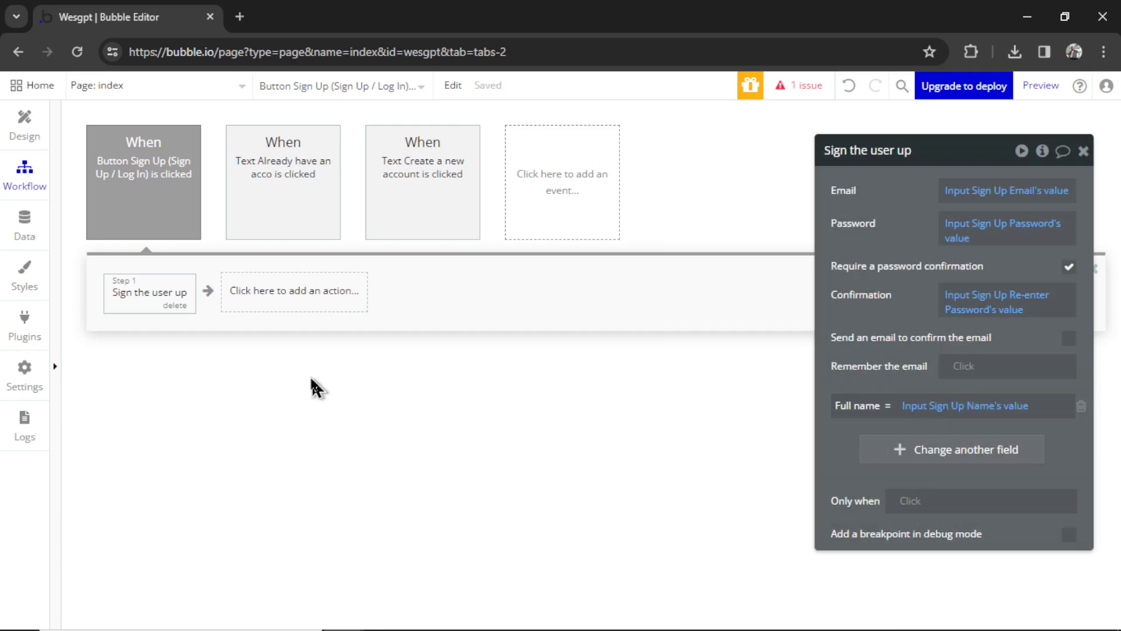
Add a Go to page step after sign-up and create a new page named thumbnail-maker
left_click(293, 289)
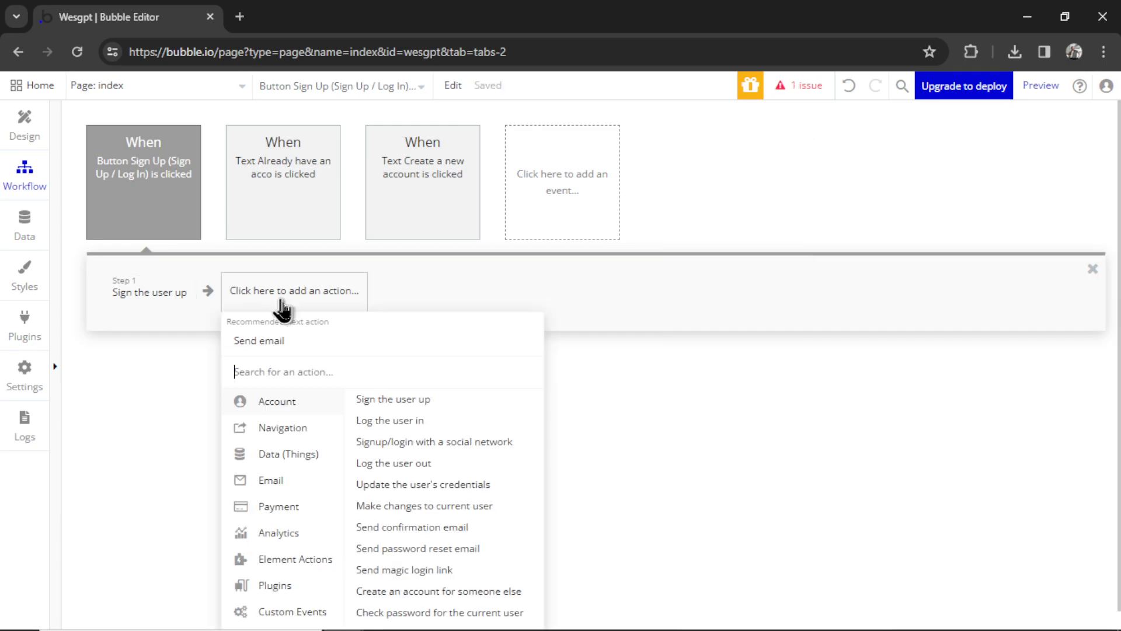
left_click(281, 427)
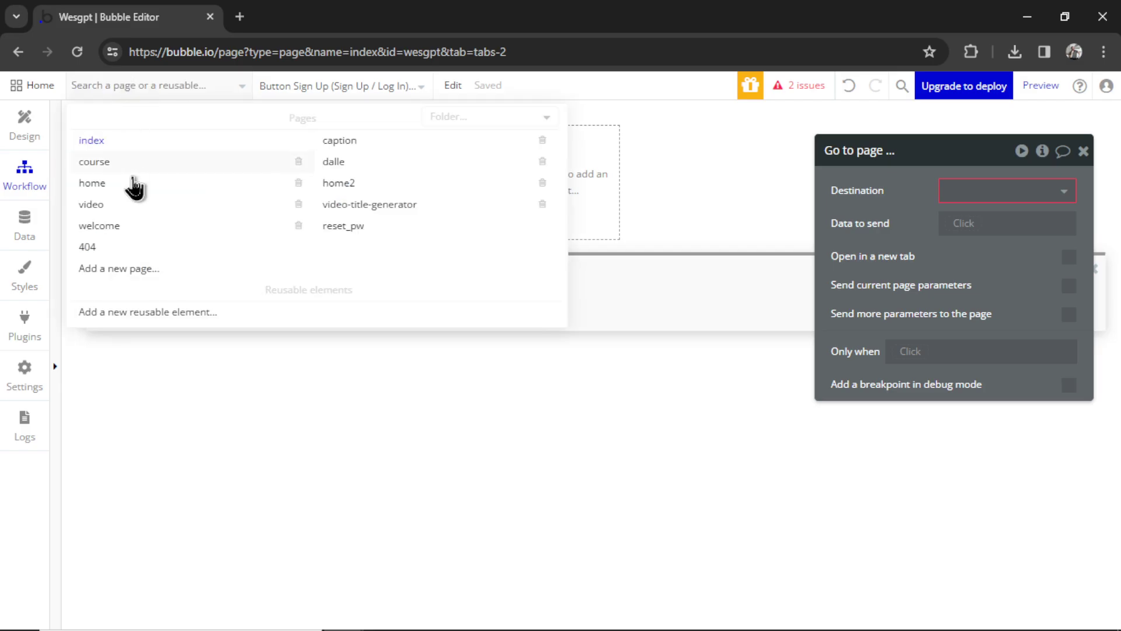
left_click(118, 268)
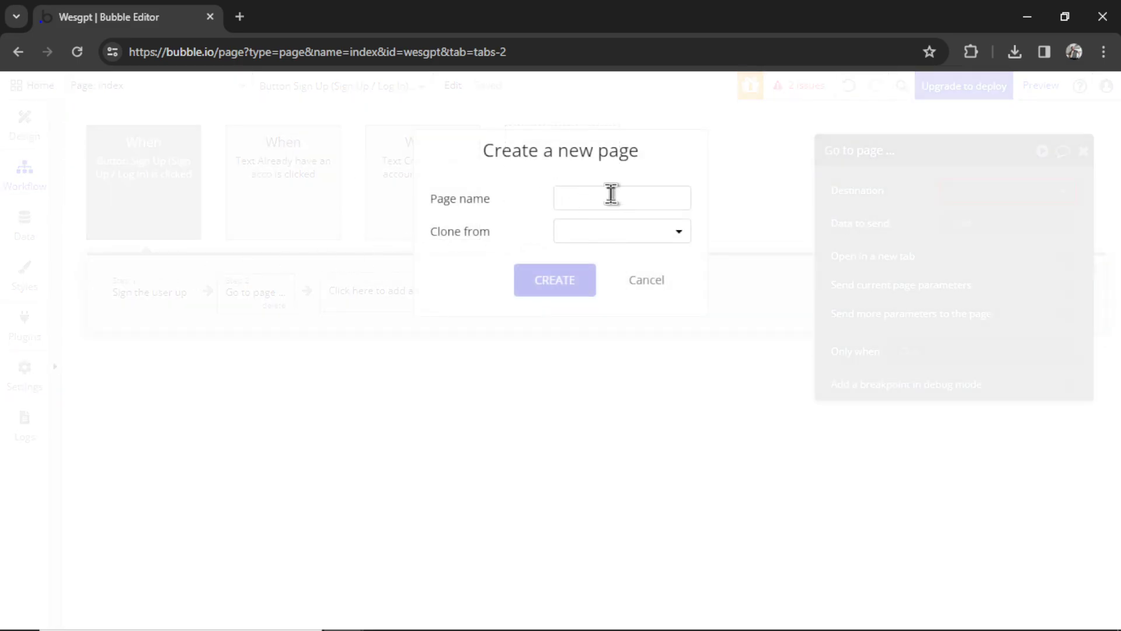
type("thumbnail-maker")
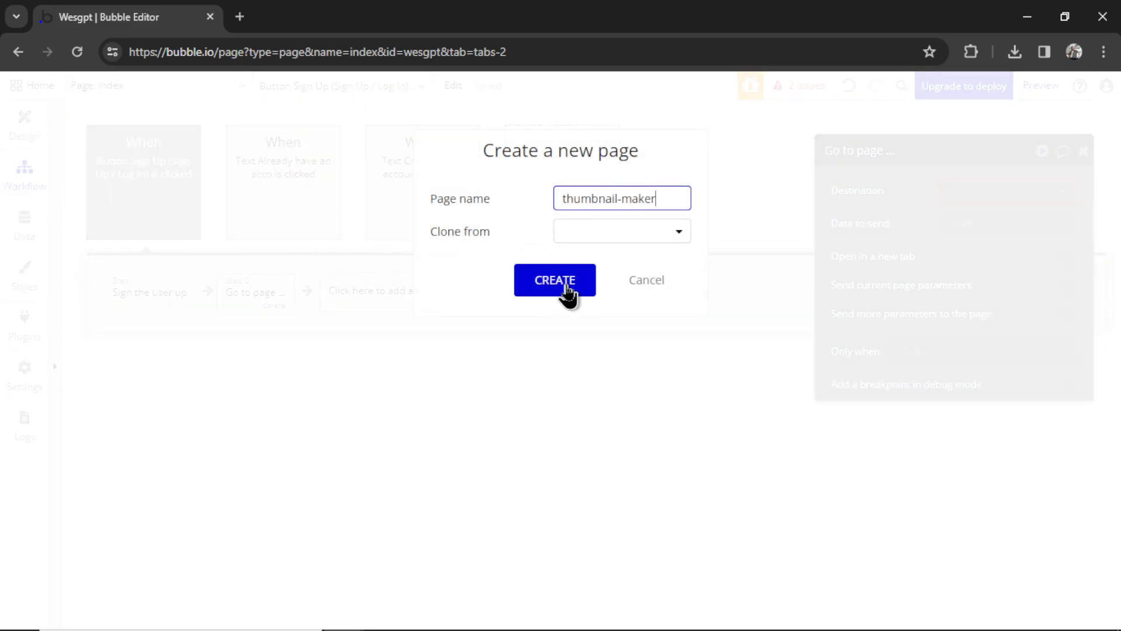
left_click(555, 280)
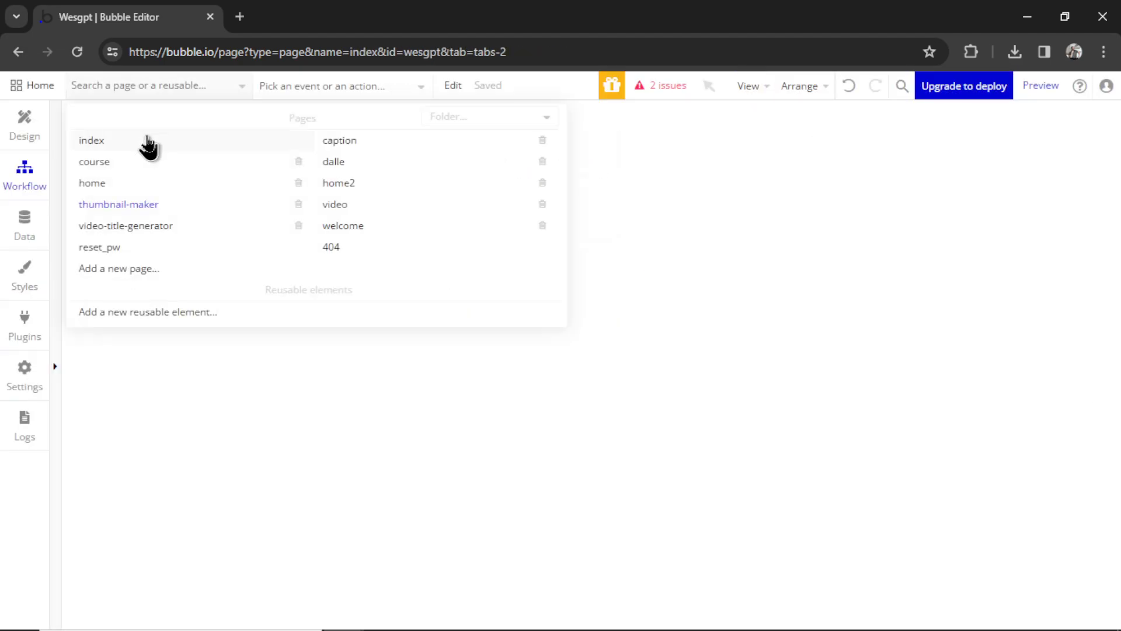
Back on the index page, set the Go to page destination to thumbnail-maker
left_click(91, 141)
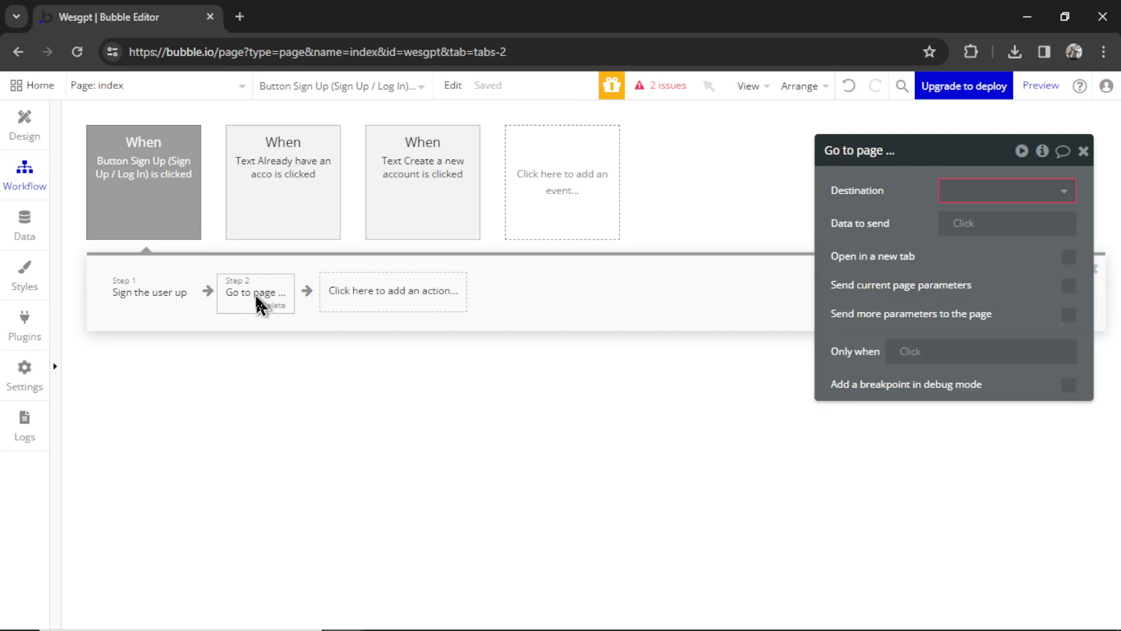
left_click(1005, 191)
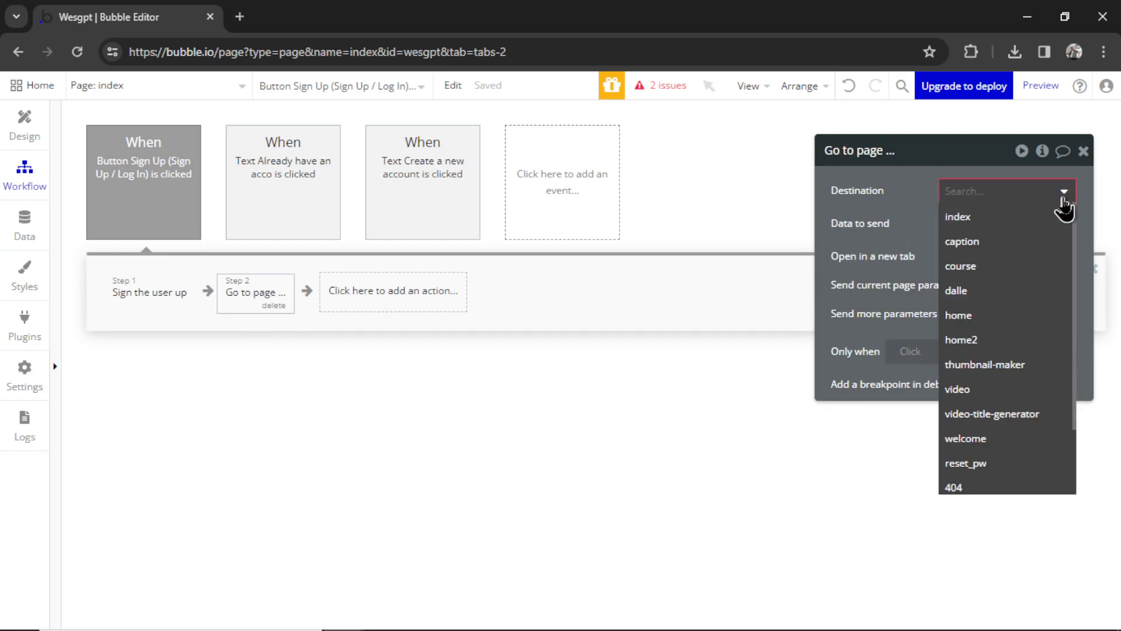
left_click(987, 364)
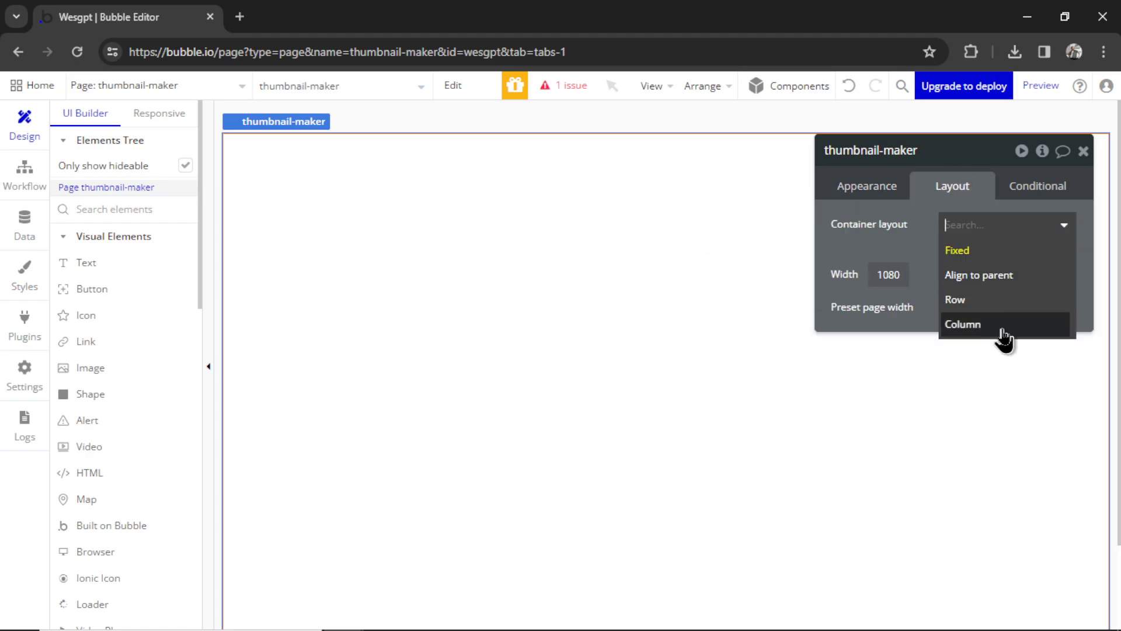
Give the thumbnail-maker page a column layout and a 500-pixel default builder width
left_click(964, 324)
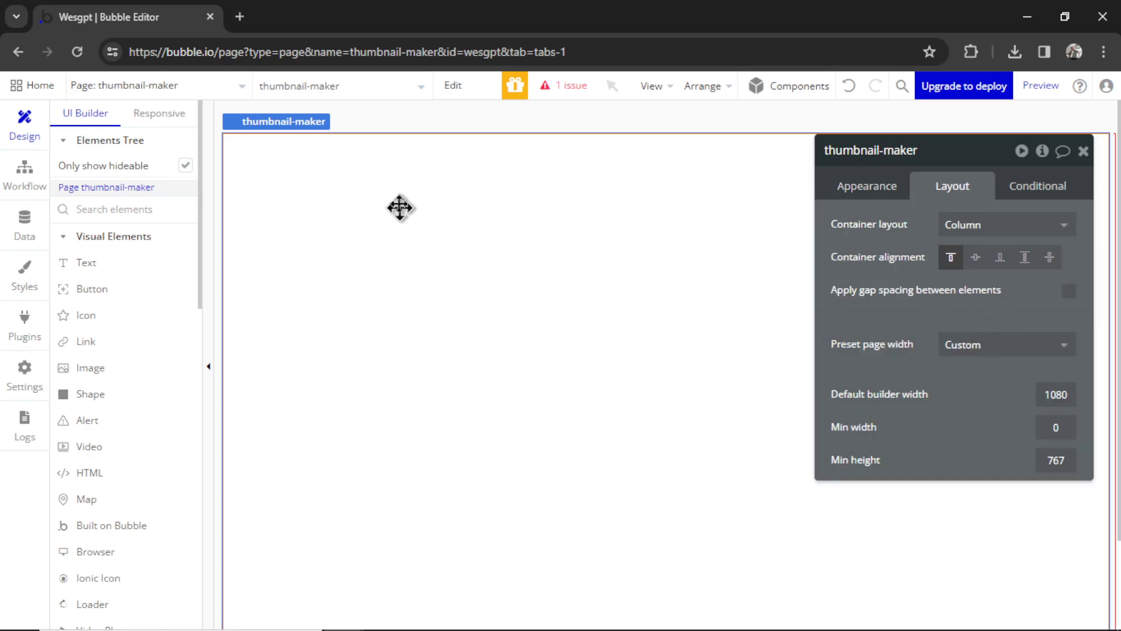
mouse_move(401, 166)
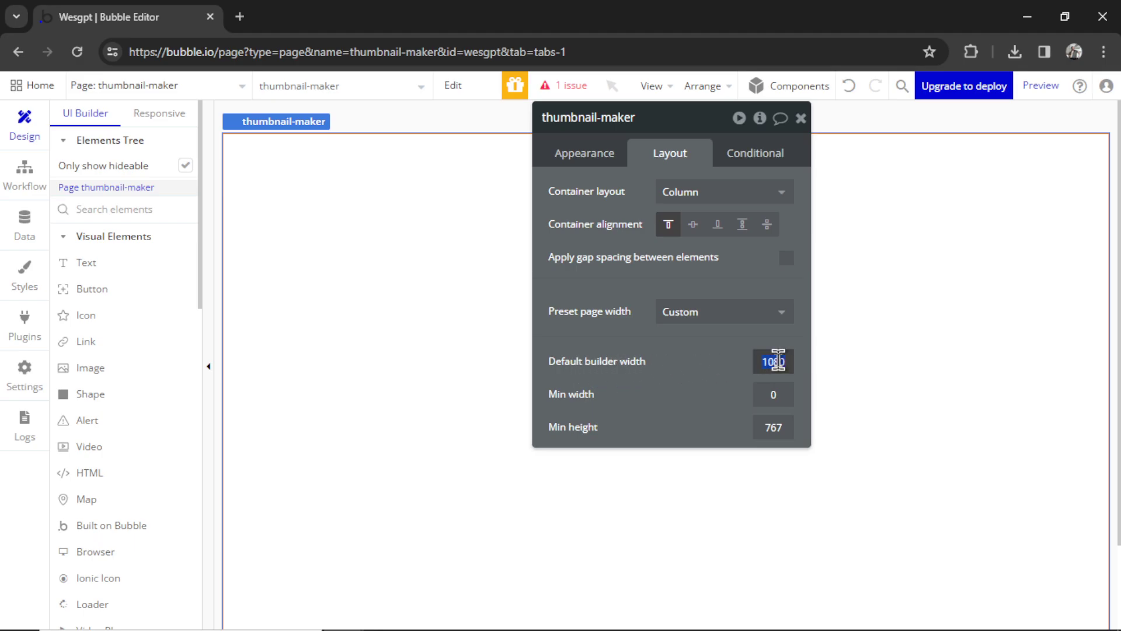
type("500")
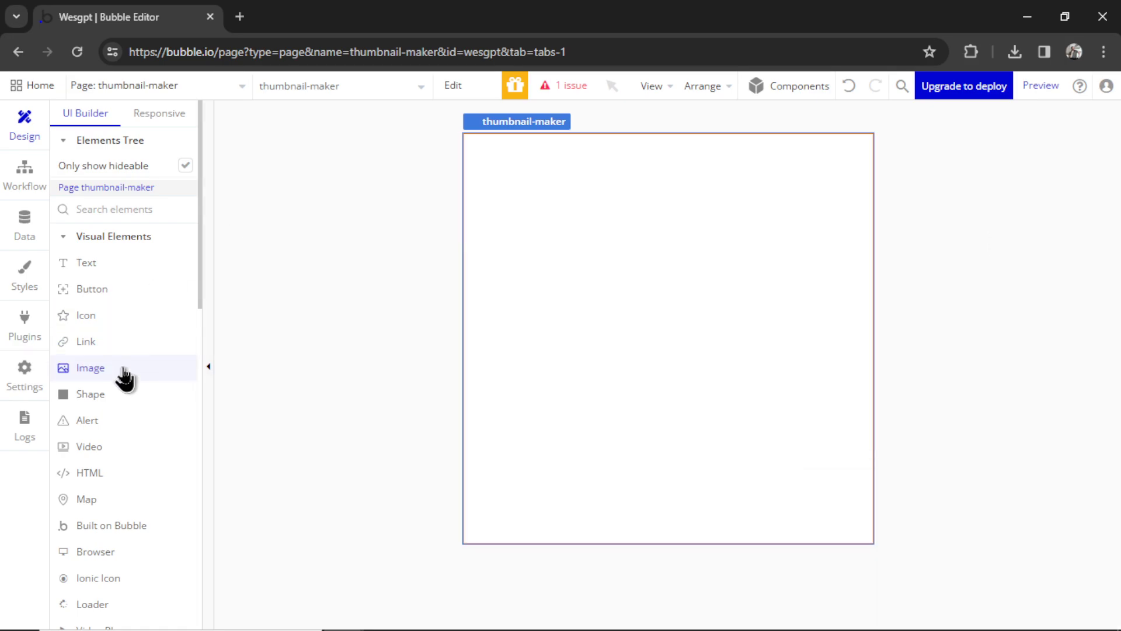
Place the uploaded YouTube logo image at 50×50 with fixed height, centred horizontally
left_click_drag(631, 153, 692, 211)
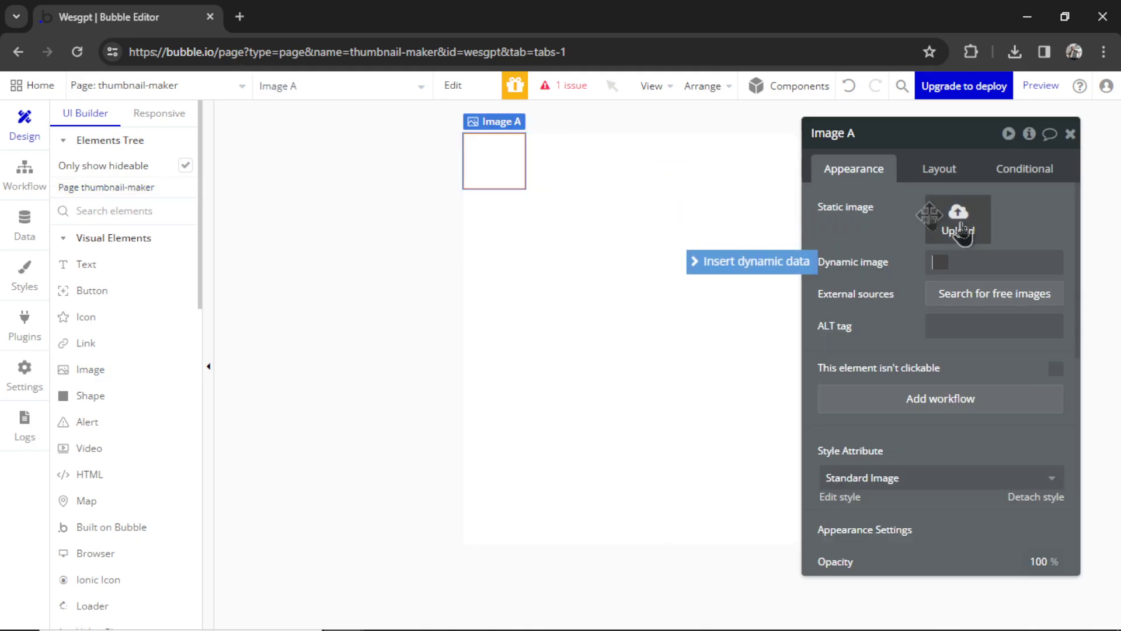
left_click(958, 219)
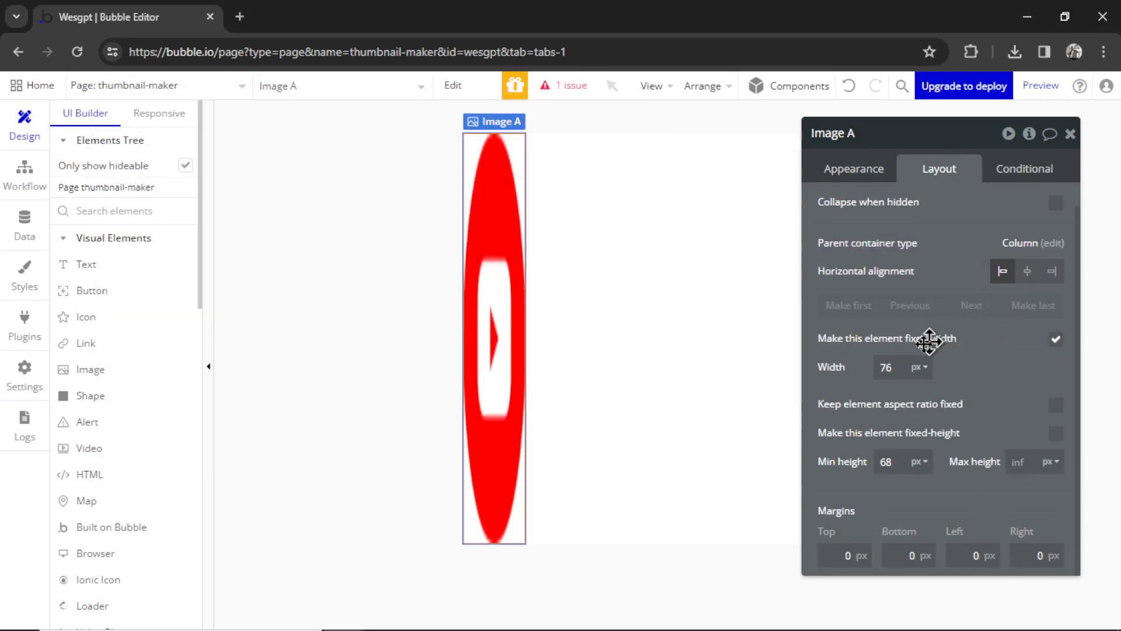
left_click(1057, 433)
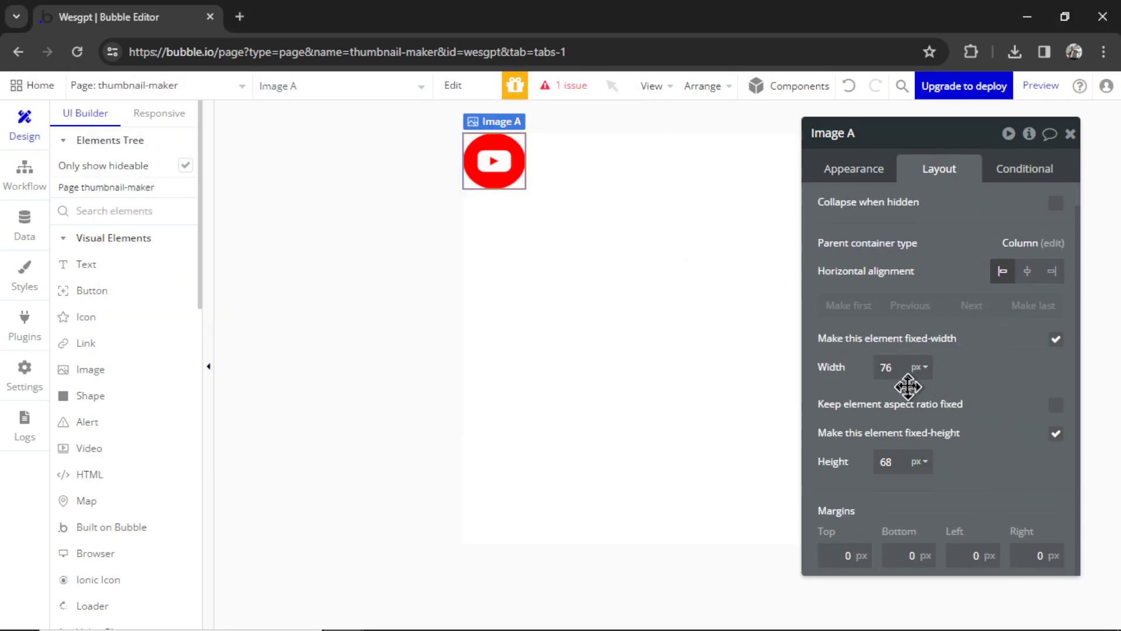
type("50")
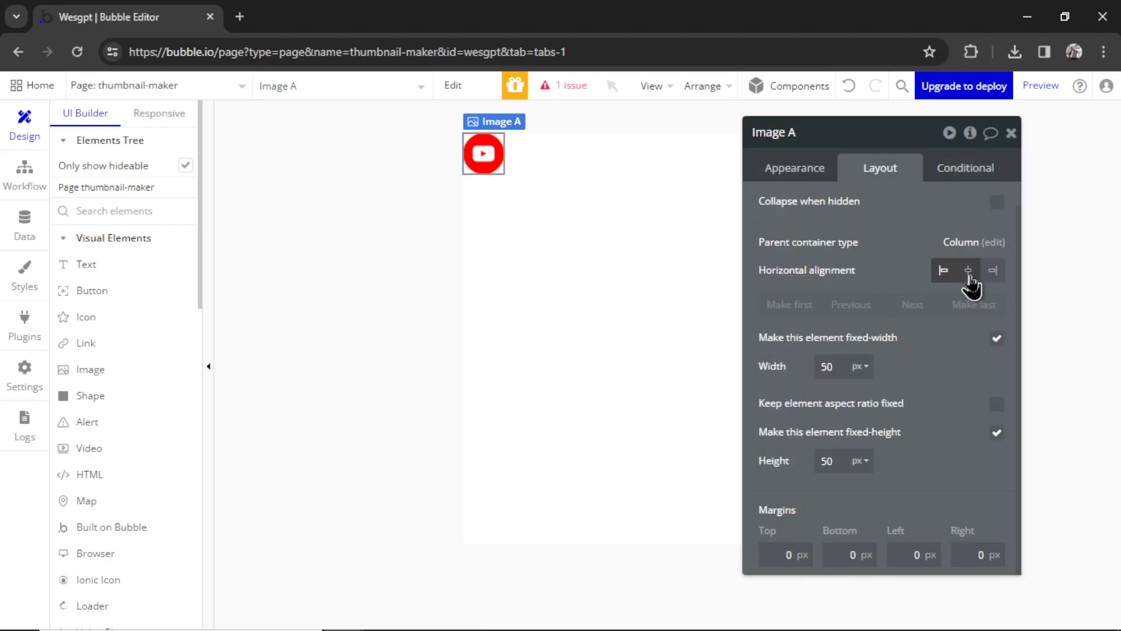
left_click(968, 271)
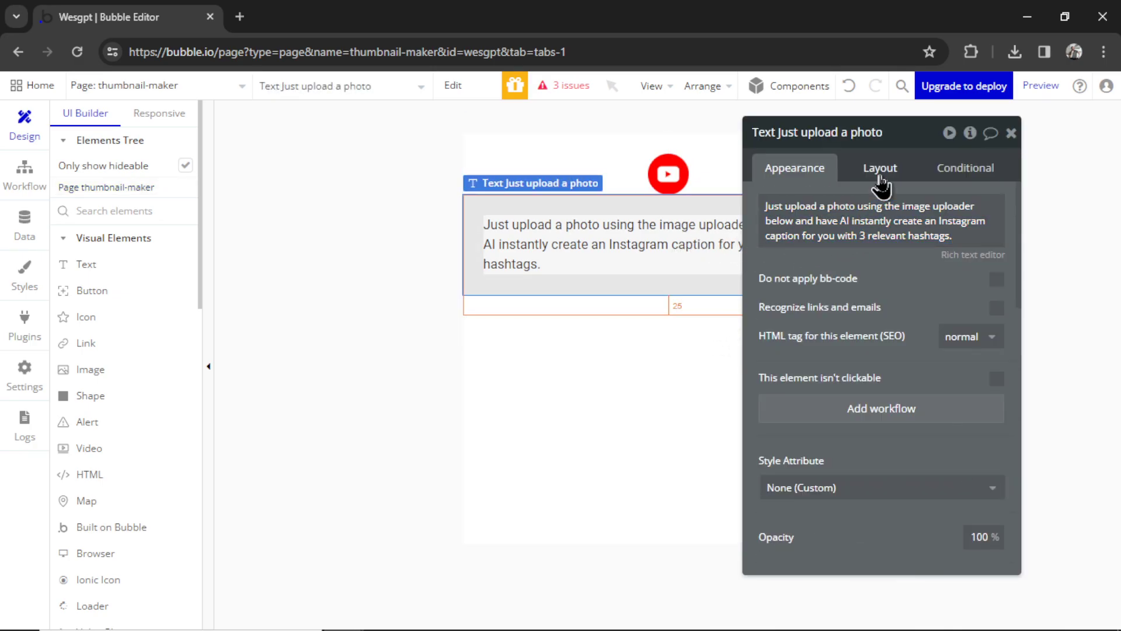
Set the intro text's spacing and its YouTube video title instructions
left_click(879, 167)
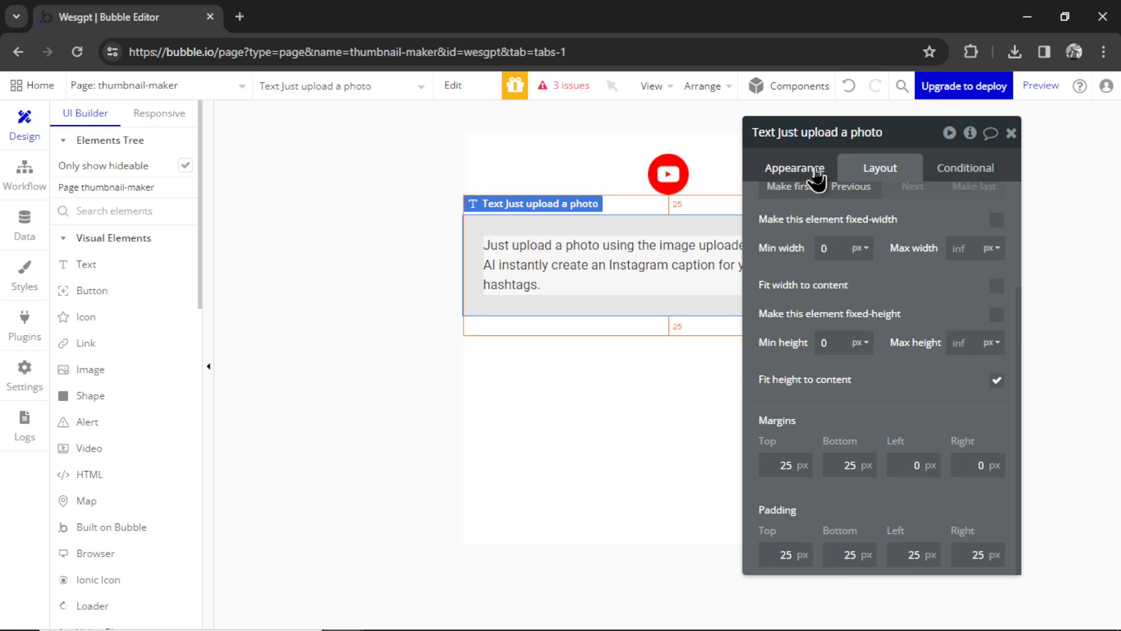
left_click(794, 167)
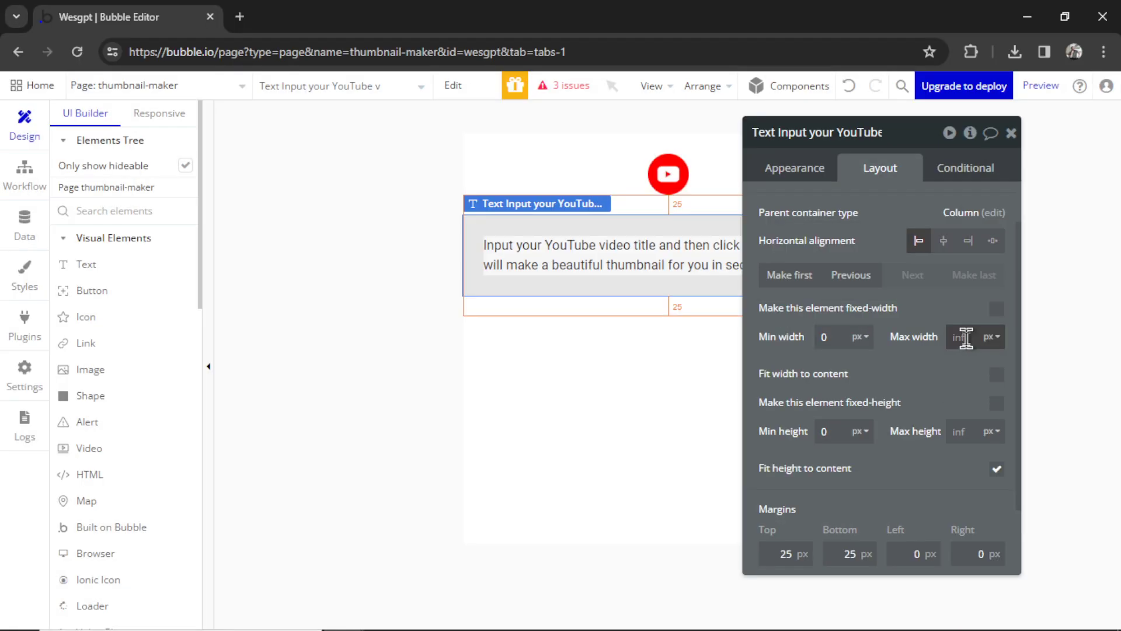
type("500")
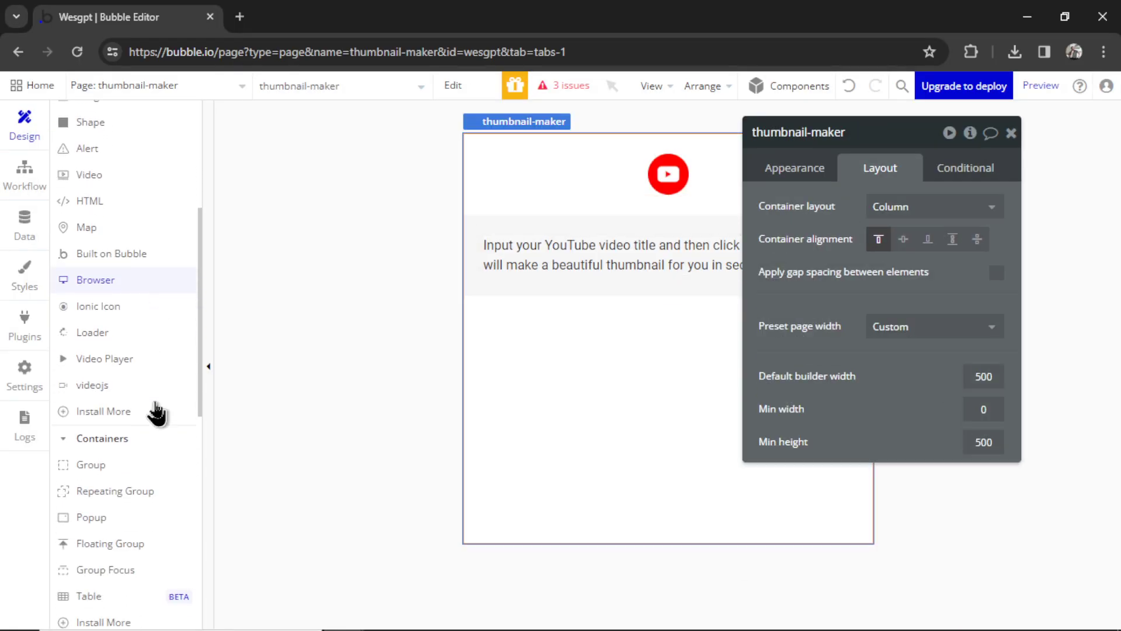
Add the 'Video title' input below the intro text and set its size
scroll("down", 3)
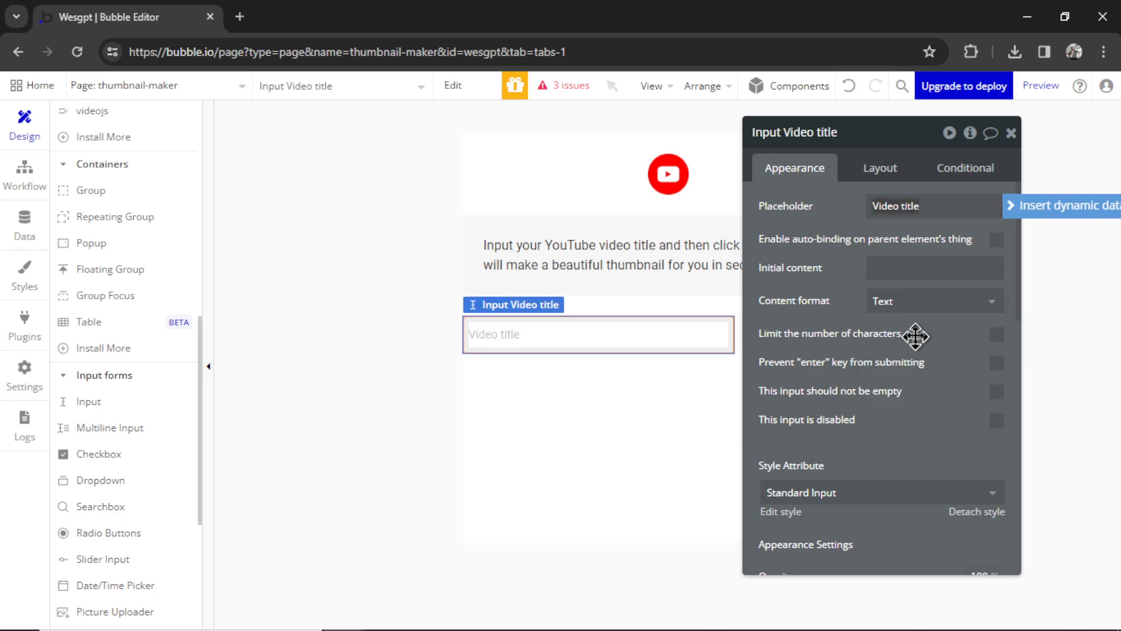
left_click(880, 168)
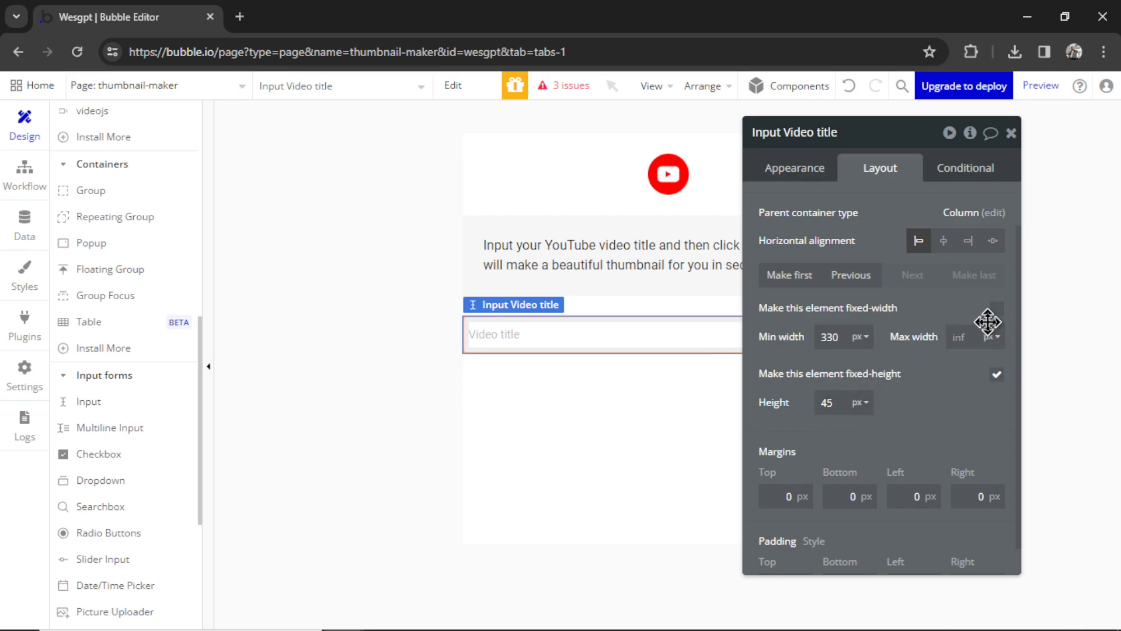
type("50")
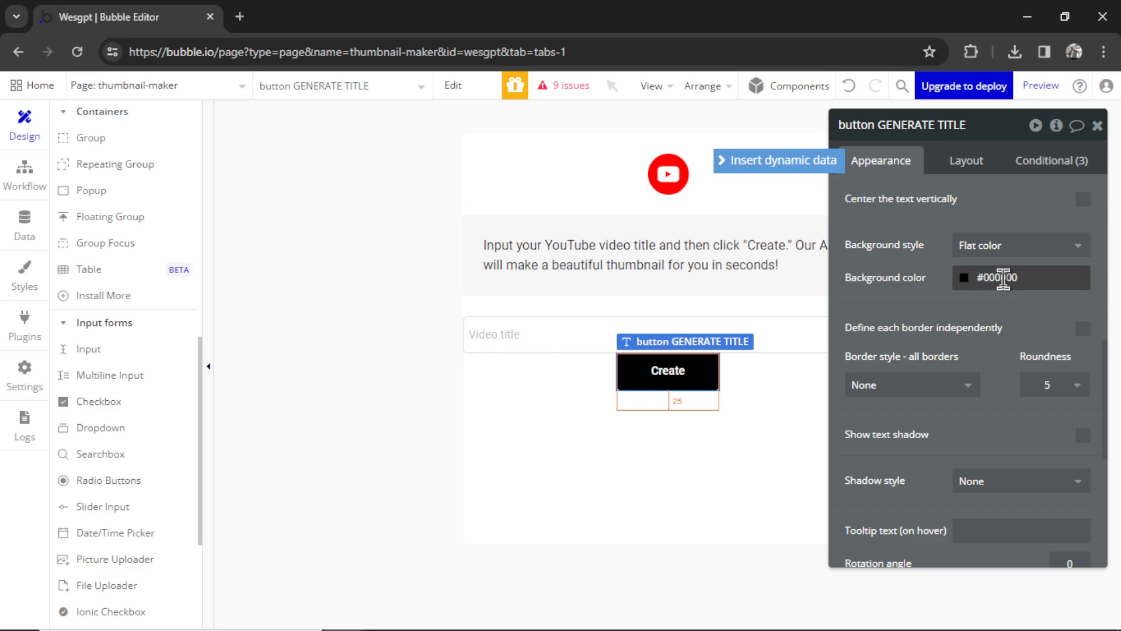
Make the button red (#FF0000), centre it, and rename it CREATE THUMBNAIL
left_click(964, 277)
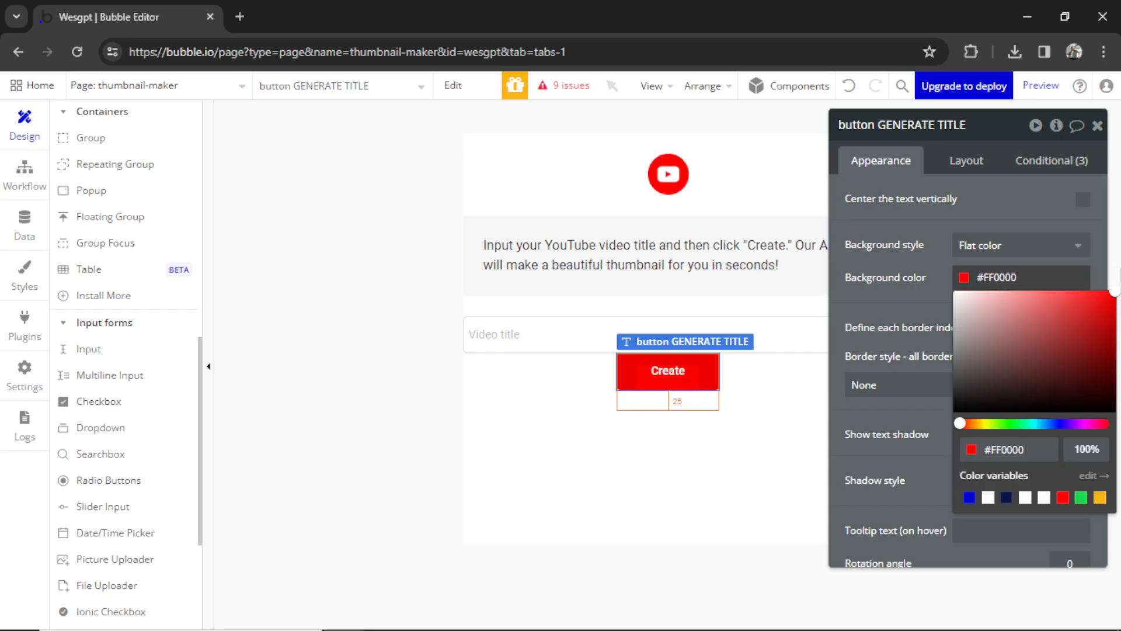
left_click(965, 160)
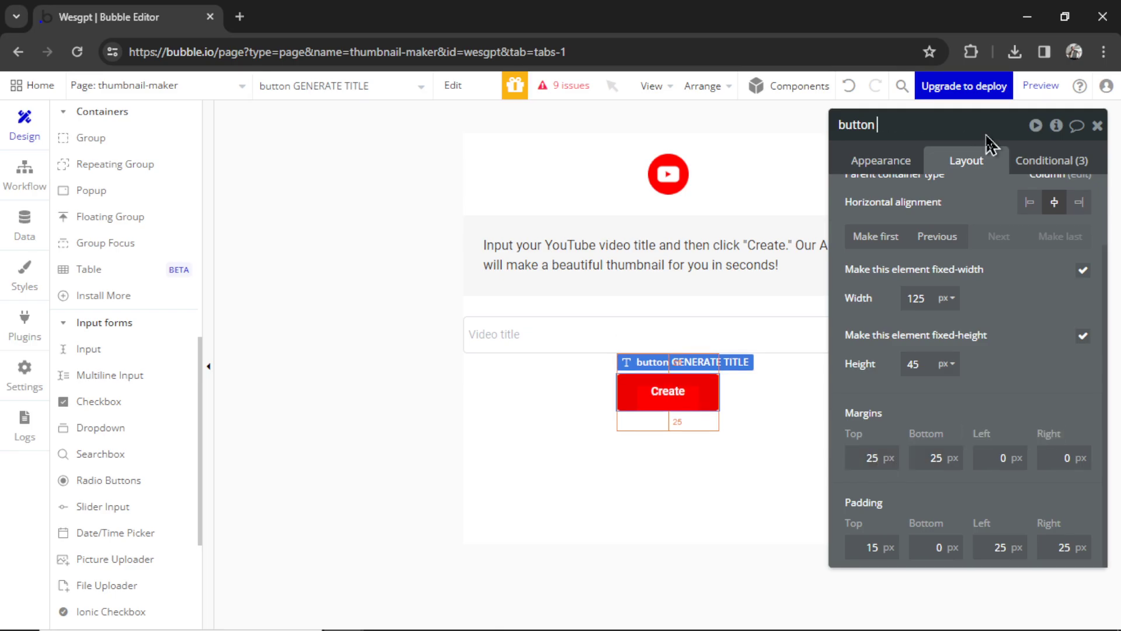
type("CREATE TH")
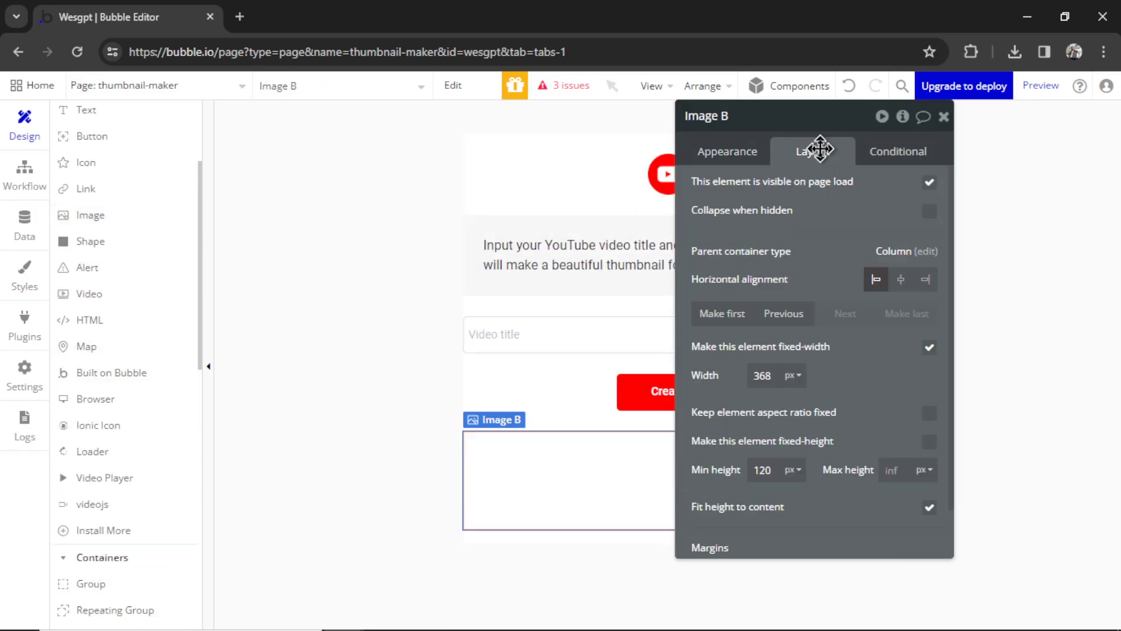
Lock the image below the button to a 1792×1024 aspect ratio
scroll("down", 3)
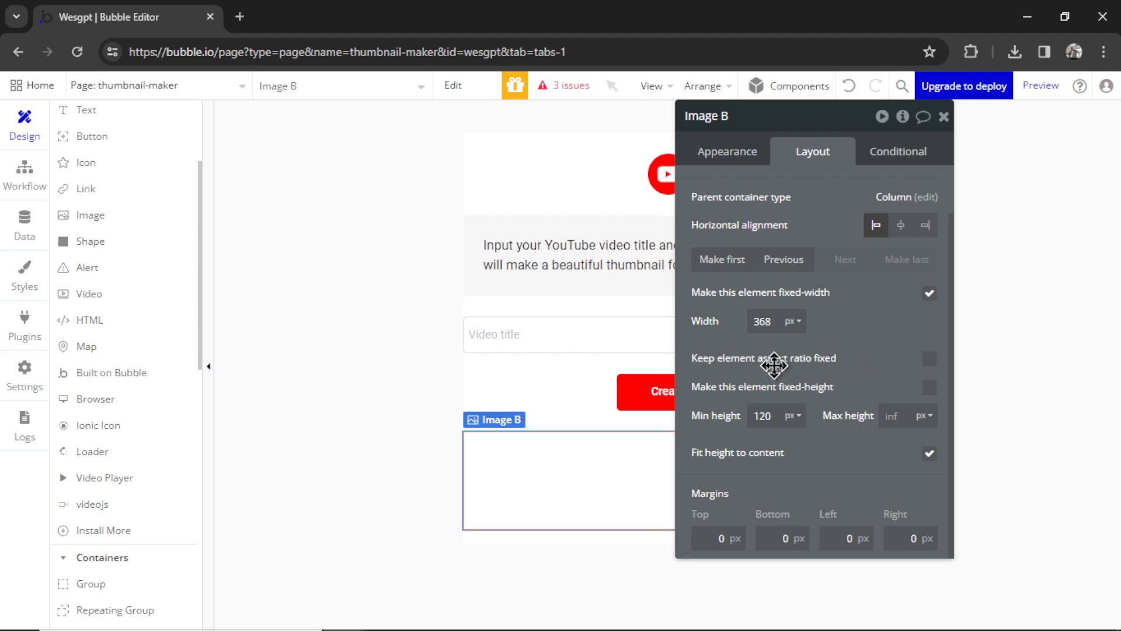
left_click(929, 363)
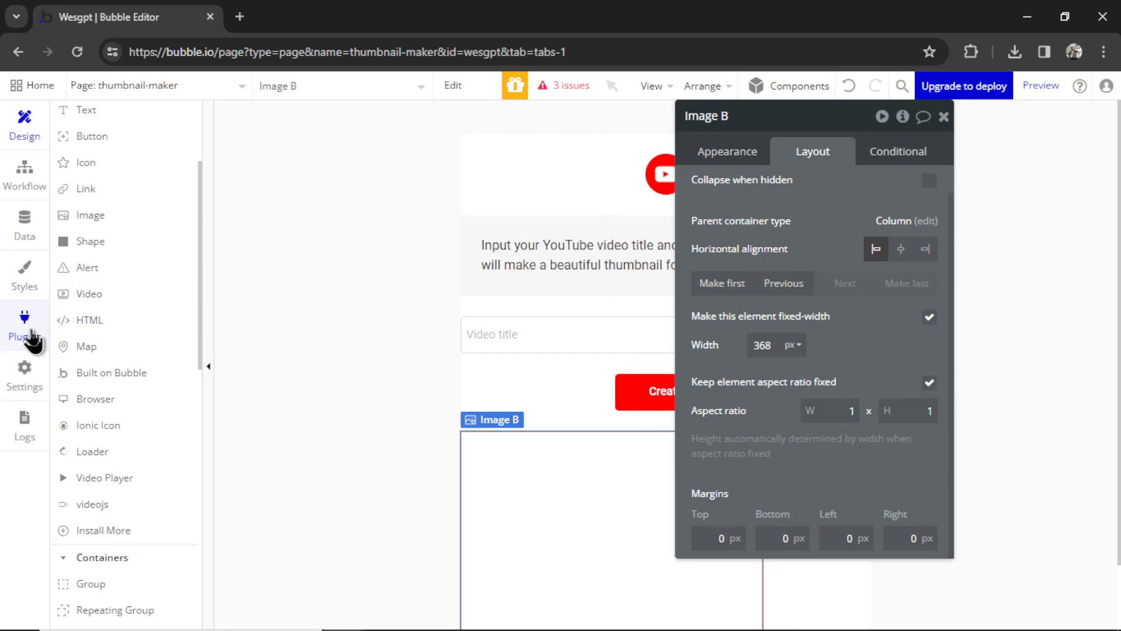
left_click(24, 324)
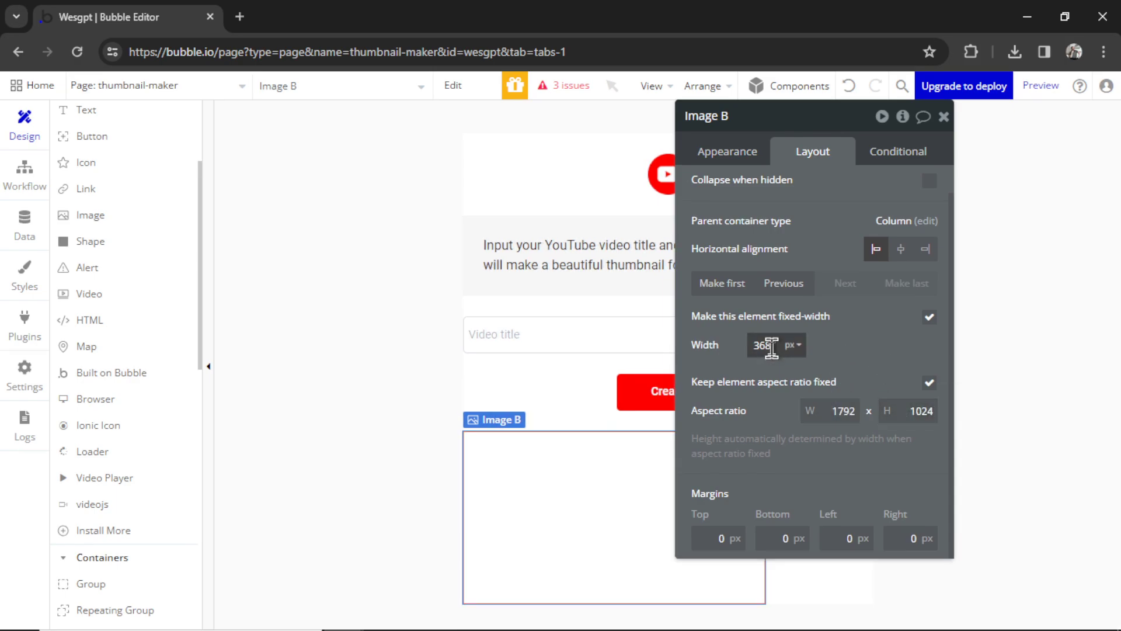
type("500")
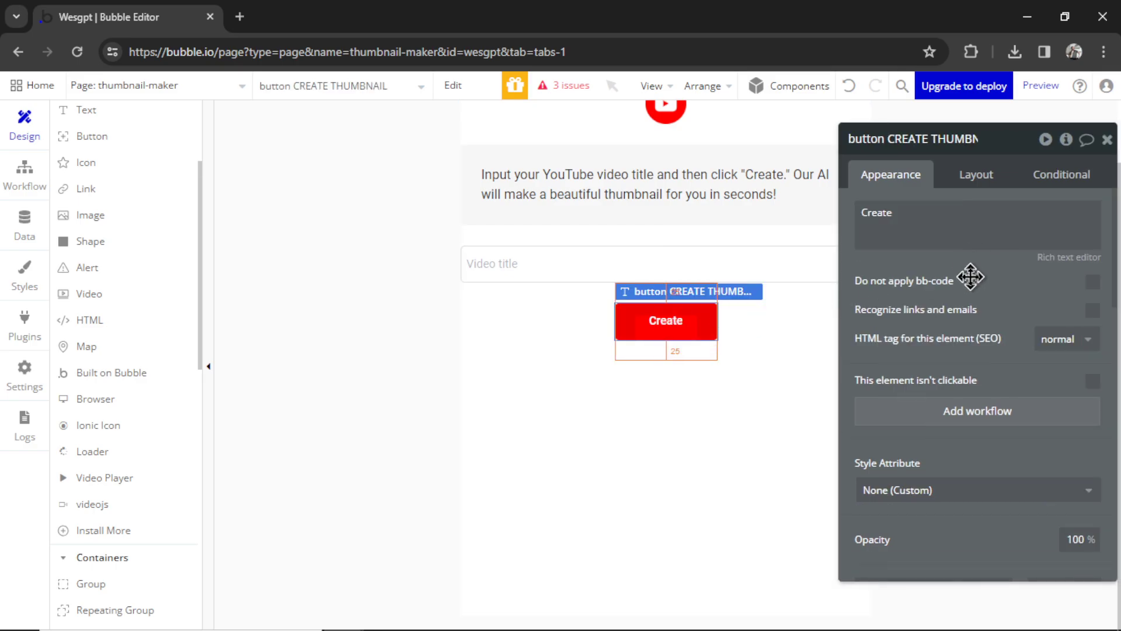
Add a CREATE THUMBNAIL workflow with a DALL-E 3 action prompted by Input Video title's value
left_click(975, 410)
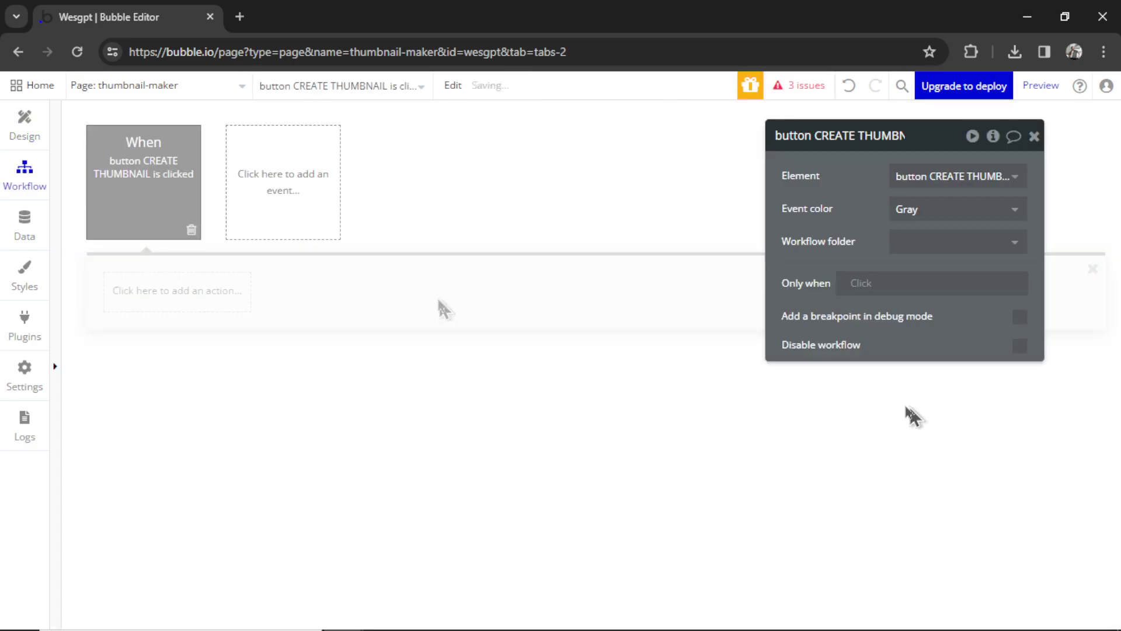
left_click(177, 290)
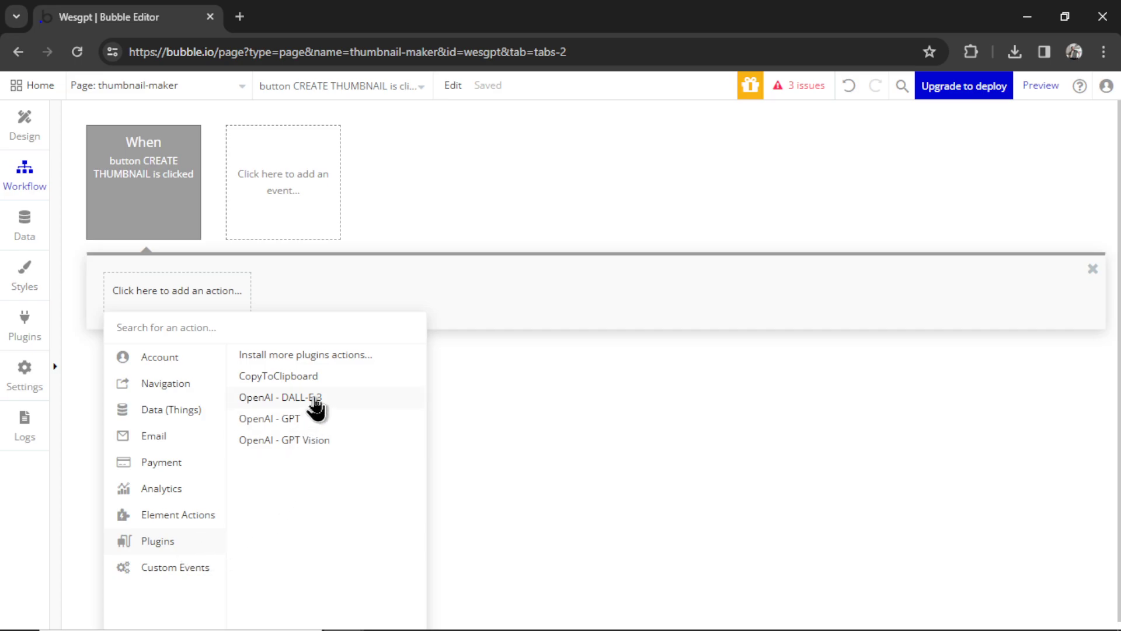
left_click(279, 397)
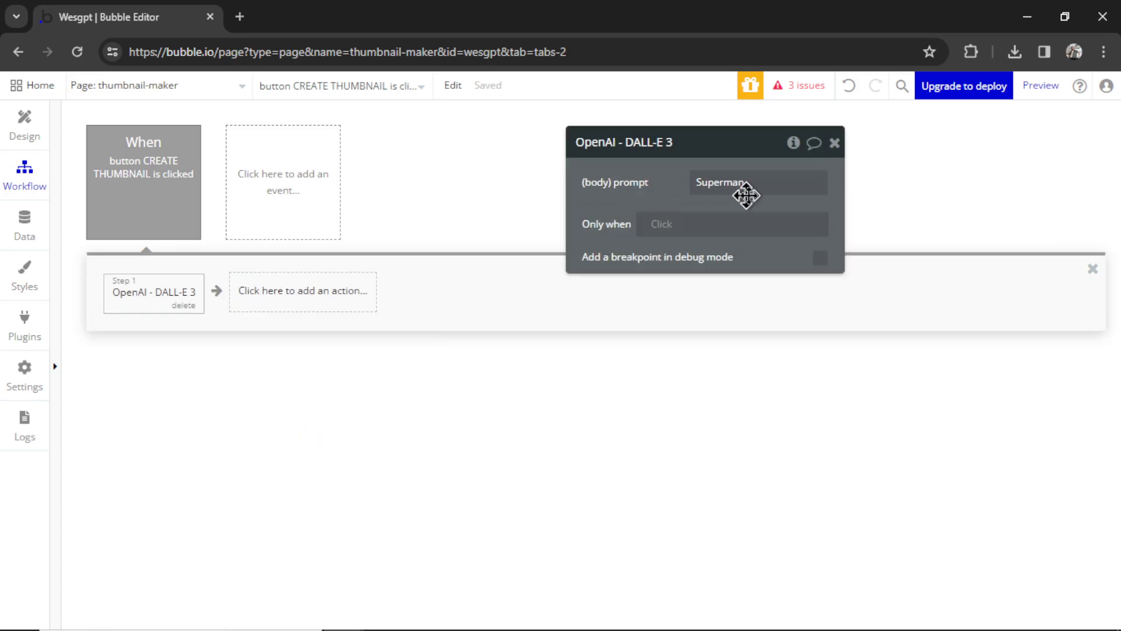
left_click(737, 182)
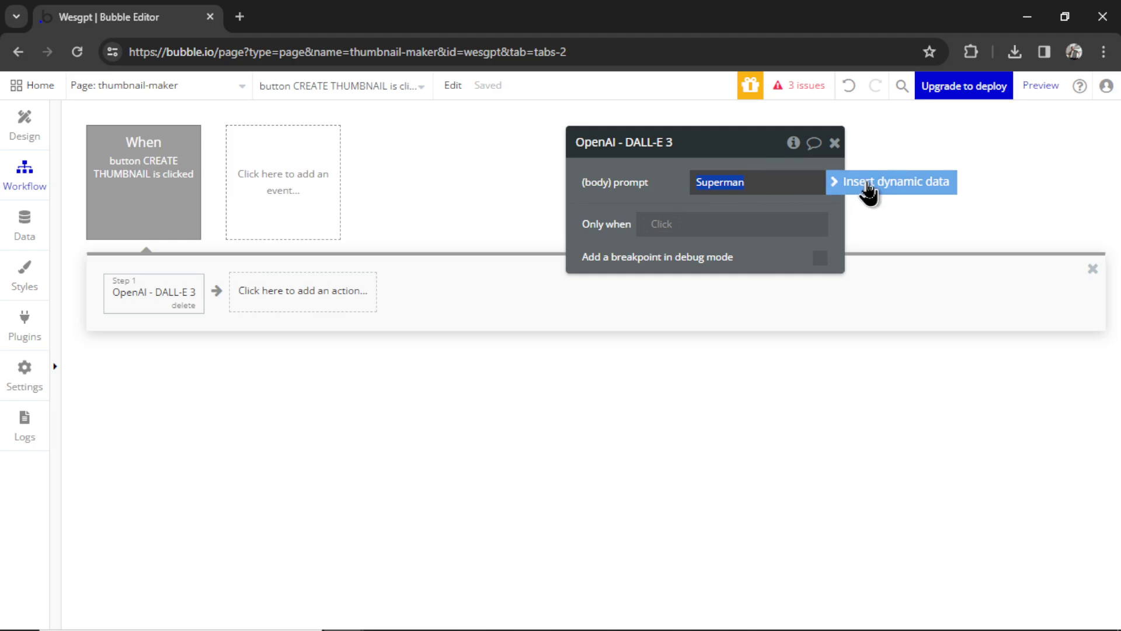
left_click(896, 181)
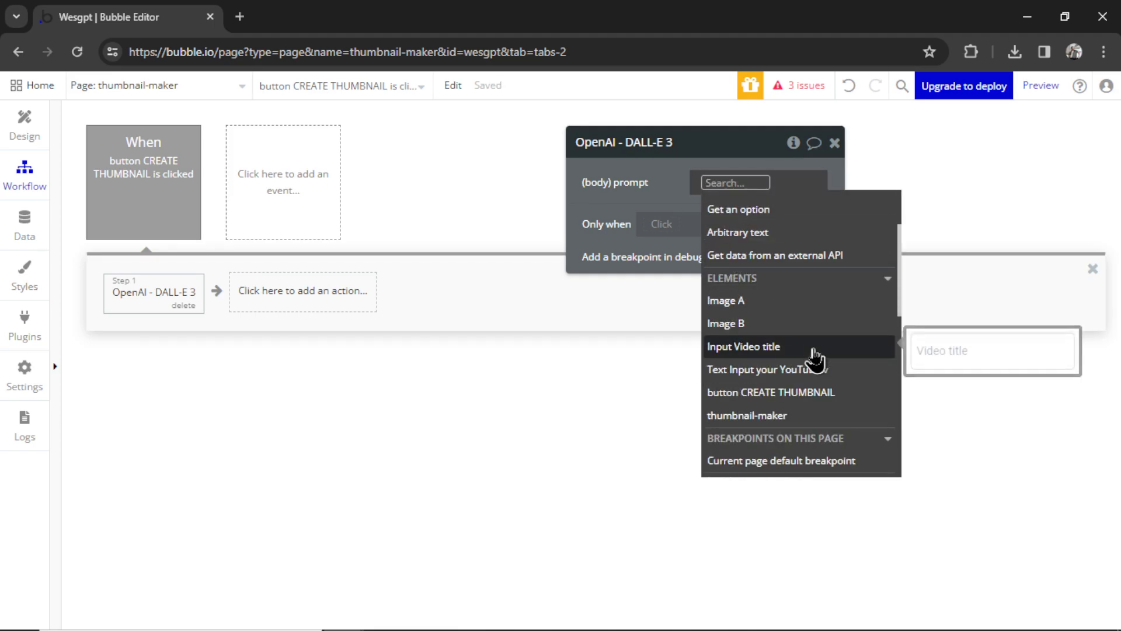
left_click(743, 346)
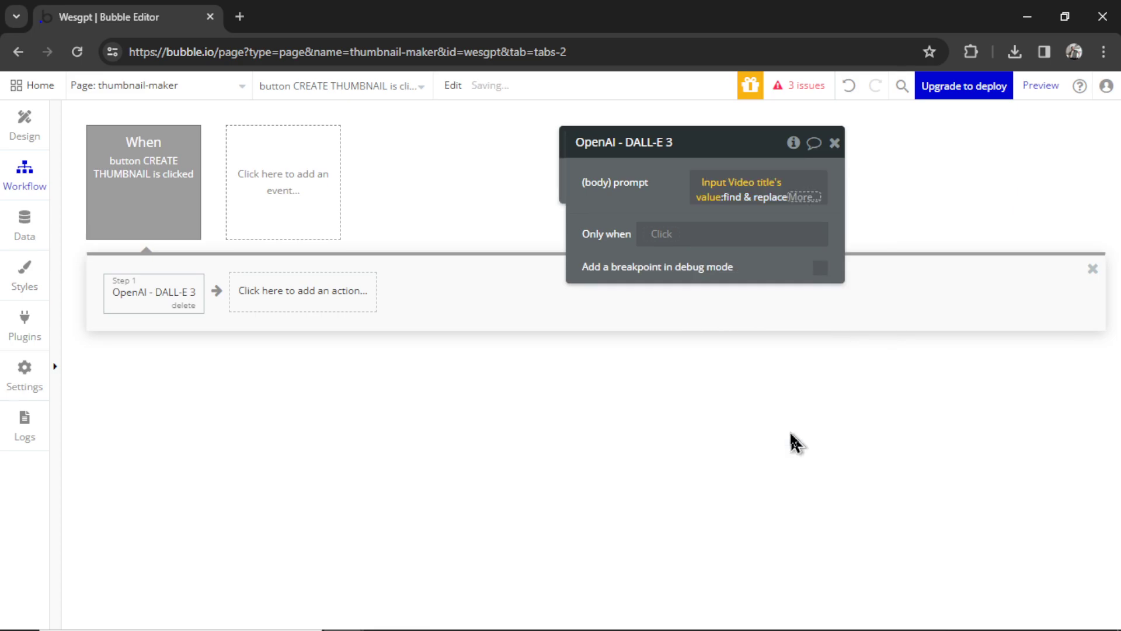
left_click(785, 197)
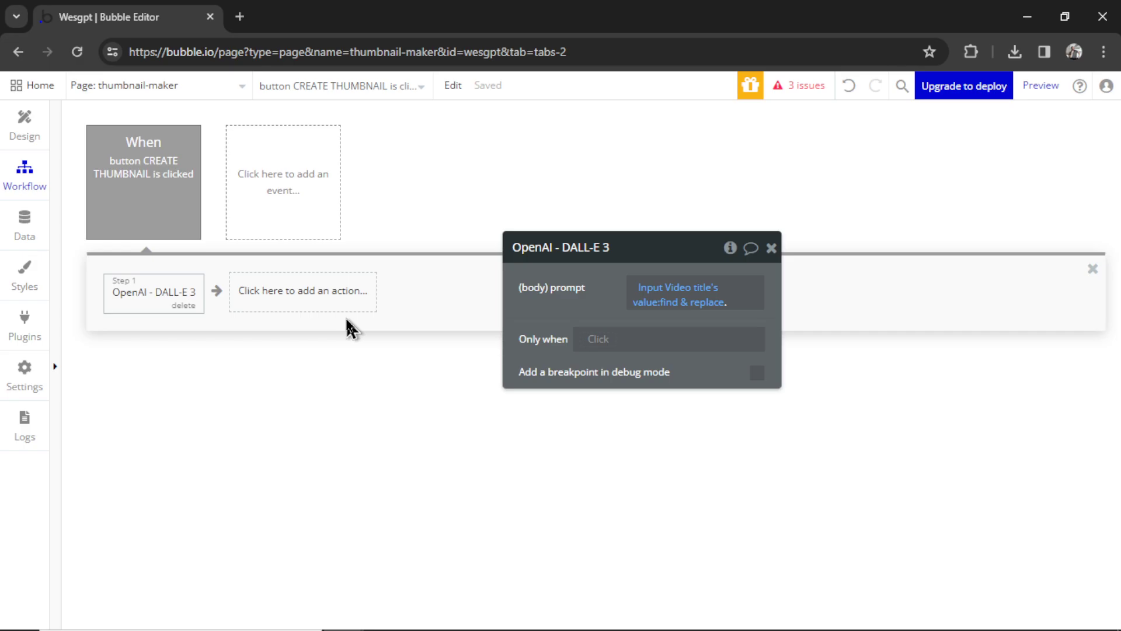
Define a new User field named thumbnails as a list of images
left_click(24, 227)
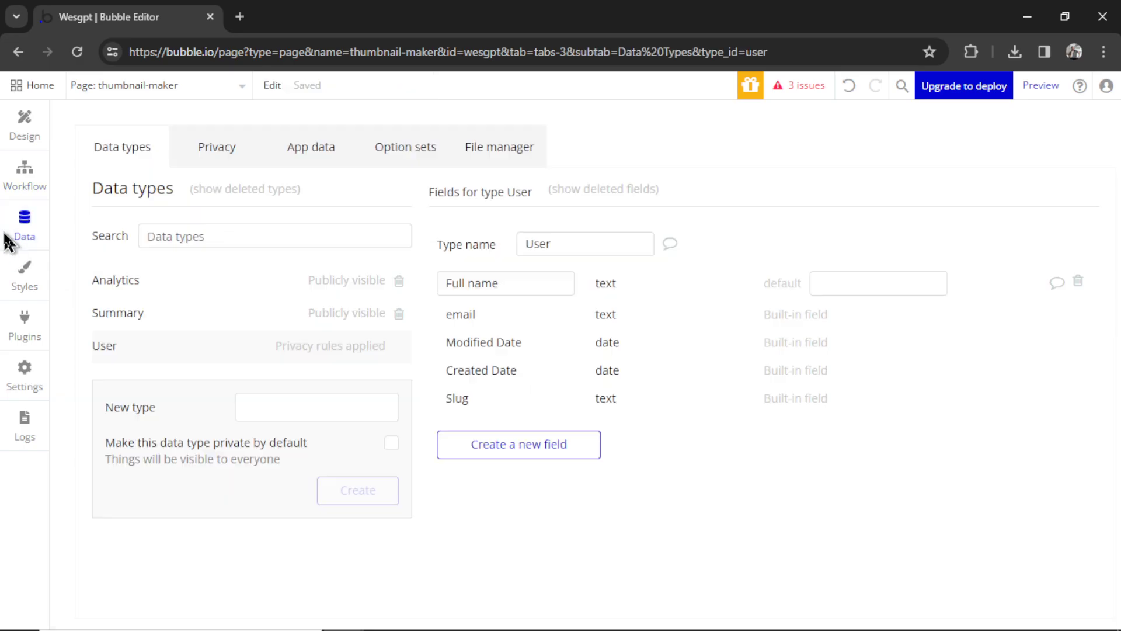
mouse_move(537, 512)
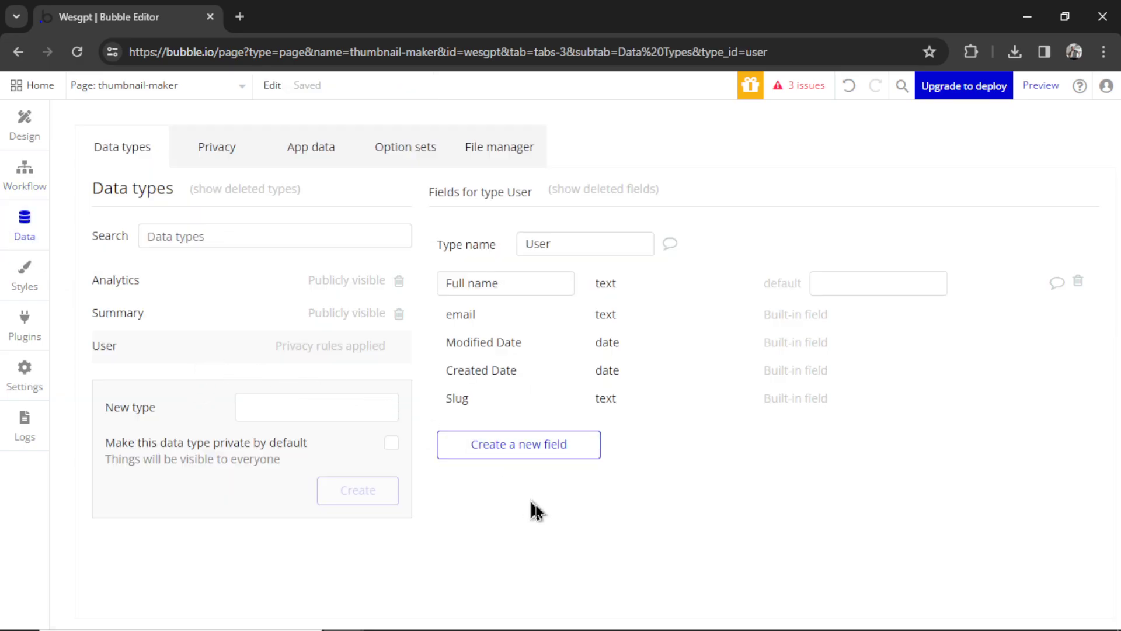
type("thumbnails")
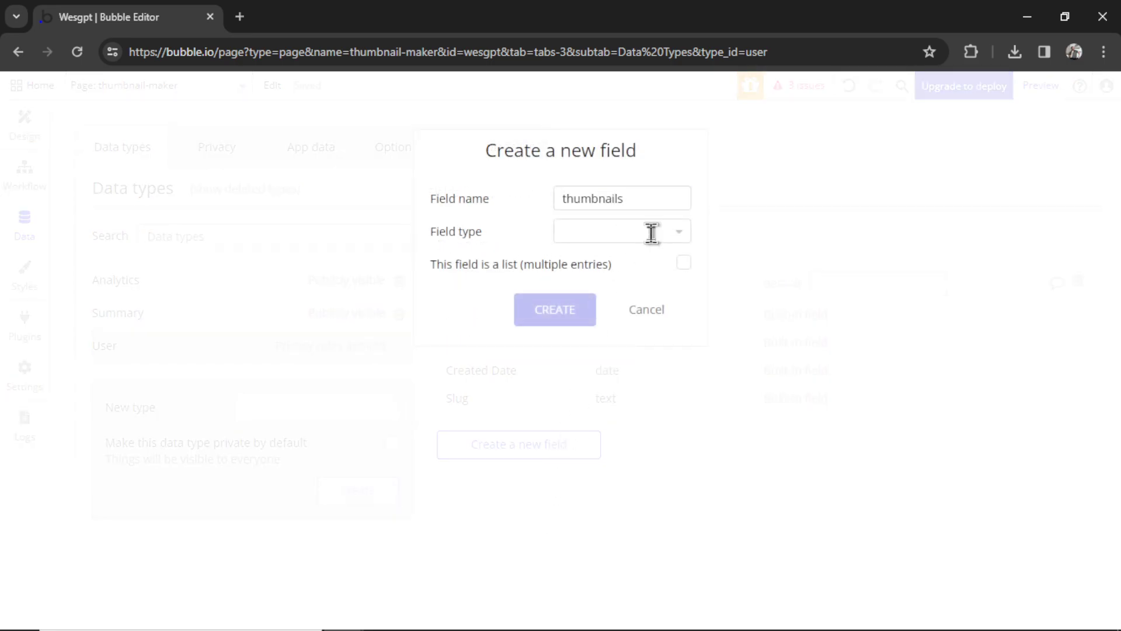
left_click(619, 231)
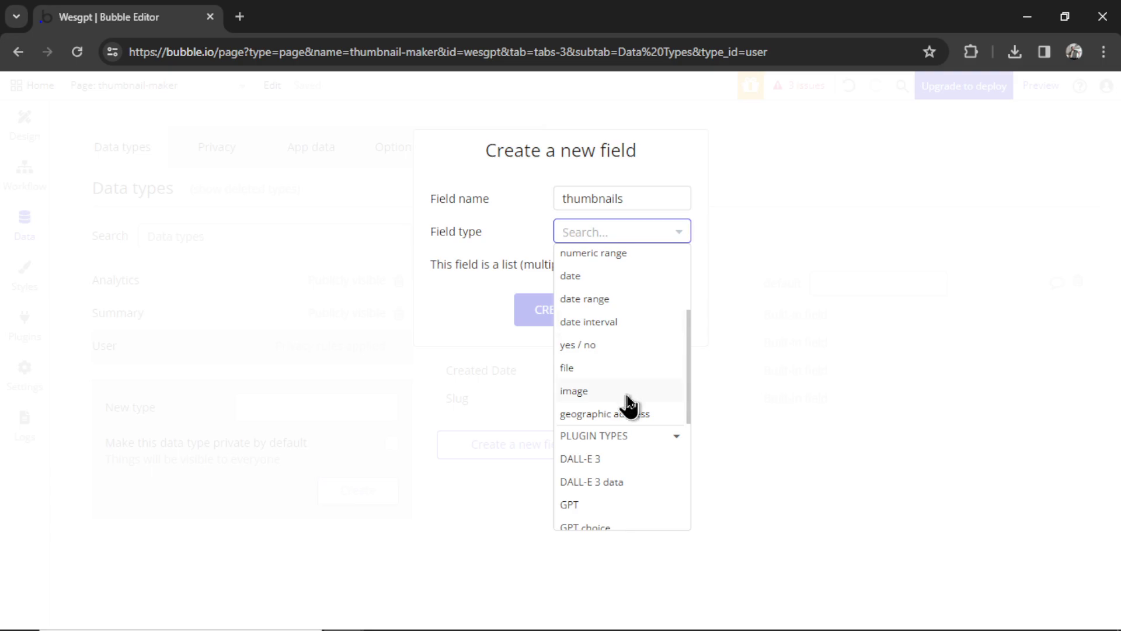
left_click(574, 391)
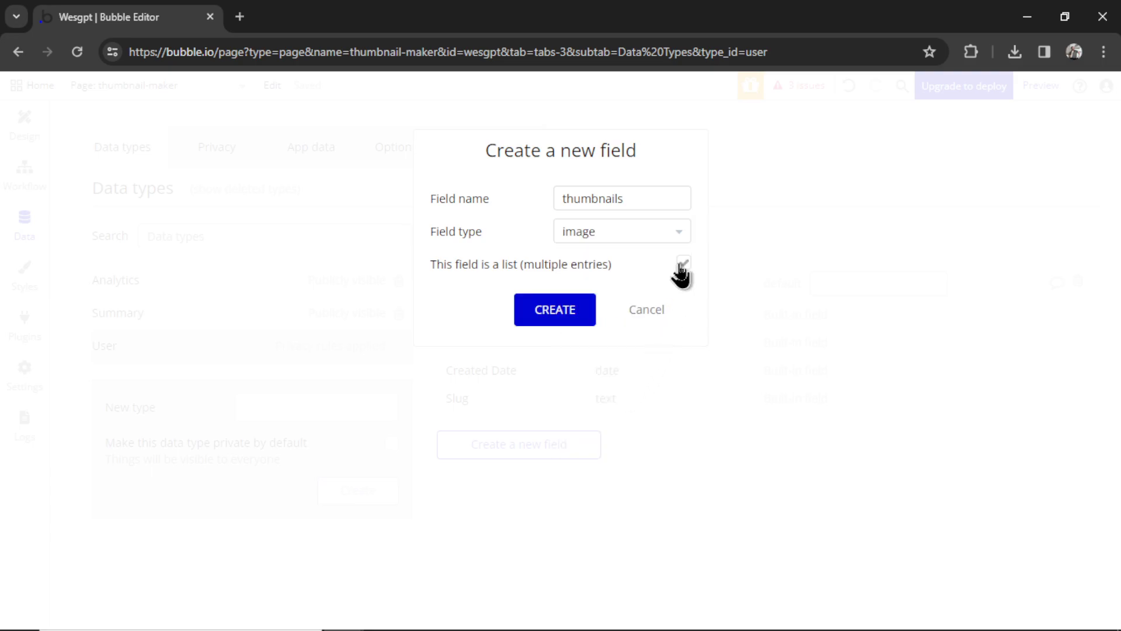
left_click(683, 263)
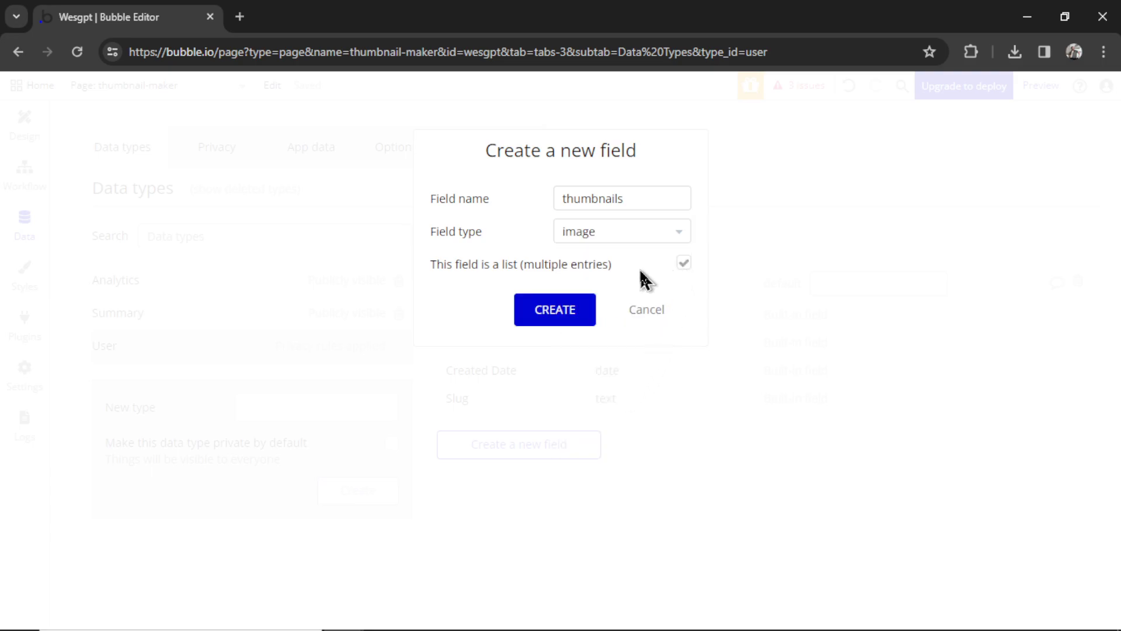
mouse_move(637, 278)
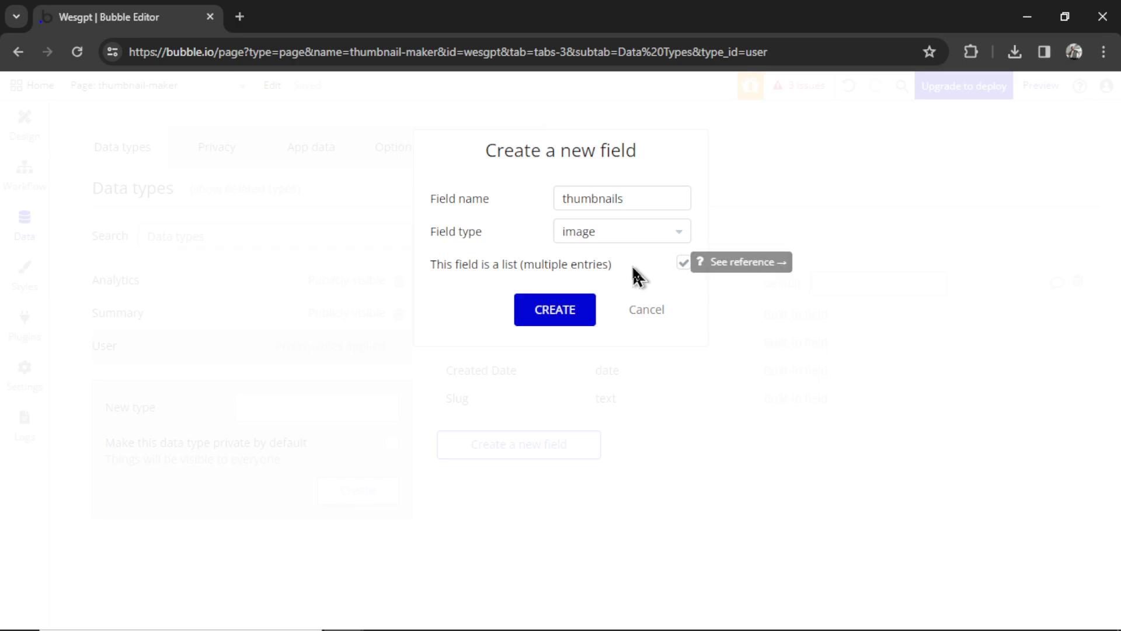
mouse_move(555, 309)
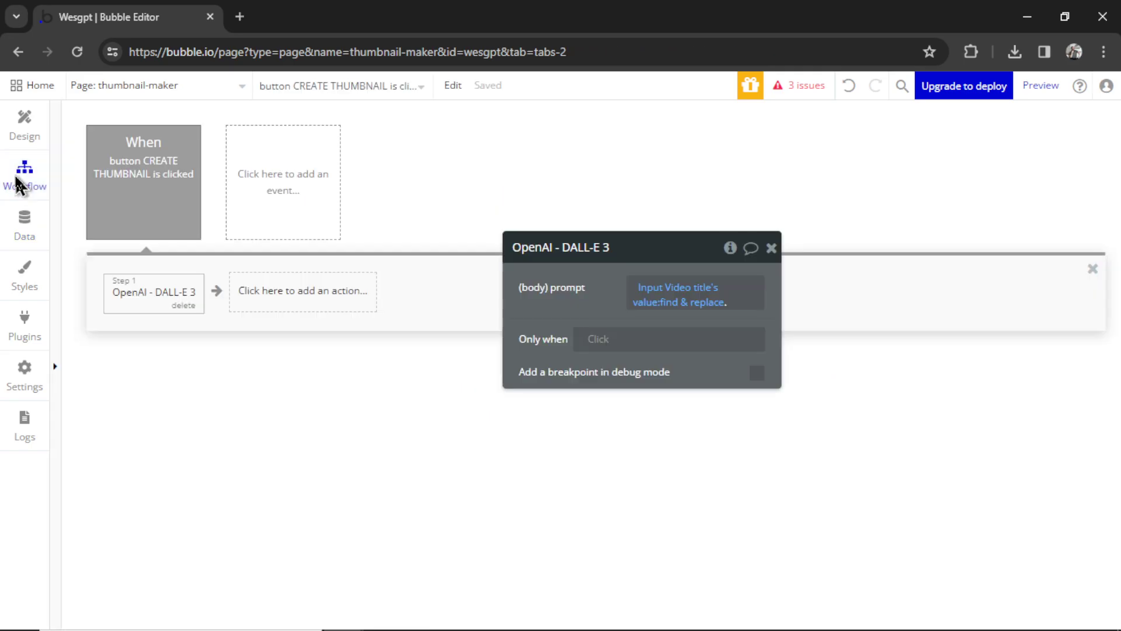
Add a Make changes to thing step adding step 1's first image url to Current User's thumbnails
left_click(302, 290)
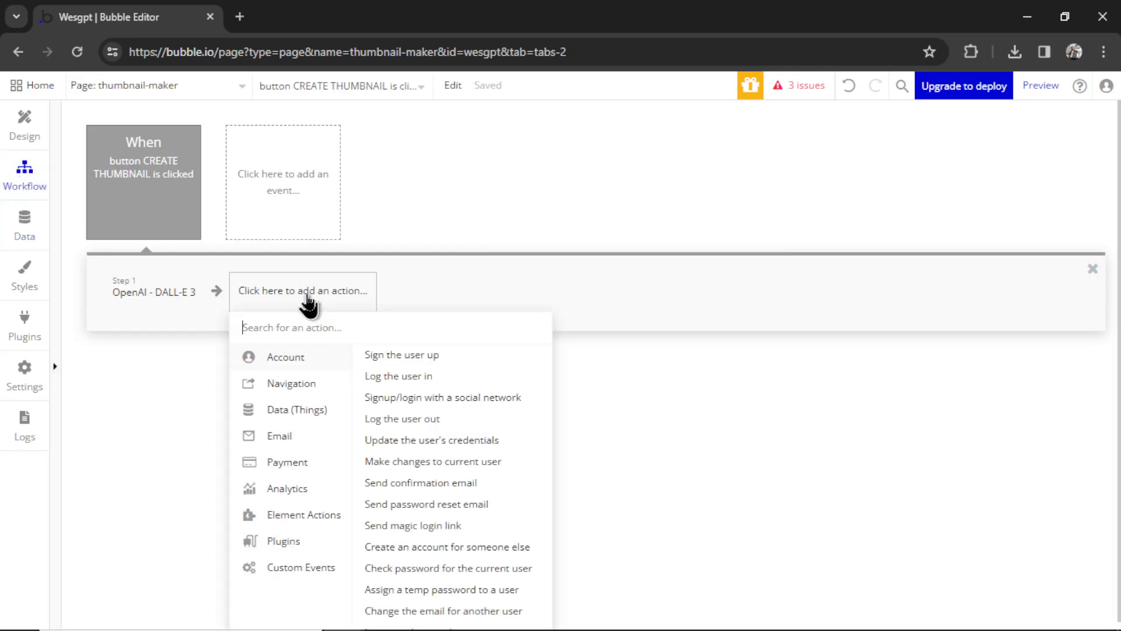
left_click(296, 409)
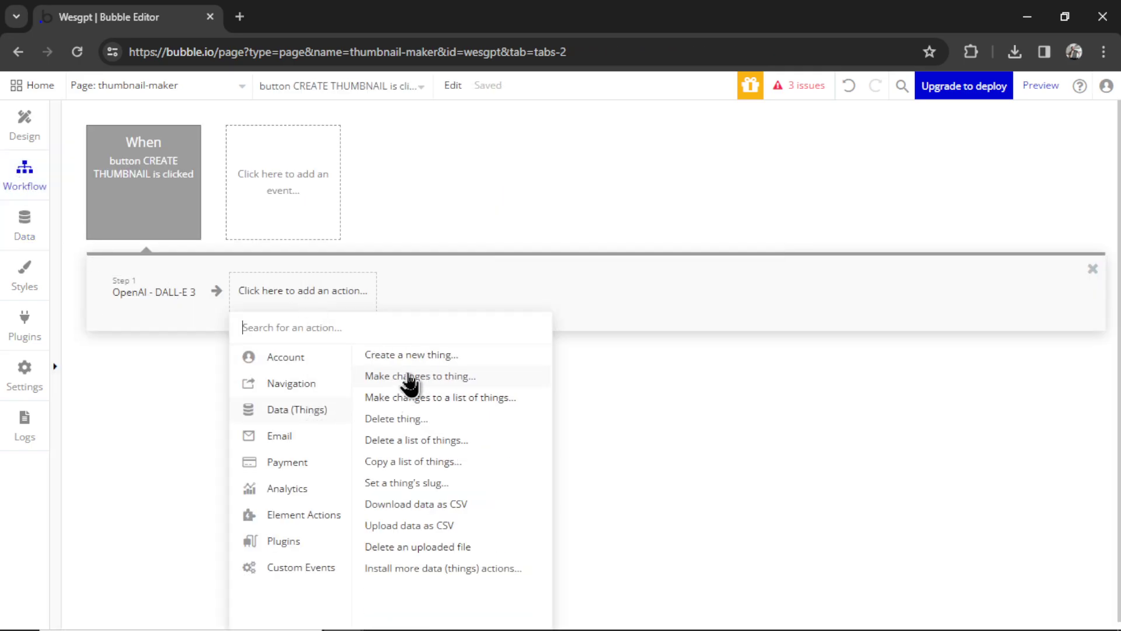
left_click(419, 375)
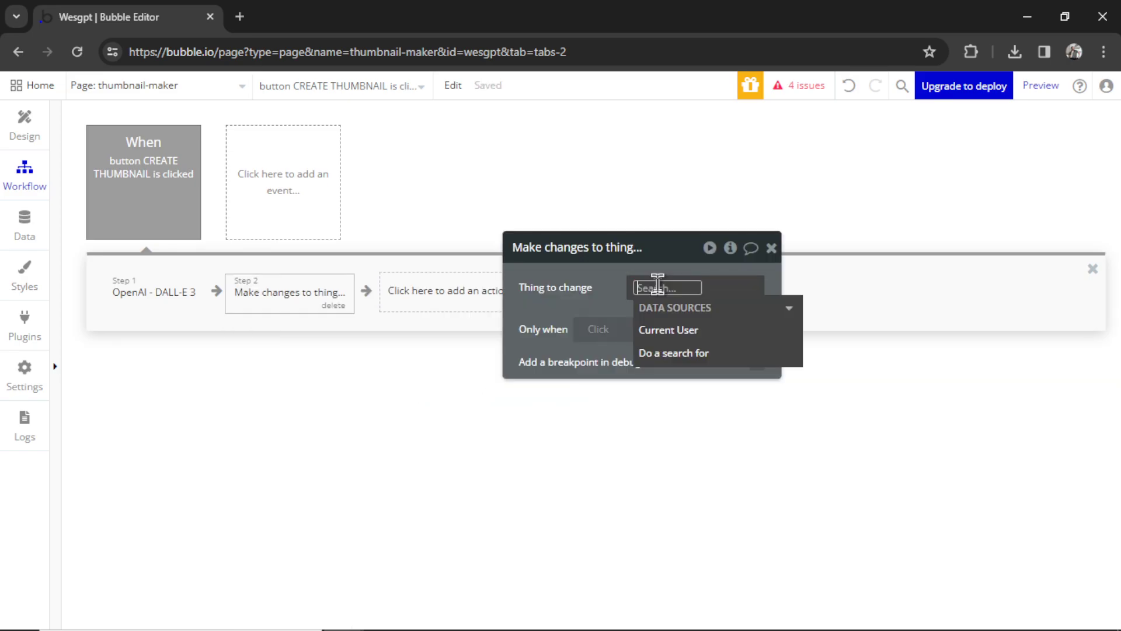
left_click(668, 329)
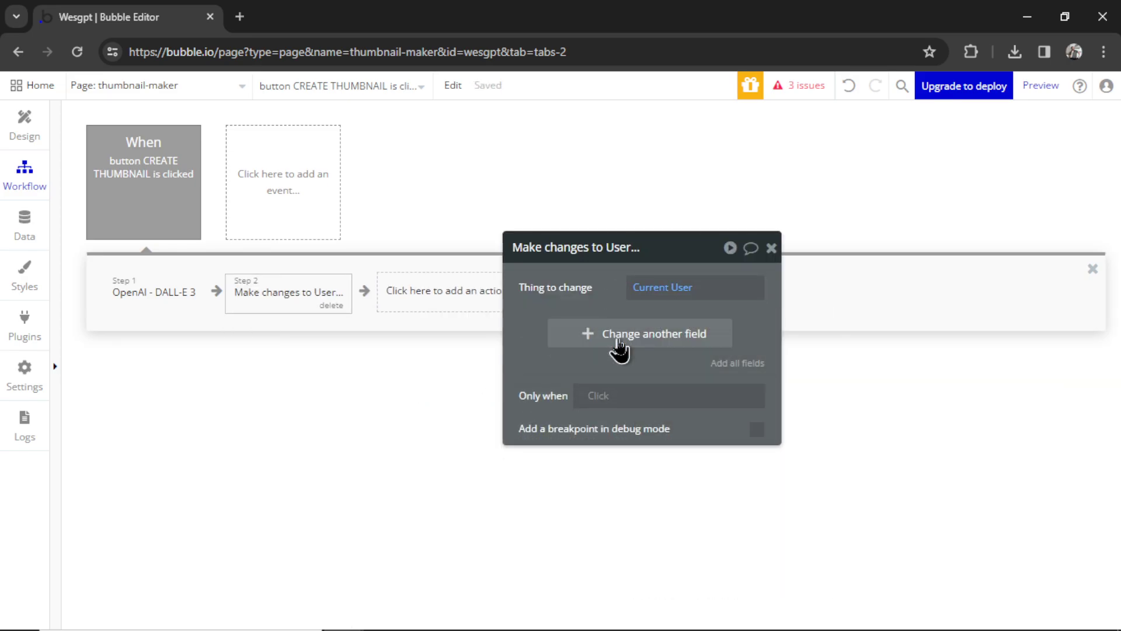
left_click(639, 333)
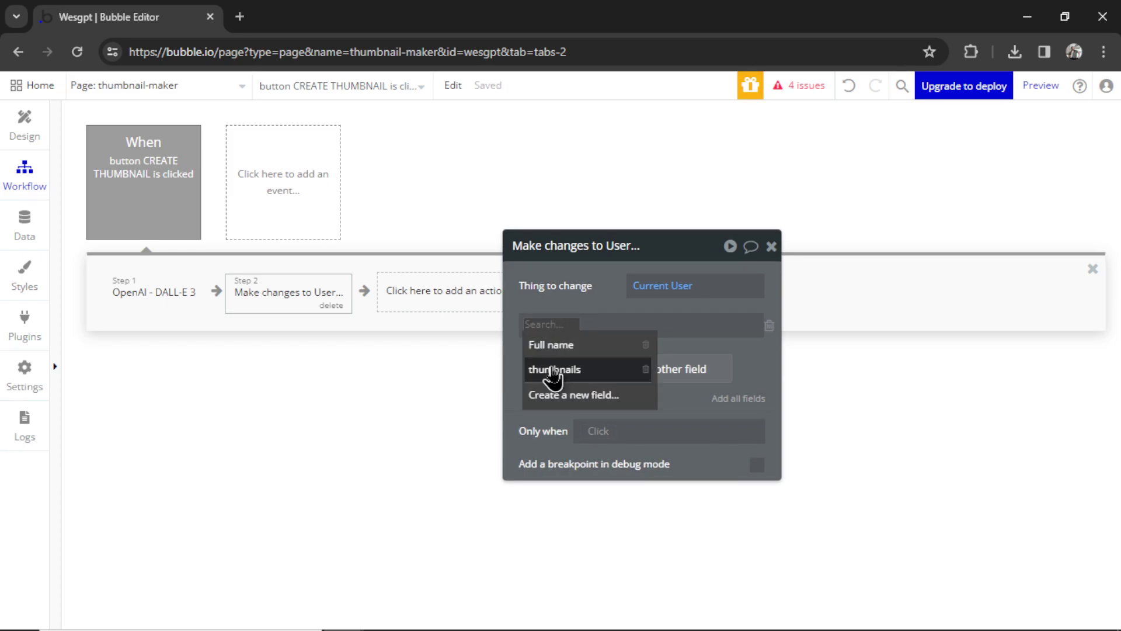
left_click(554, 369)
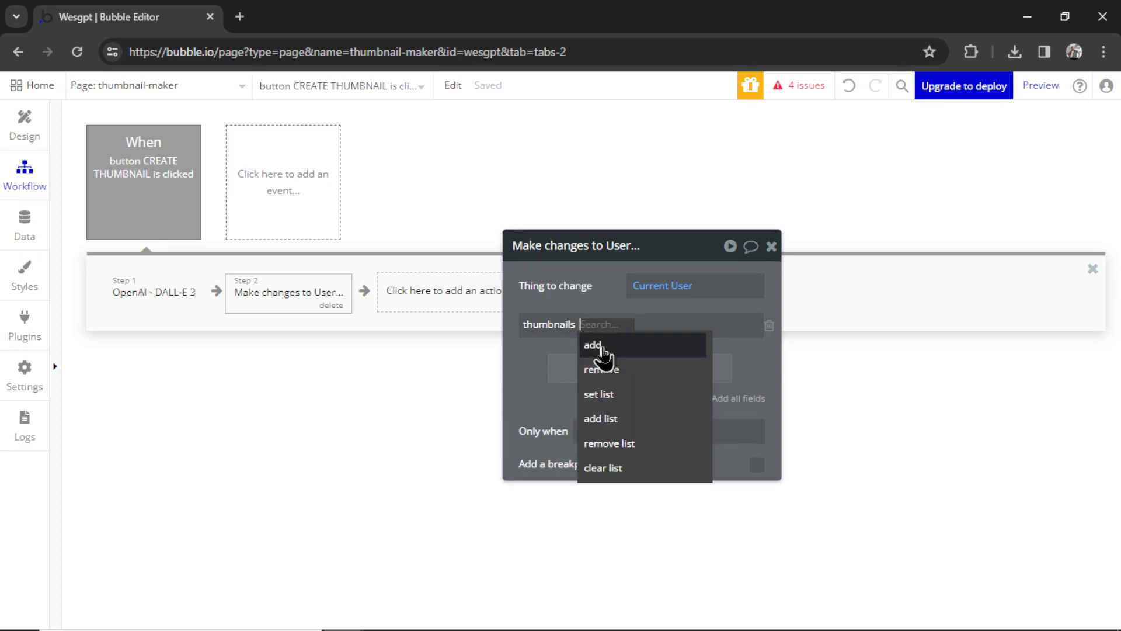
left_click(593, 344)
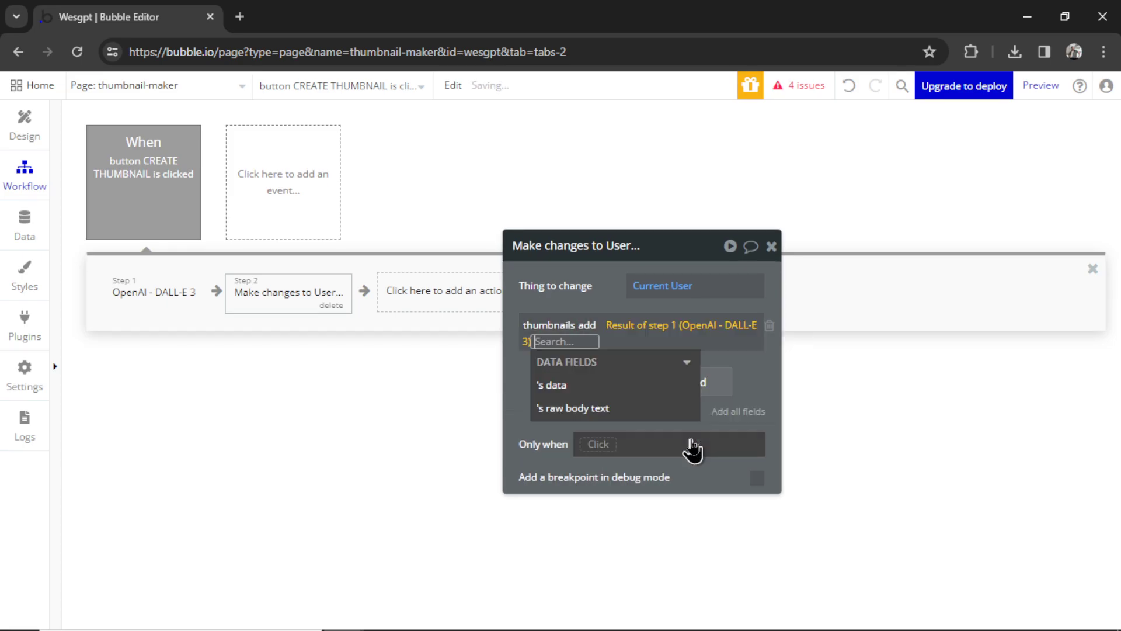
left_click(551, 385)
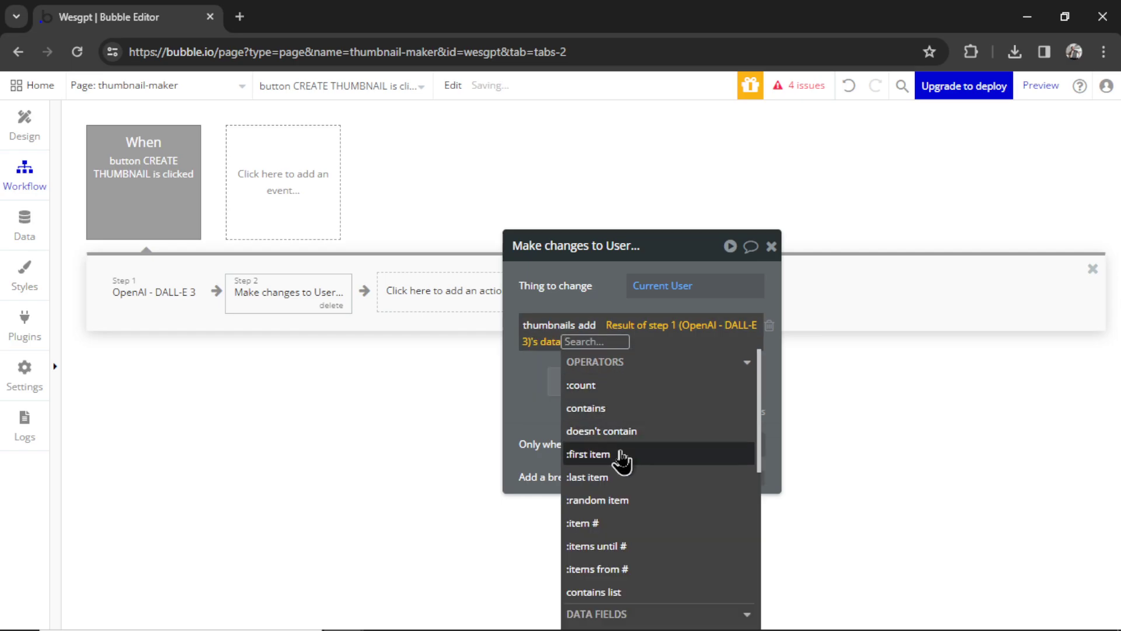
left_click(589, 455)
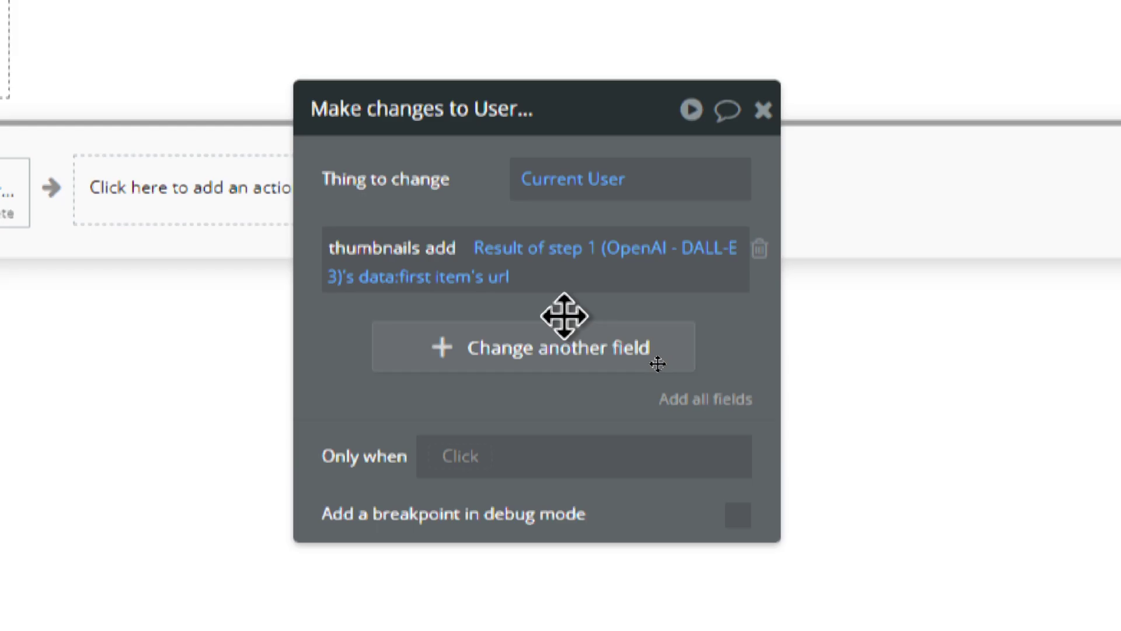
left_click(763, 110)
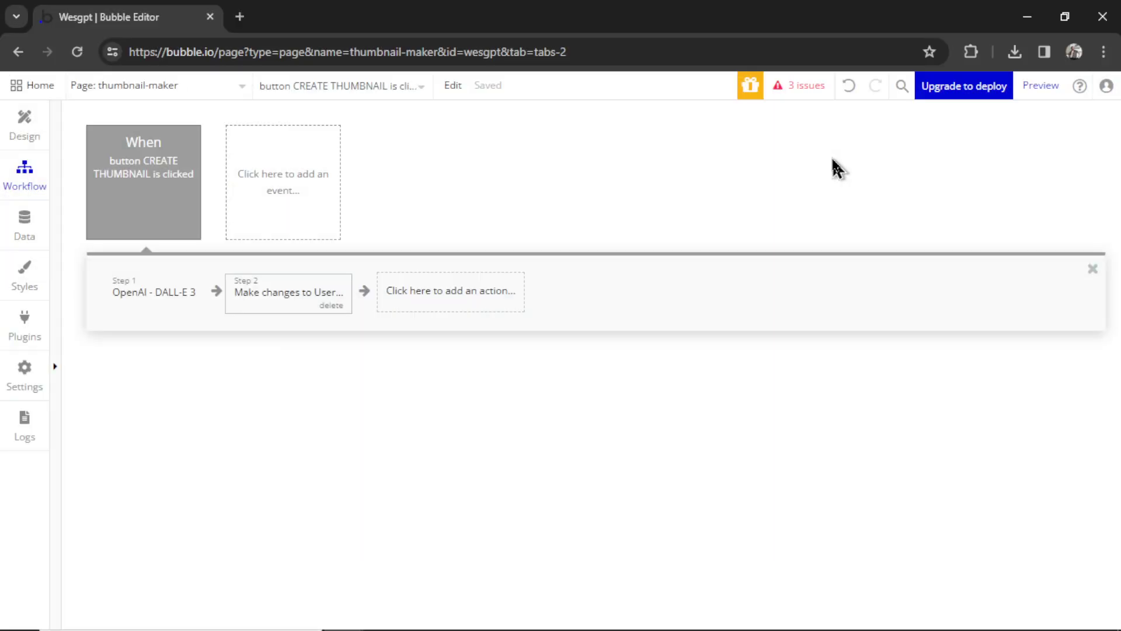
Add an image-type custom state named 'thumbnail' to the page
left_click(25, 125)
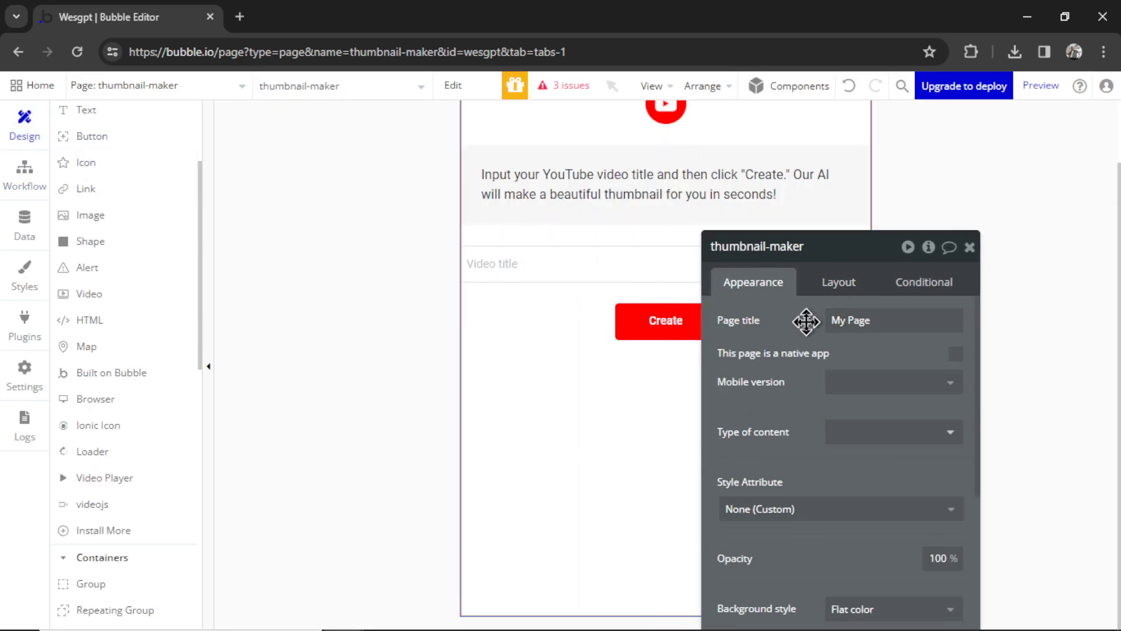
left_click(927, 246)
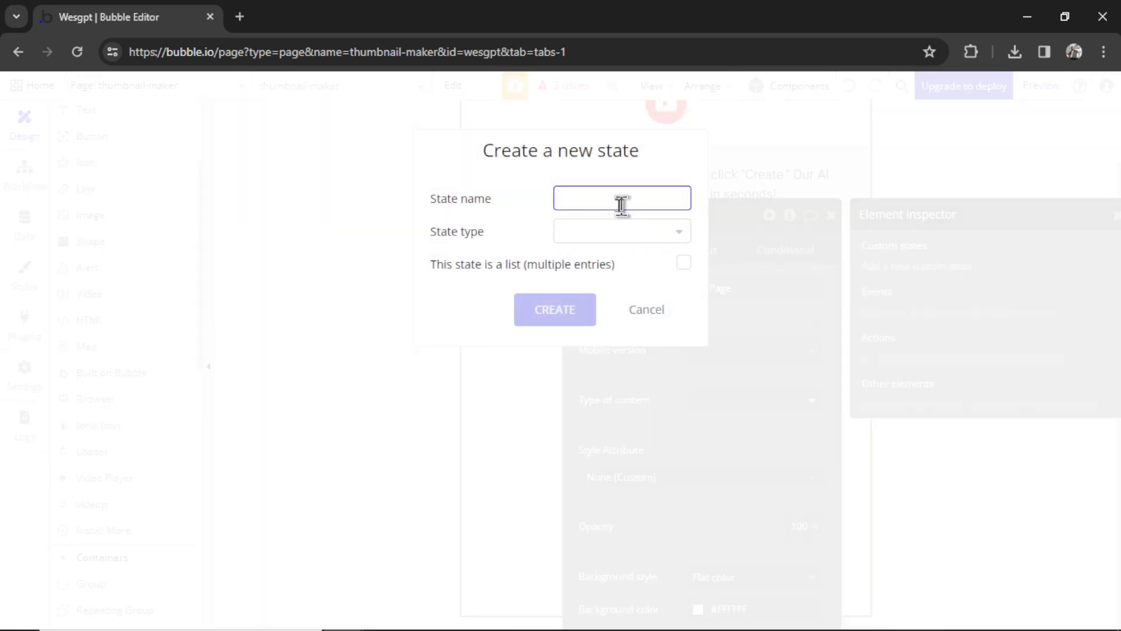
type("thumbnail")
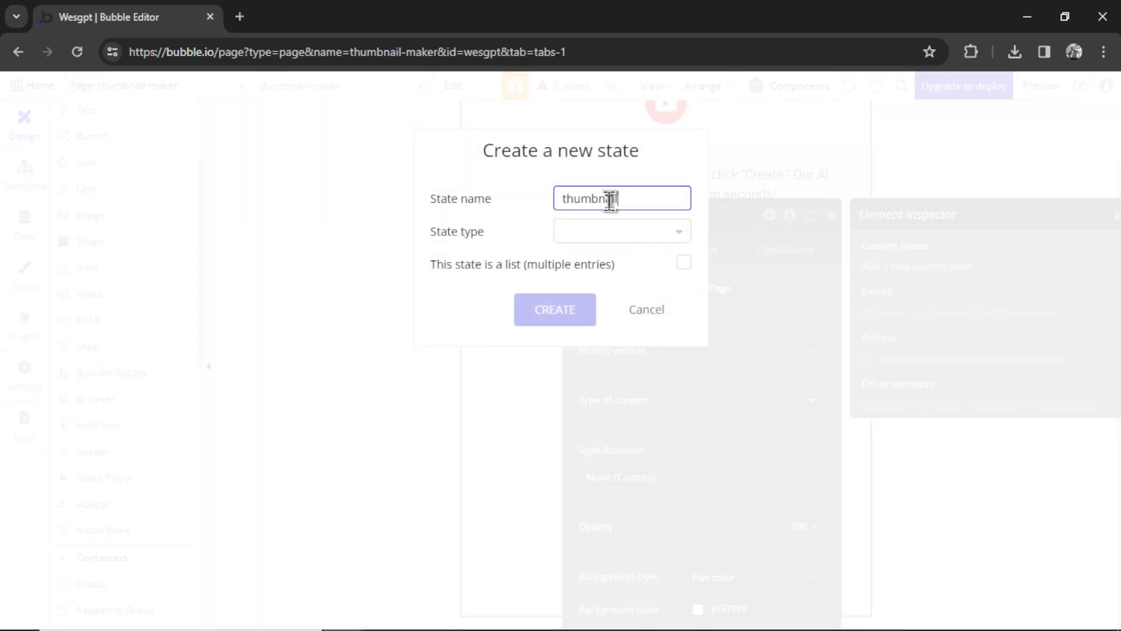
left_click(620, 231)
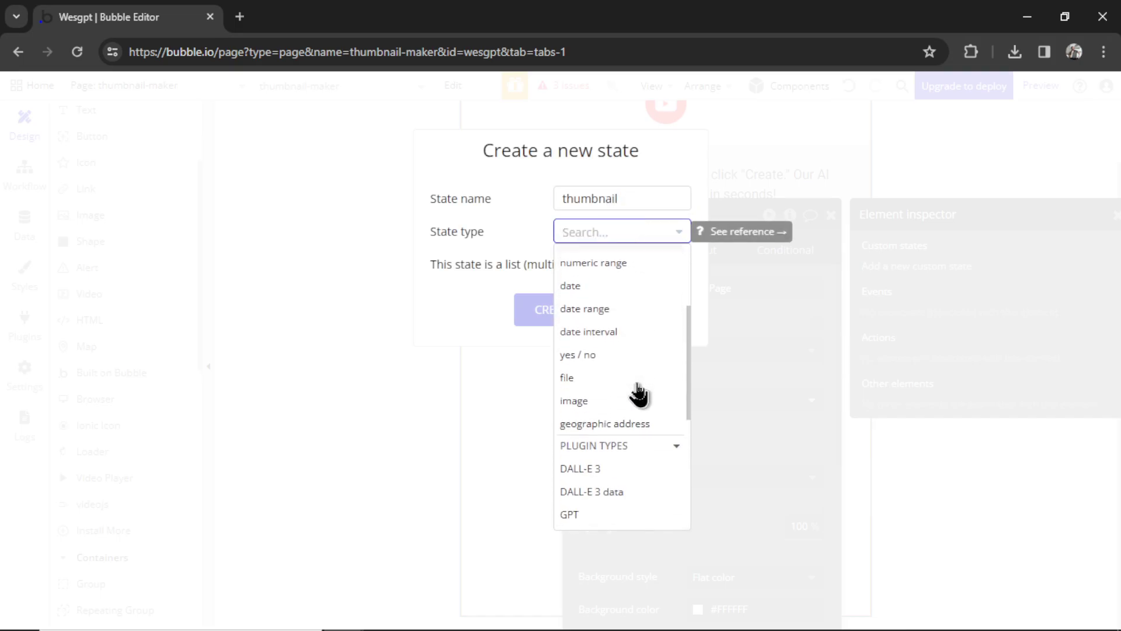
left_click(574, 401)
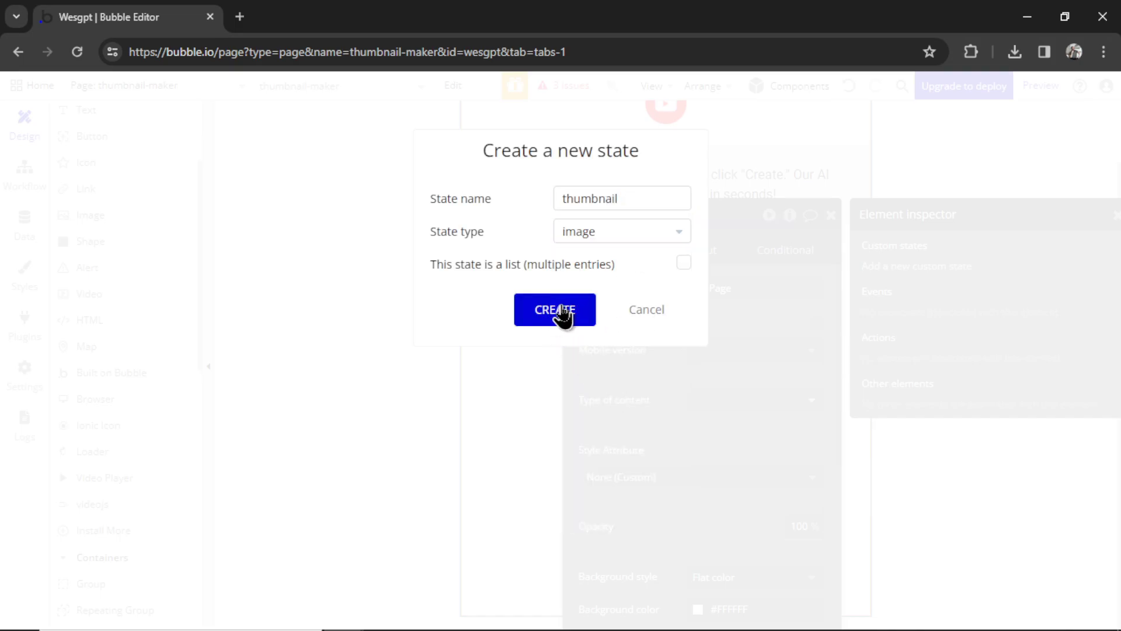
left_click(554, 309)
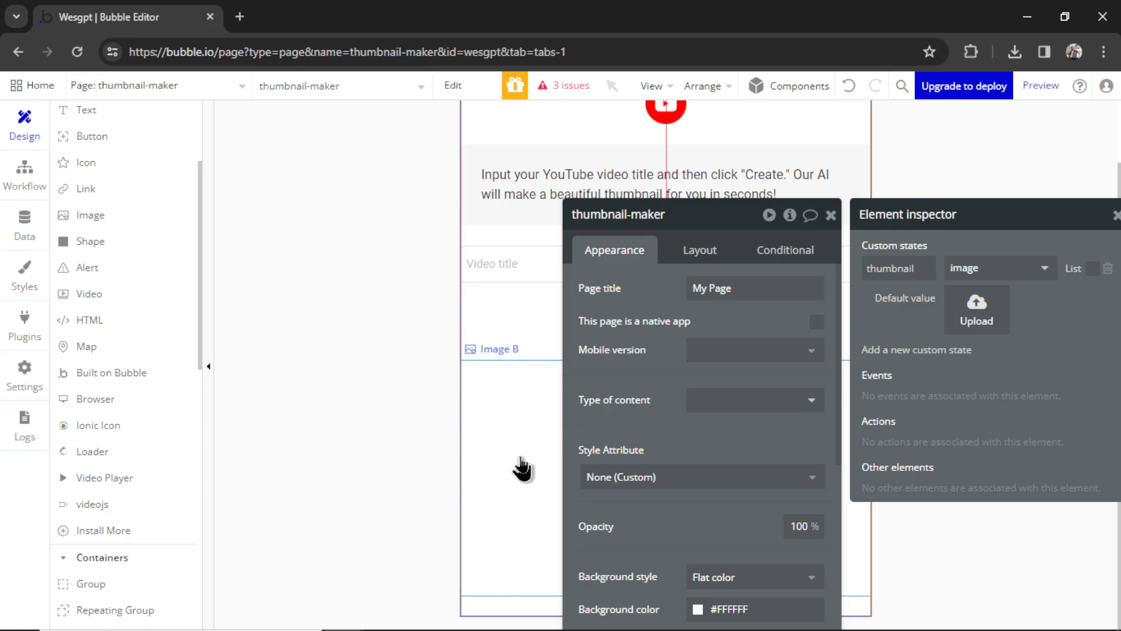
Set Image B's dynamic image to thumbnail-maker's thumbnail state
left_click(498, 350)
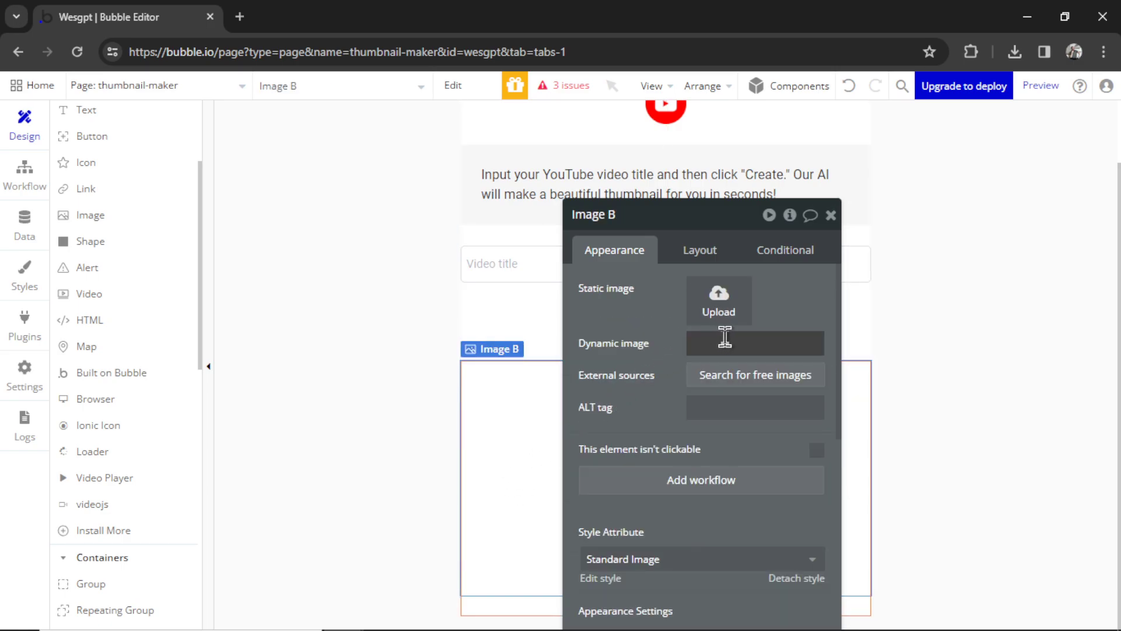
left_click(755, 343)
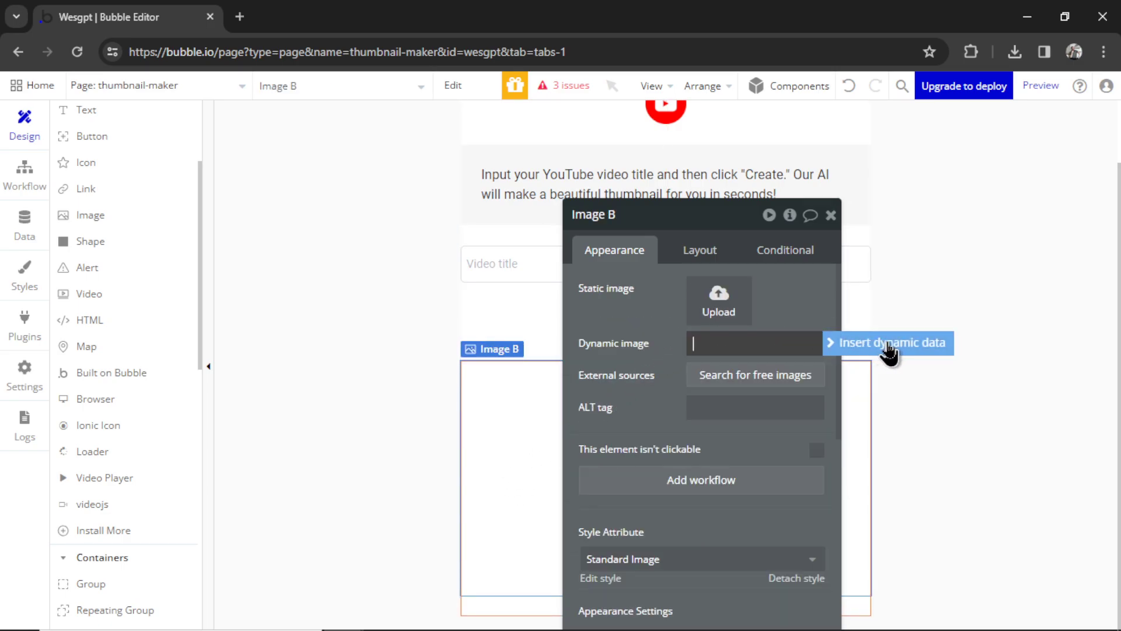
left_click(889, 343)
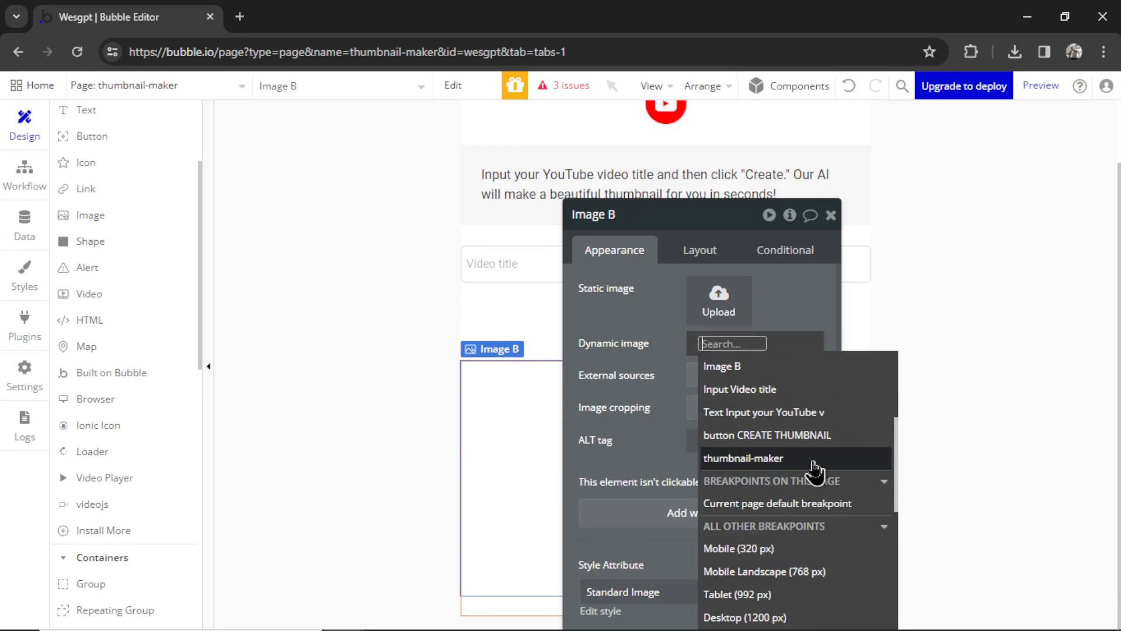
left_click(744, 458)
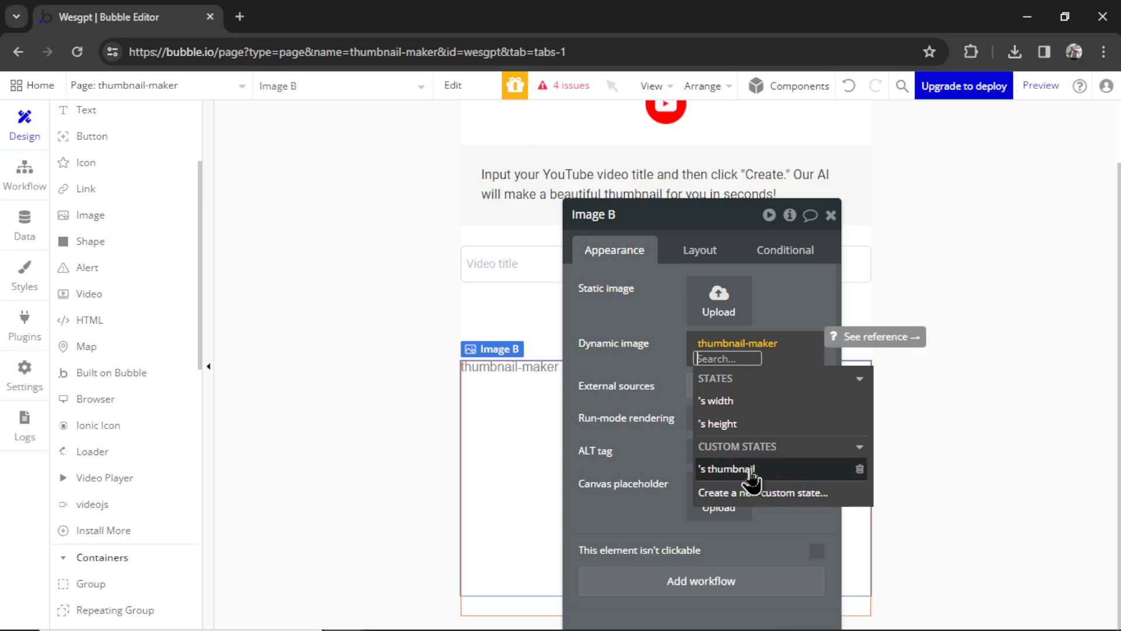
left_click(25, 171)
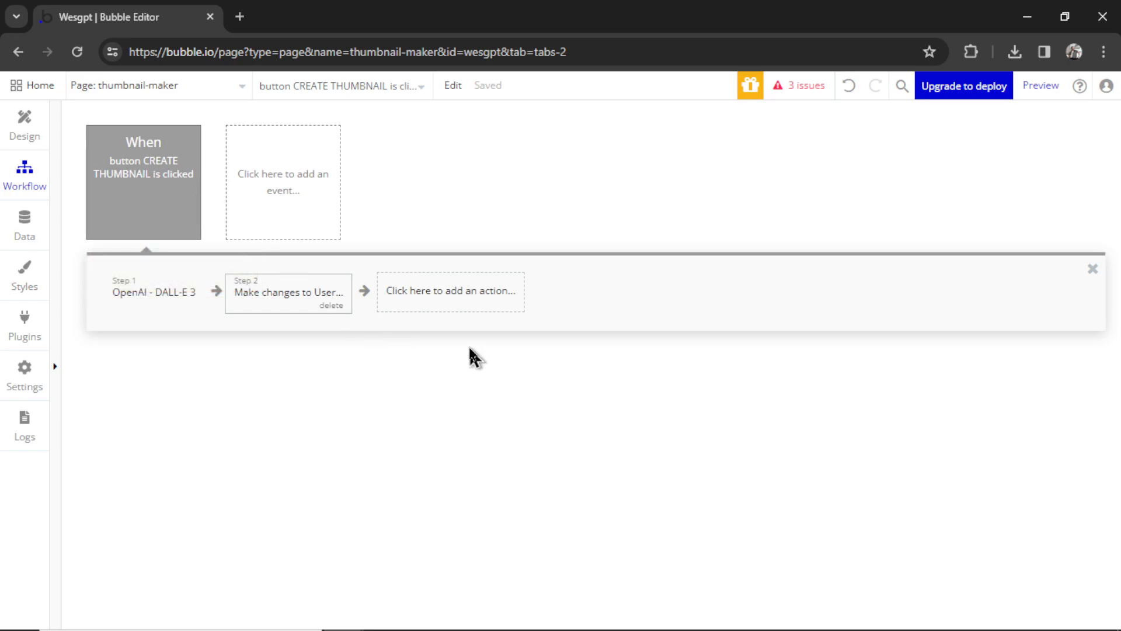
Add a Set state step setting thumbnail-maker's thumbnail to step 1's first item's url
left_click(450, 291)
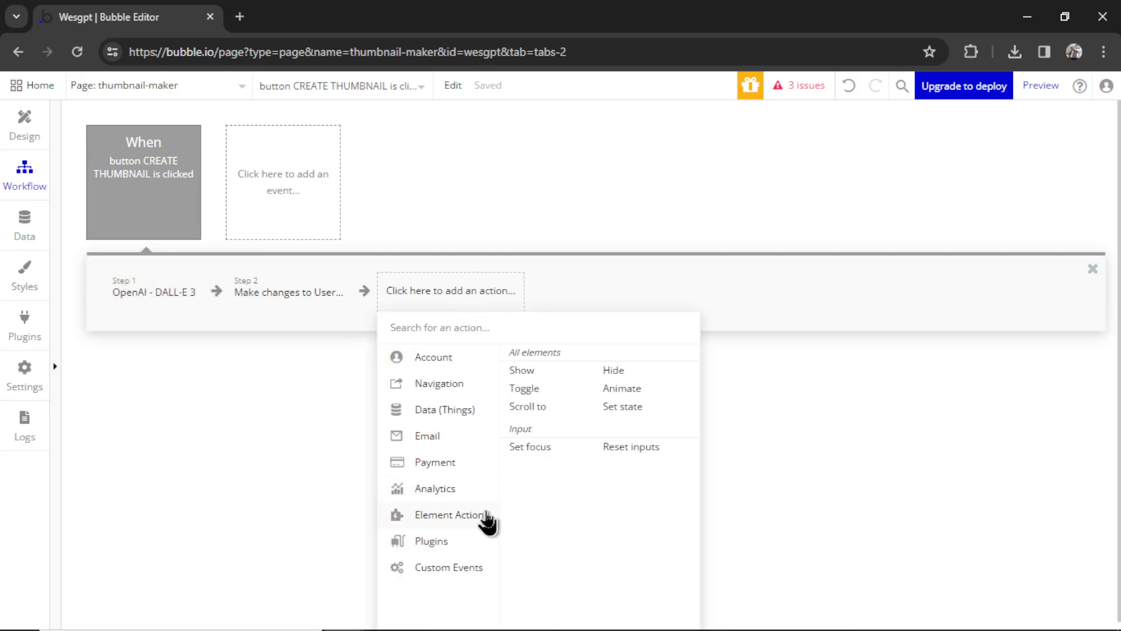
left_click(622, 407)
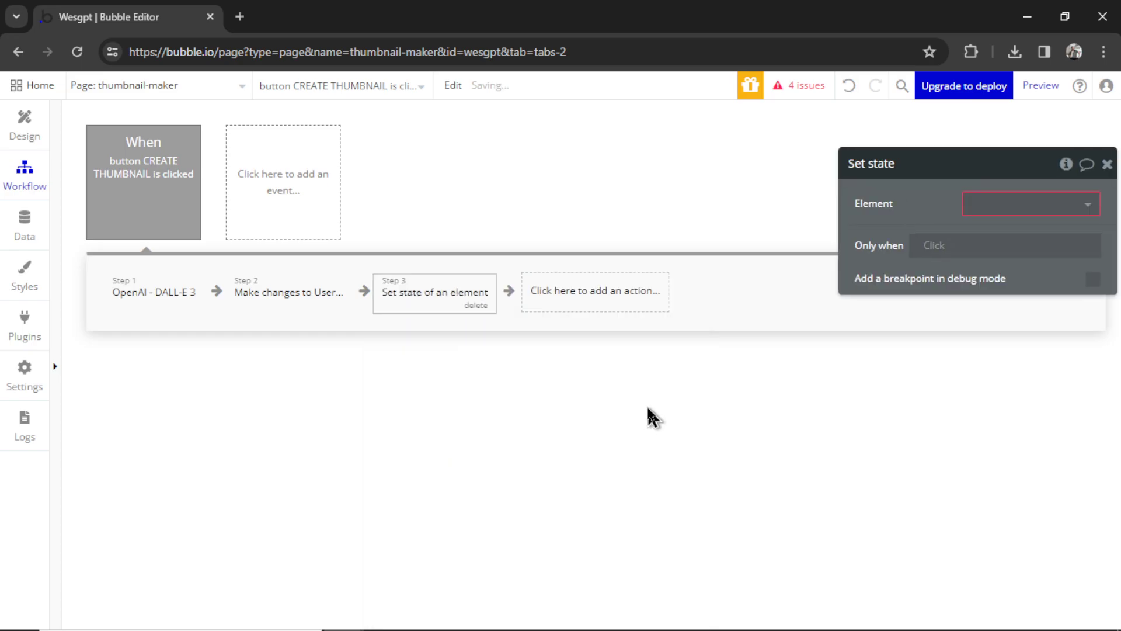
left_click(1030, 203)
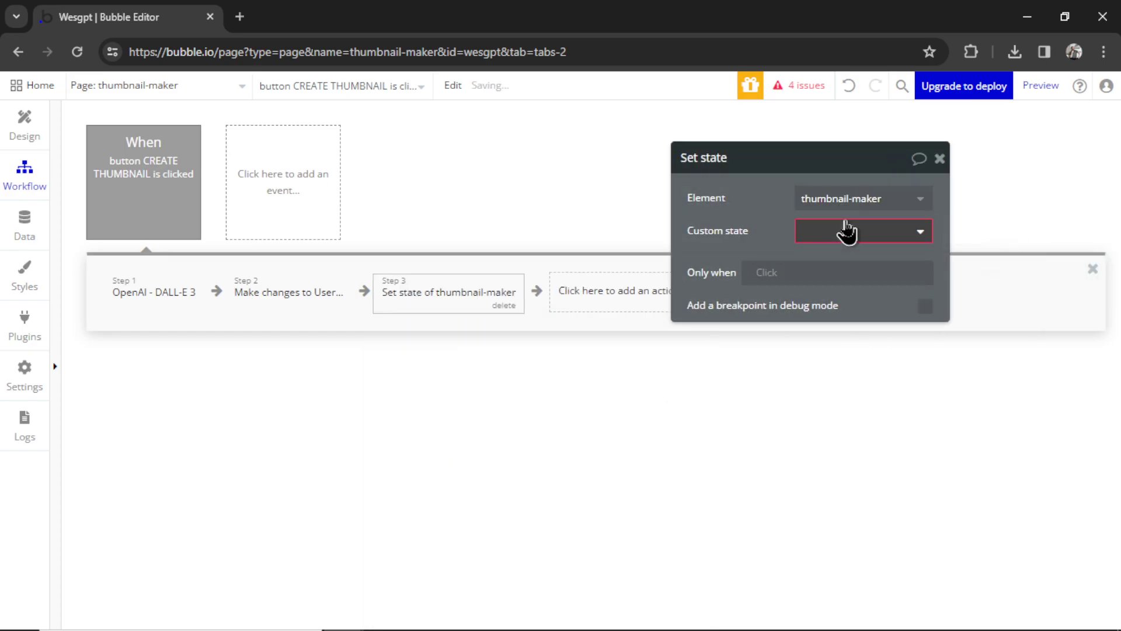
left_click(863, 232)
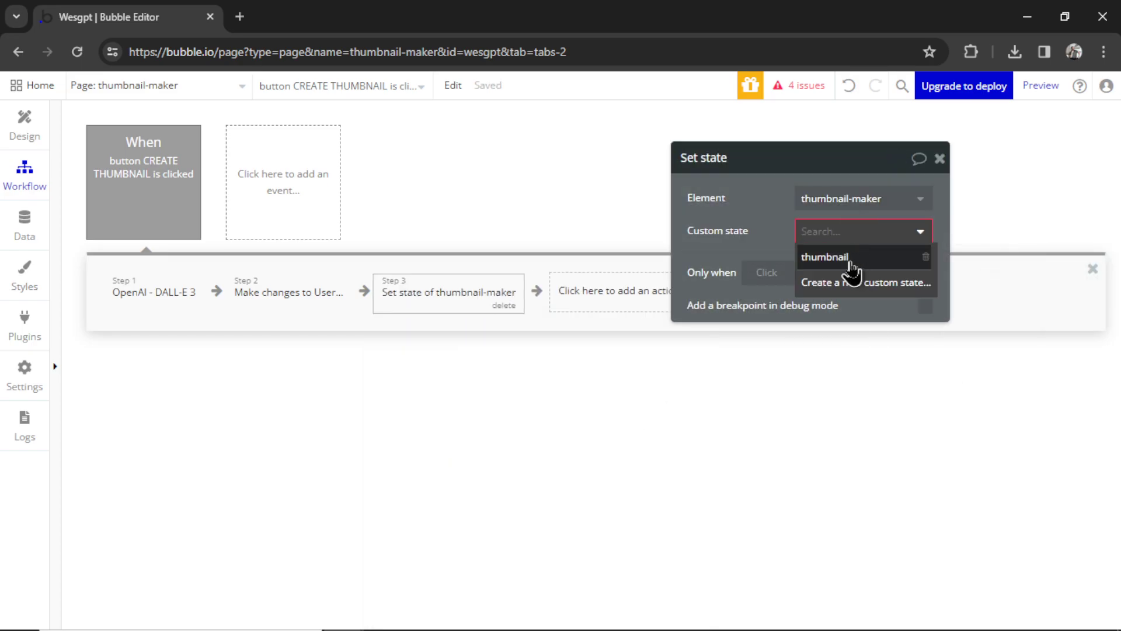
left_click(825, 257)
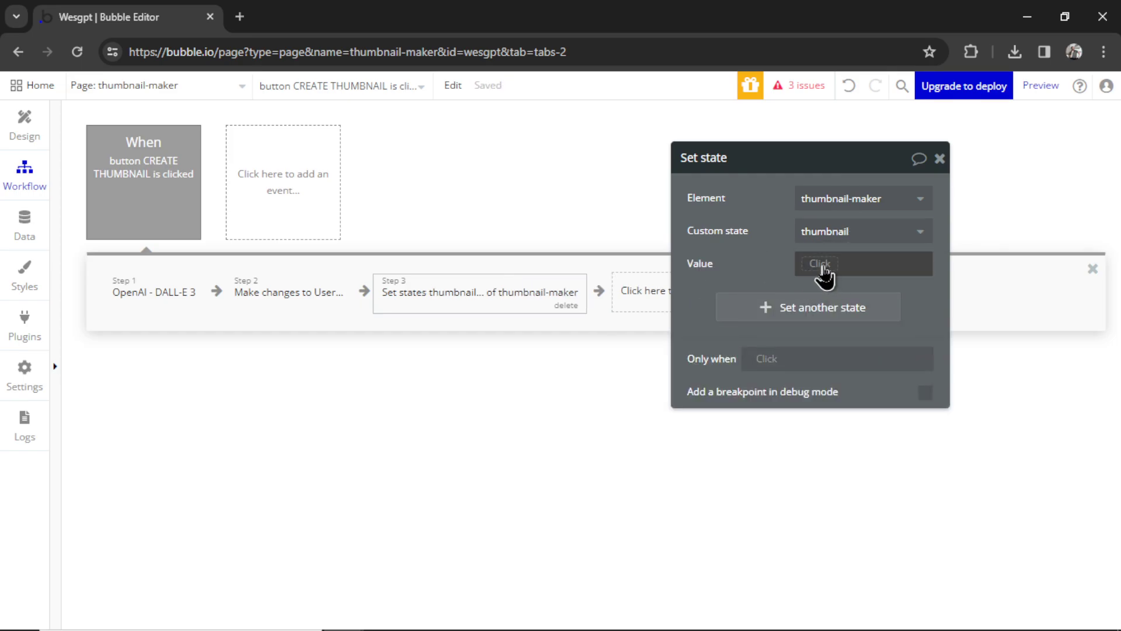
left_click(818, 263)
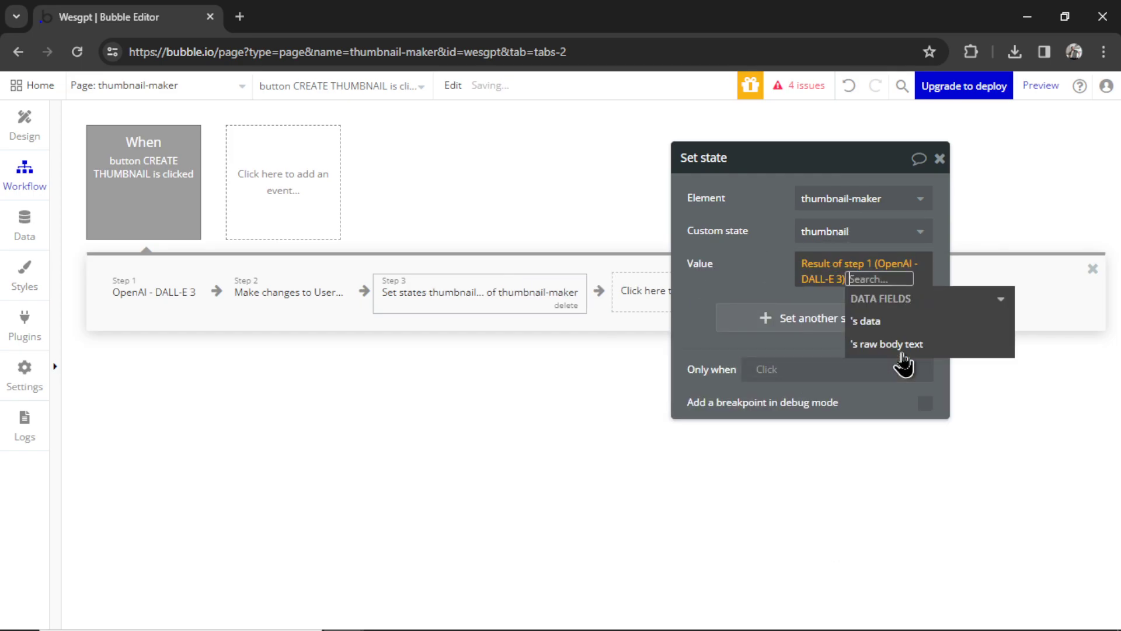
left_click(864, 320)
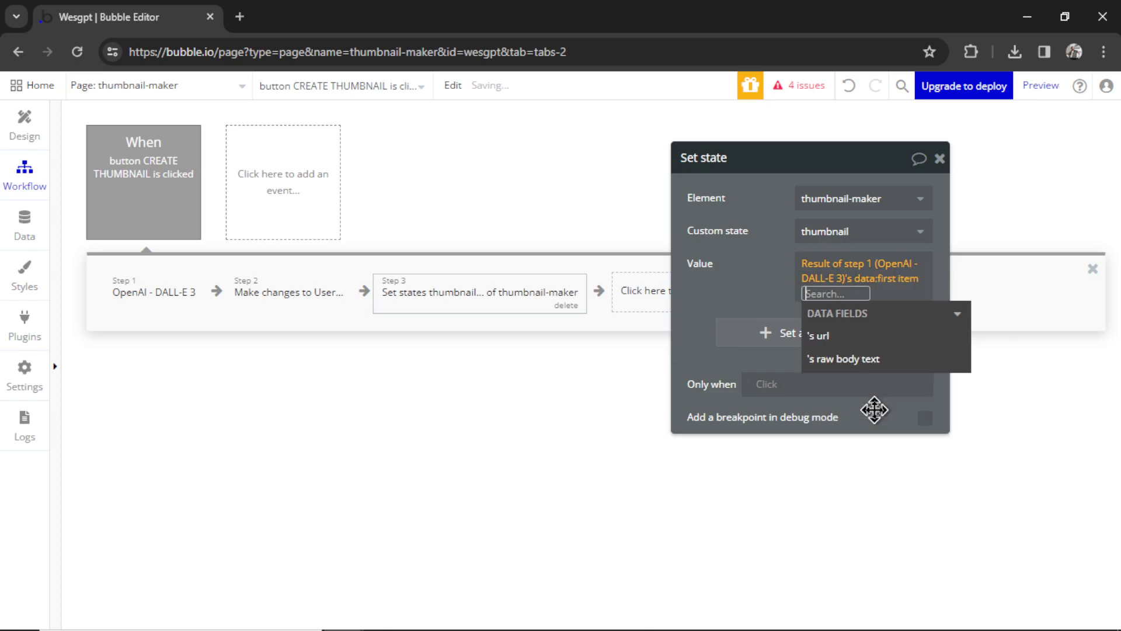
left_click(816, 337)
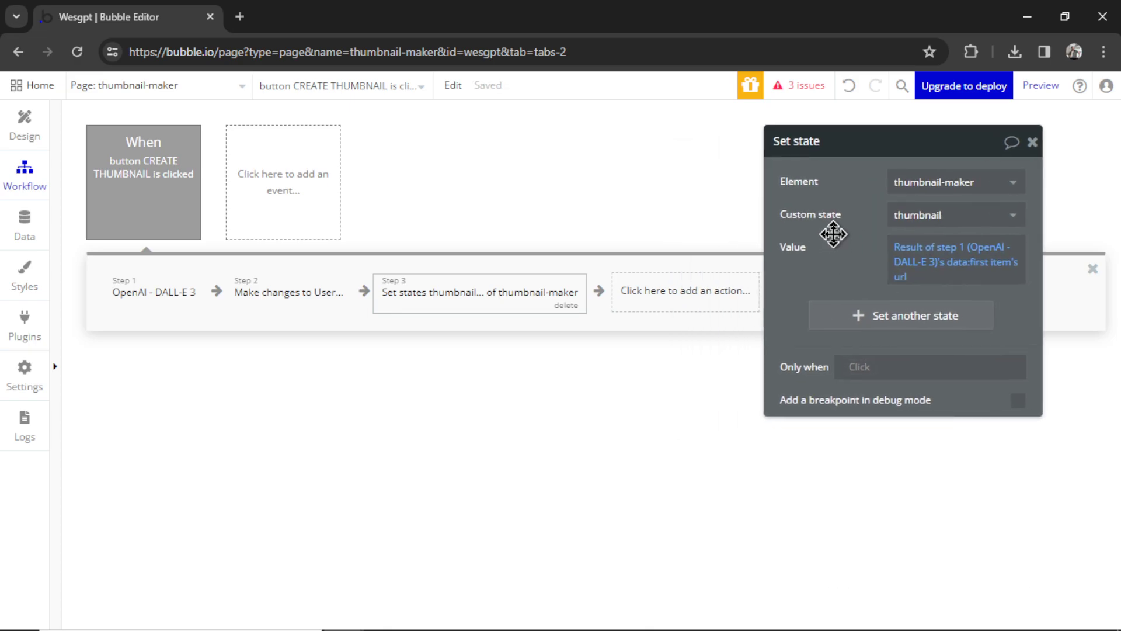
left_click_drag(833, 234, 857, 186)
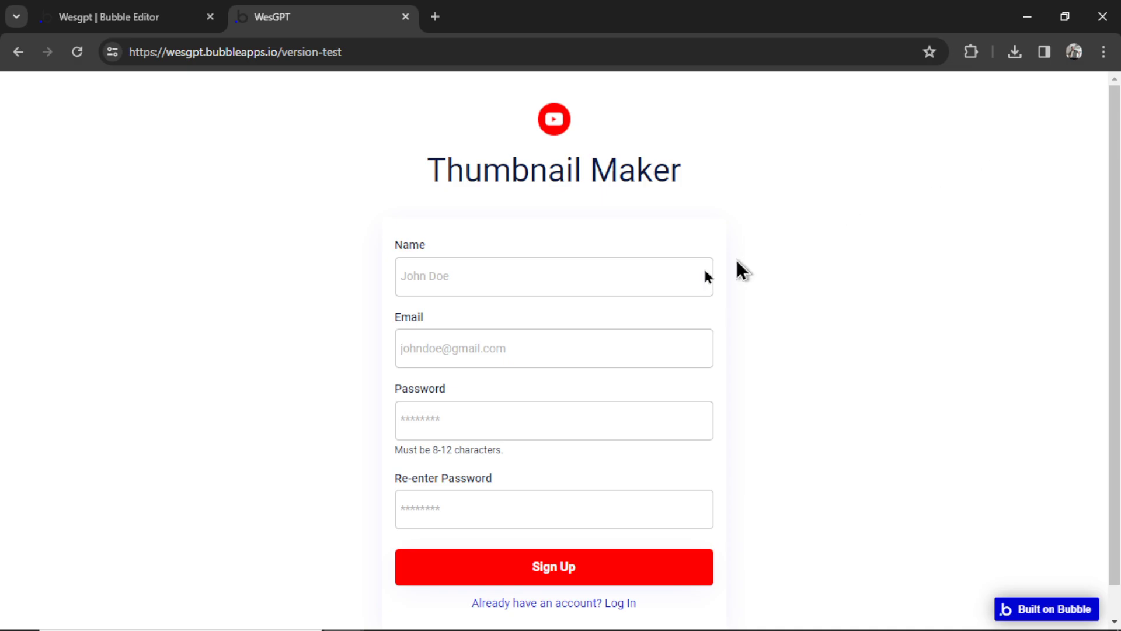
type("WesGP")
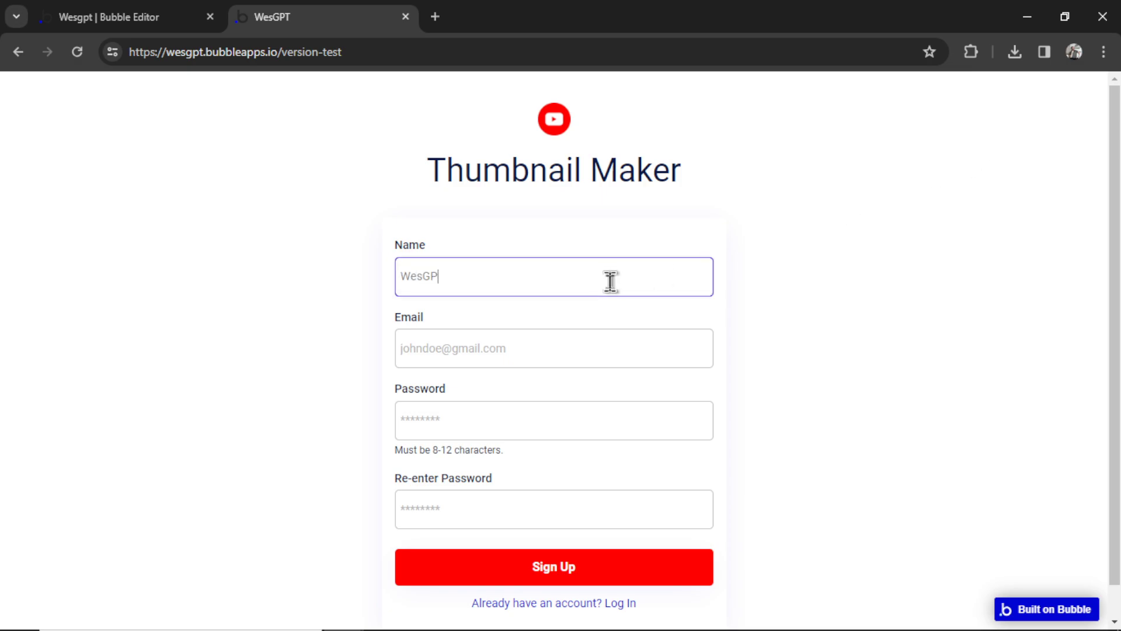
left_click(553, 349)
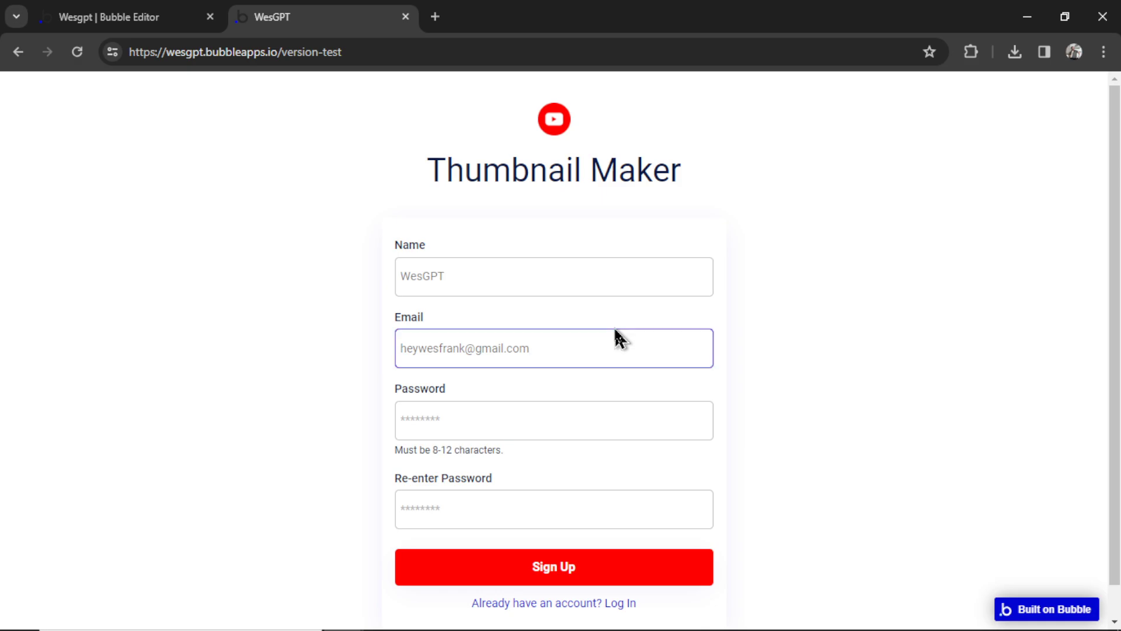
left_click(555, 421)
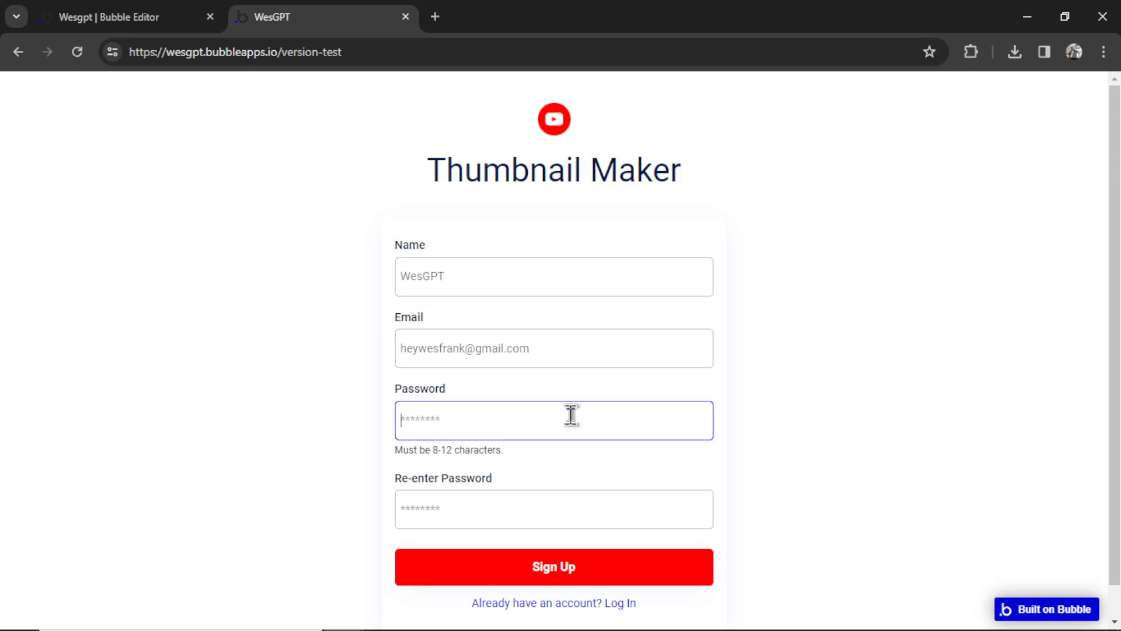
type("password")
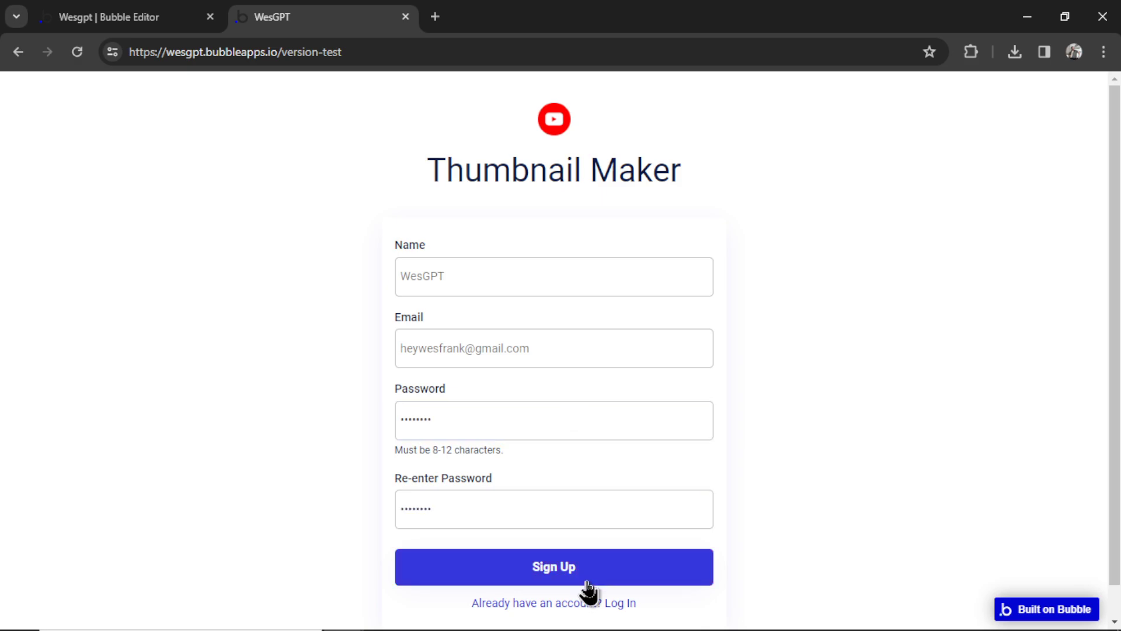
left_click(553, 567)
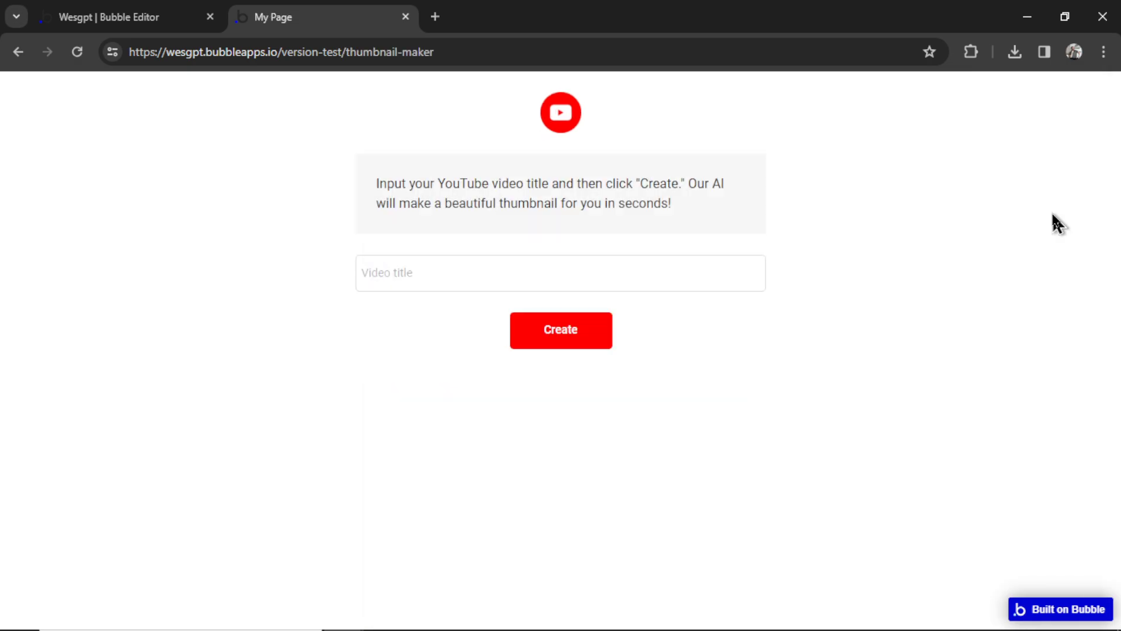
Generate a thumbnail for 'I trained a monkey to STEAL people's wallets' and open it in a new tab
type("I trained a monkey to STEAL people's wallets")
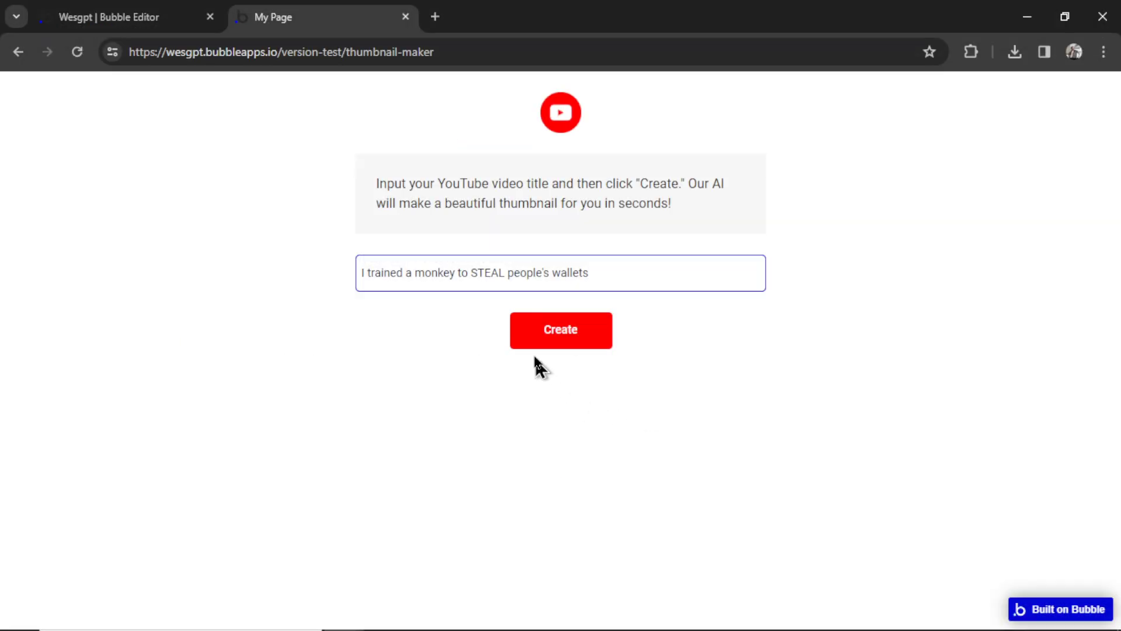
left_click(560, 329)
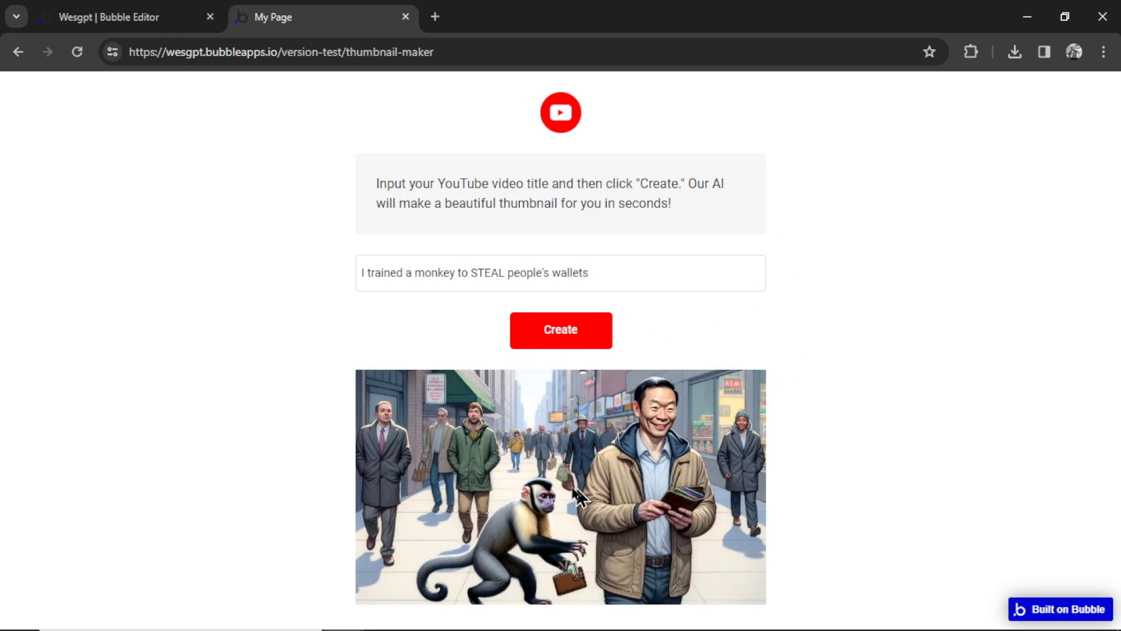
right_click(580, 497)
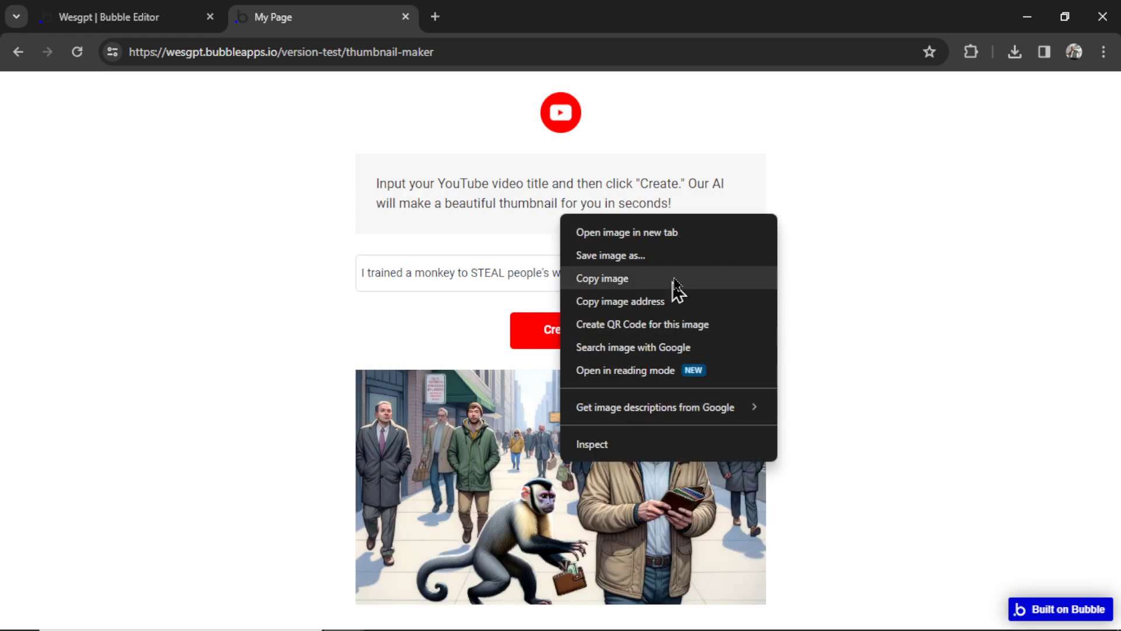
left_click(626, 232)
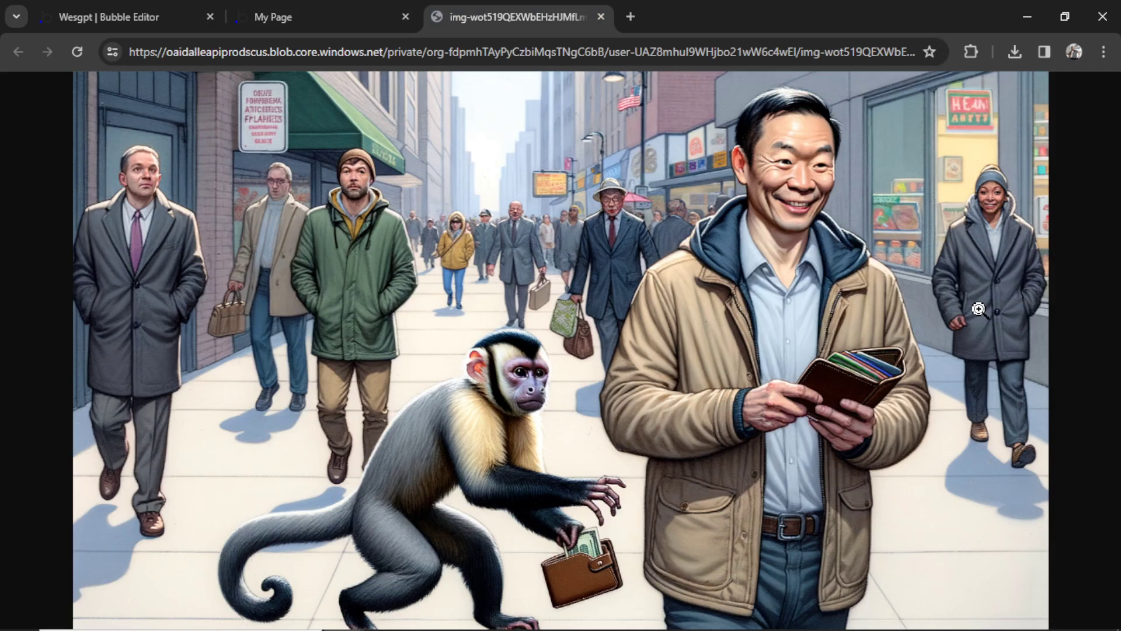
mouse_move(841, 302)
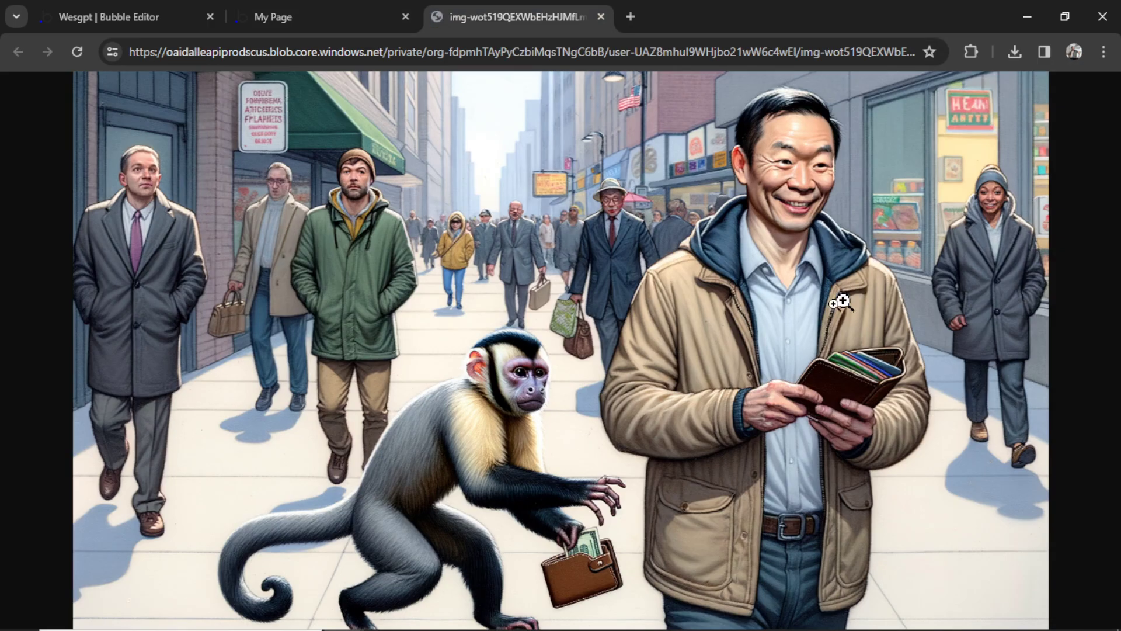
mouse_move(610, 302)
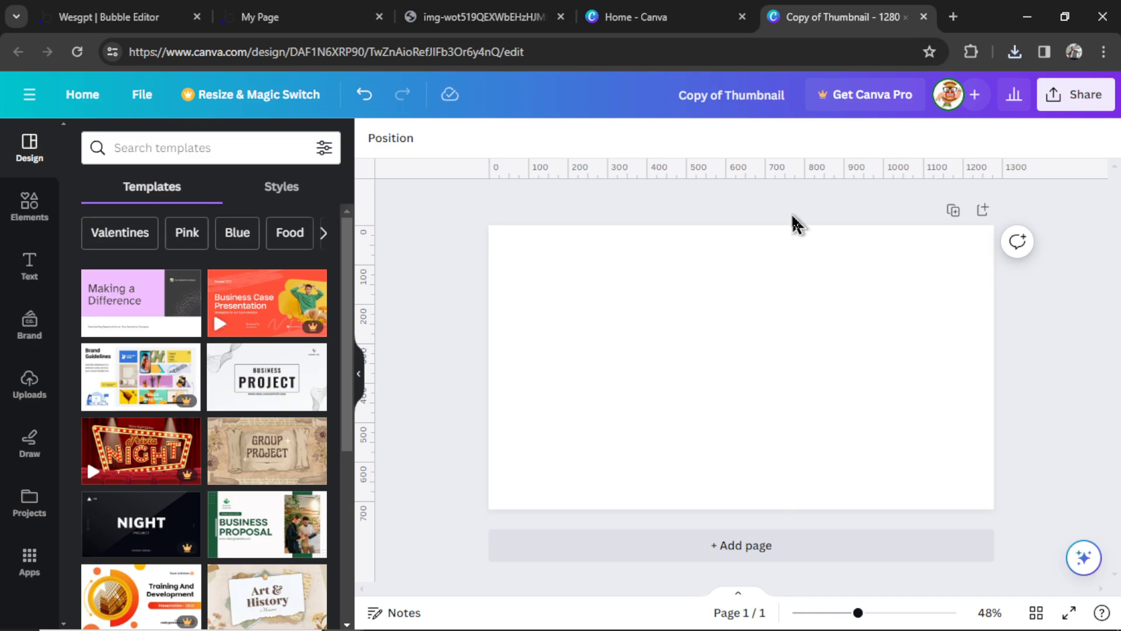
left_click(29, 385)
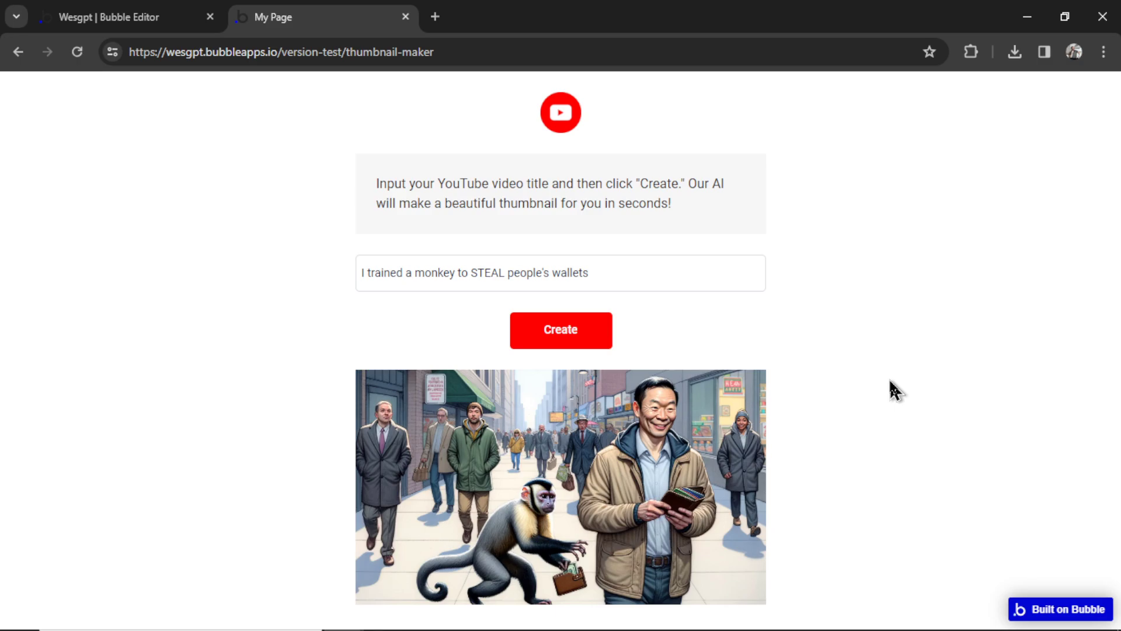
Switch browser tabs to work on the Thumbnail Maker page title
left_click(107, 17)
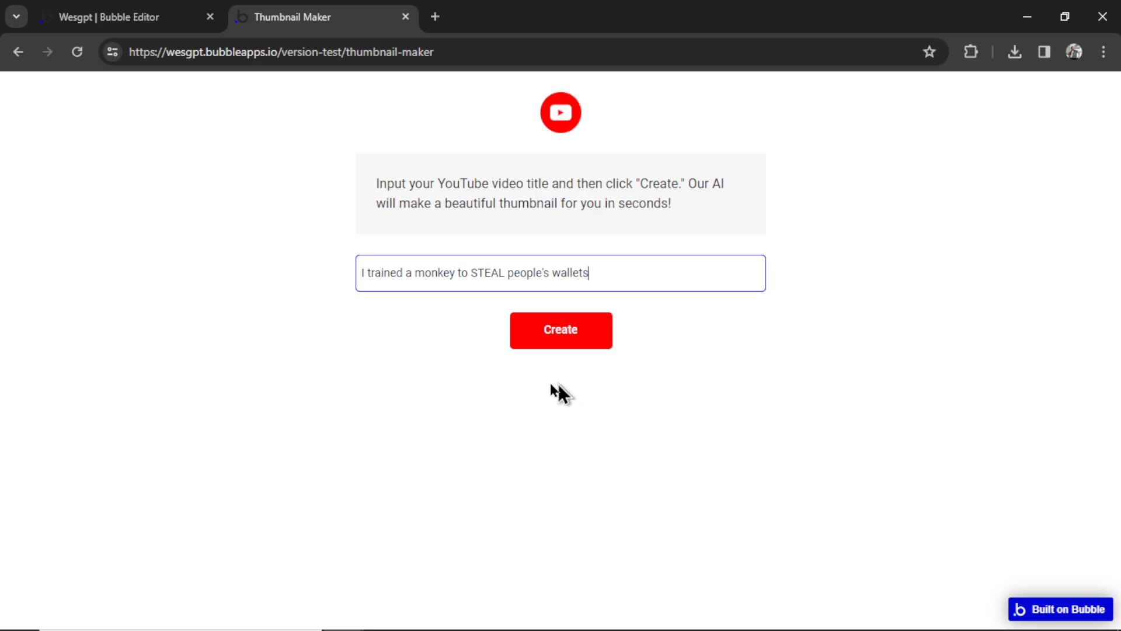
Generate a new monkey-and-wallet thumbnail for the same title and return to the preview
left_click(560, 329)
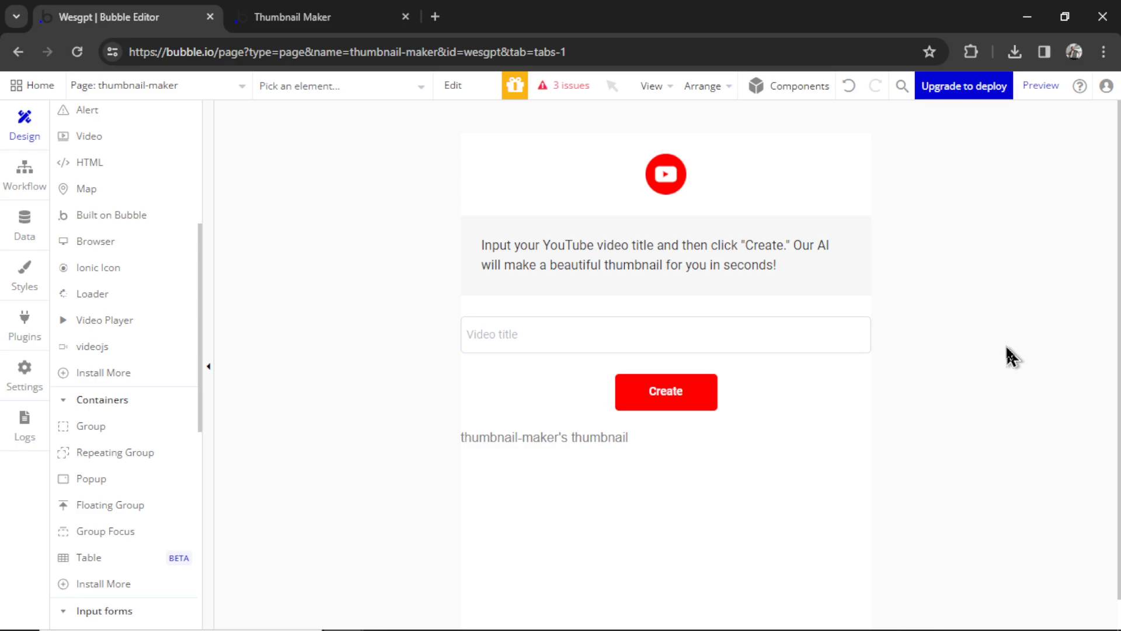
left_click(308, 16)
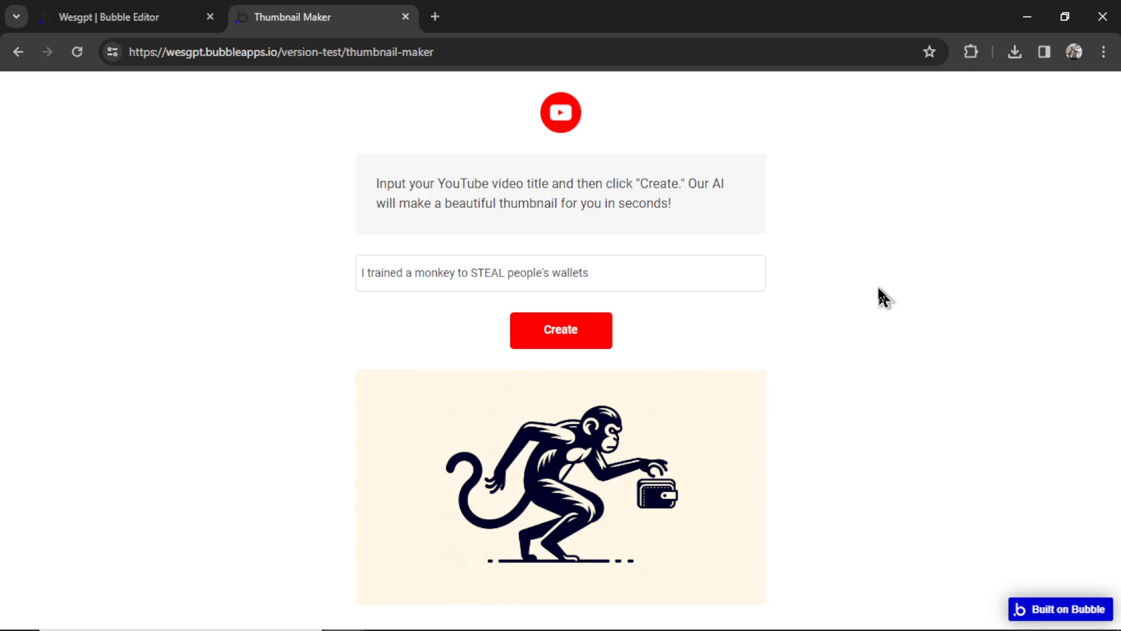